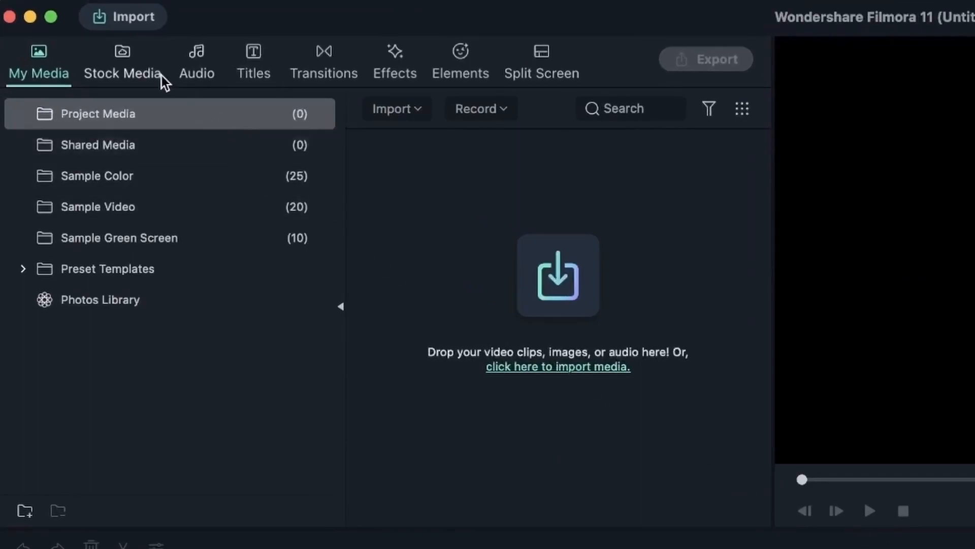
pyautogui.moveTo(253, 59)
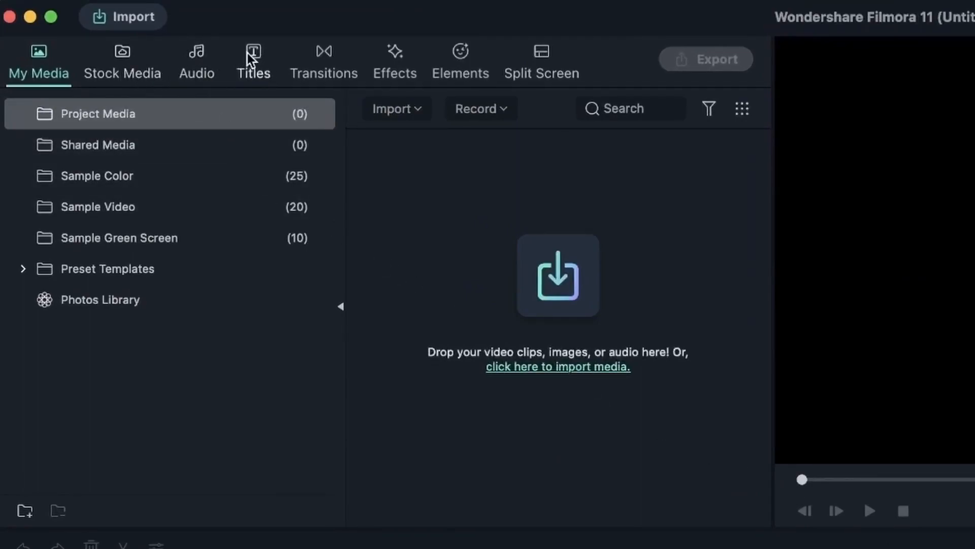
pyautogui.moveTo(418, 84)
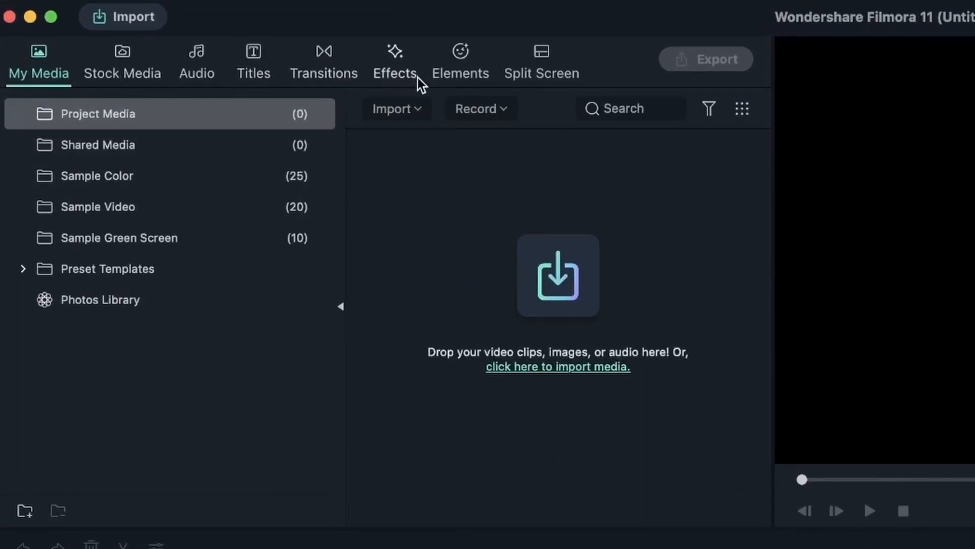
# - Open the Effects library and collapse the Filters category
pyautogui.click(395, 62)
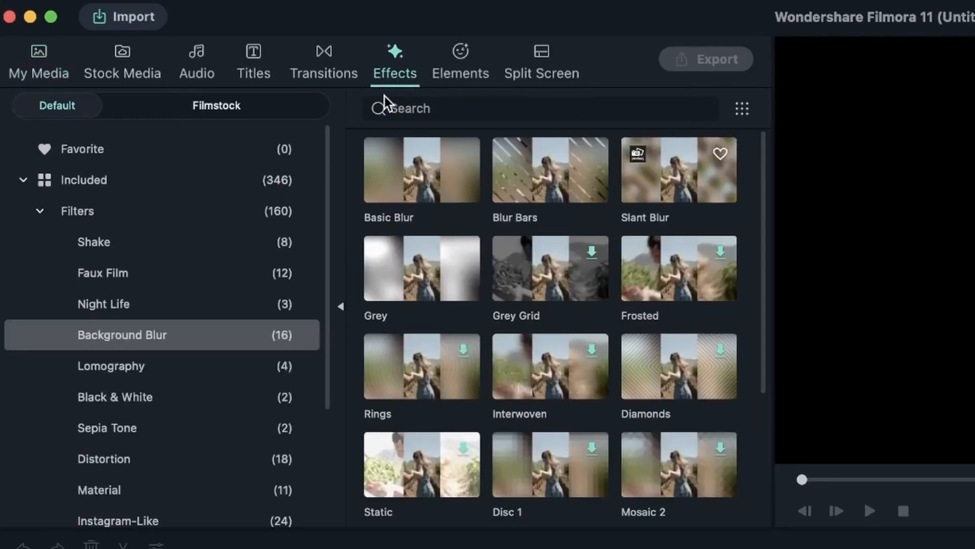
pyautogui.click(39, 211)
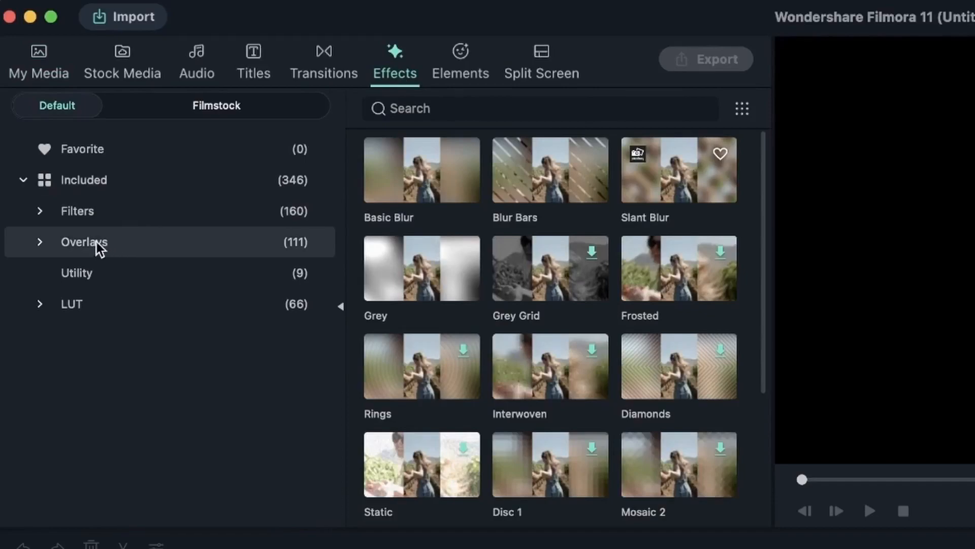
pyautogui.moveTo(99, 308)
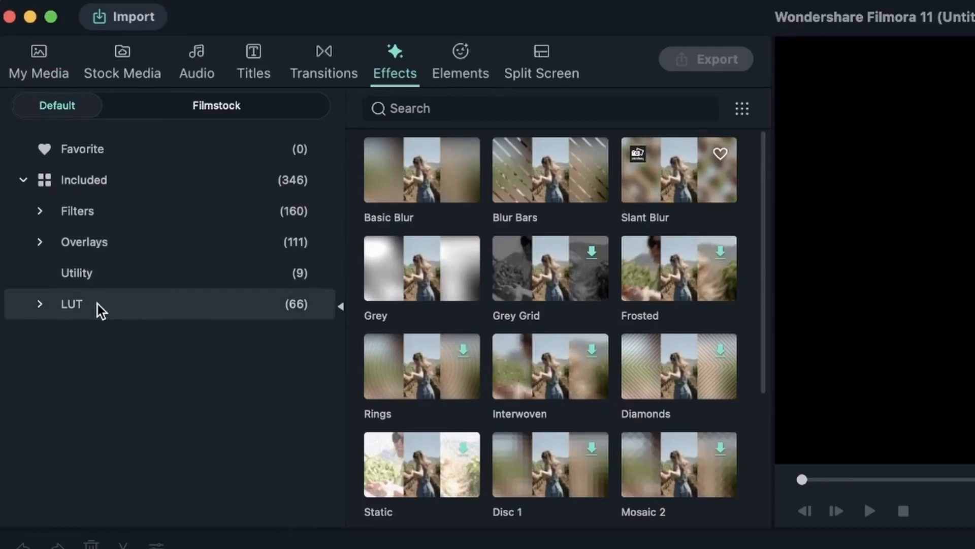
pyautogui.moveTo(51, 319)
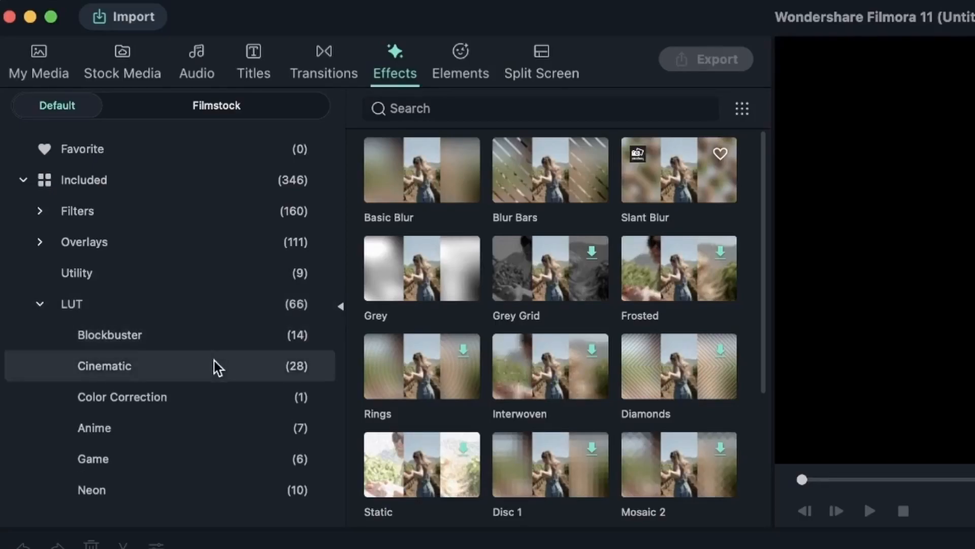
# - Browse the Blockbuster, Cinematic and Color Correction LUT presets
pyautogui.click(110, 335)
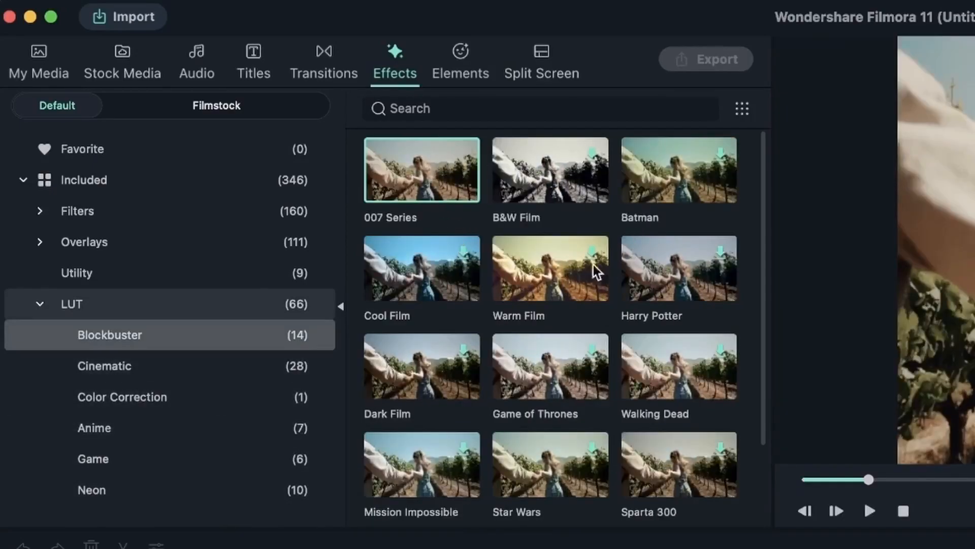
pyautogui.moveTo(691, 233)
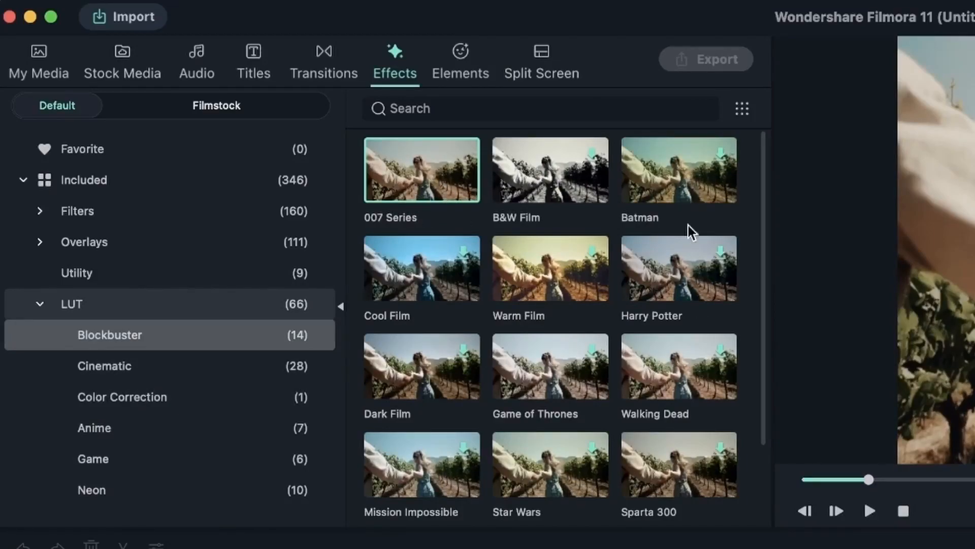
pyautogui.scroll(-3)
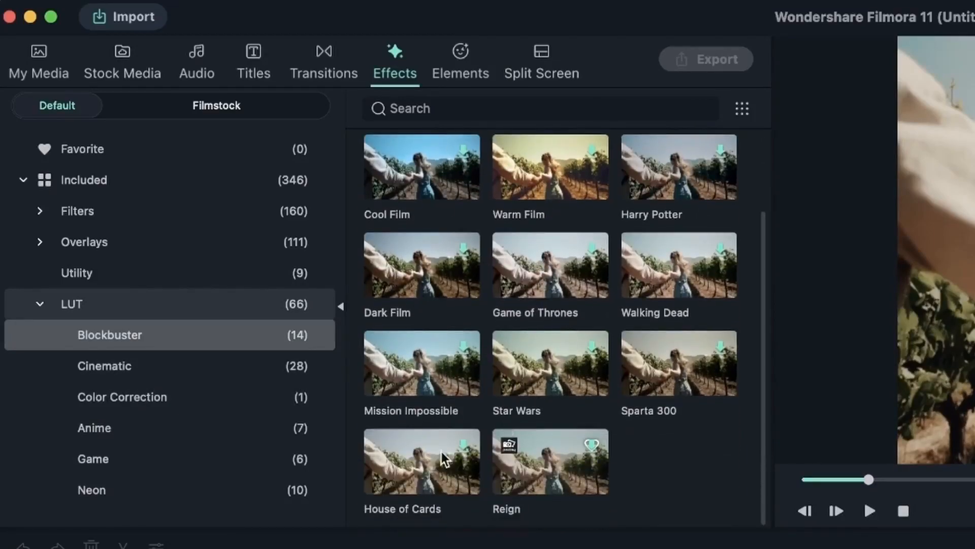
pyautogui.click(103, 366)
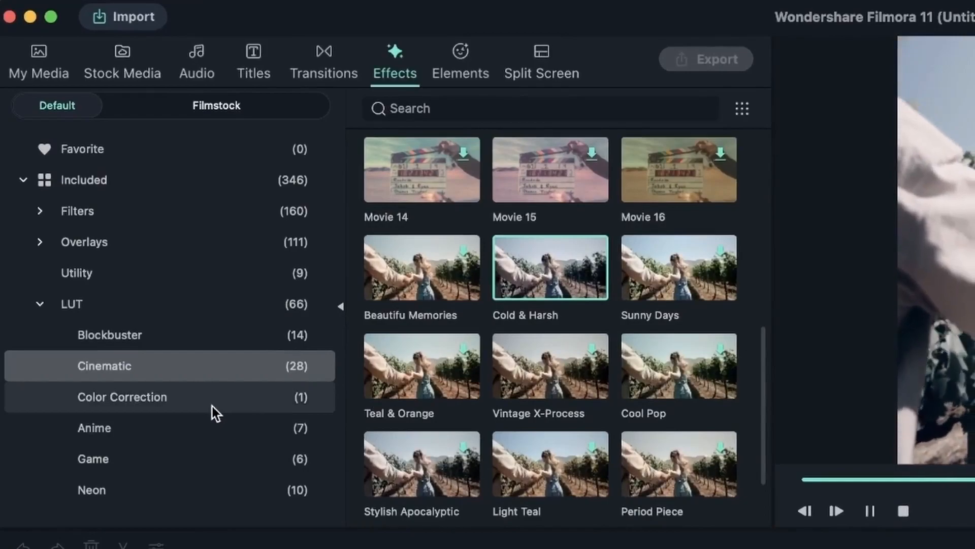
pyautogui.click(122, 397)
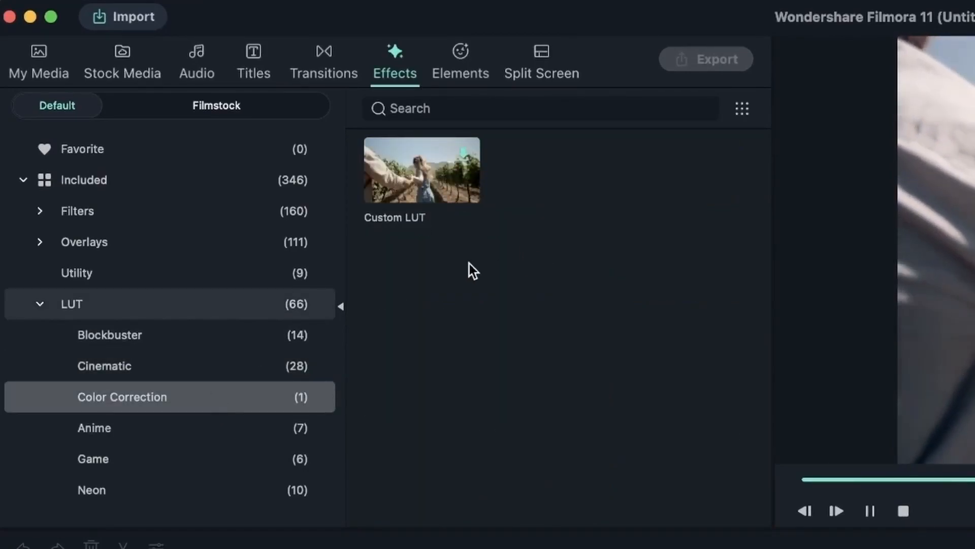
pyautogui.click(870, 511)
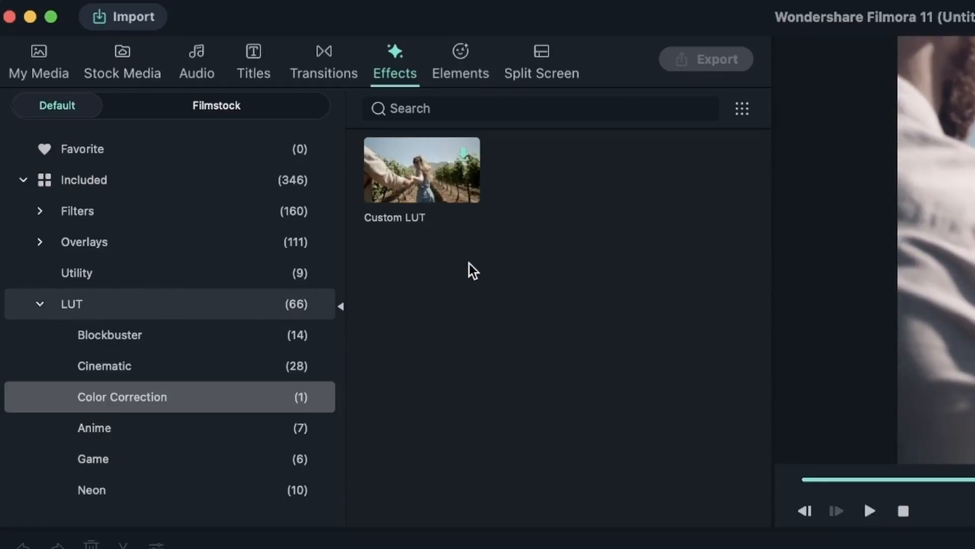
# - Preview the Anime 01 LUT on the clip, then show the Game LUT presets
pyautogui.click(94, 428)
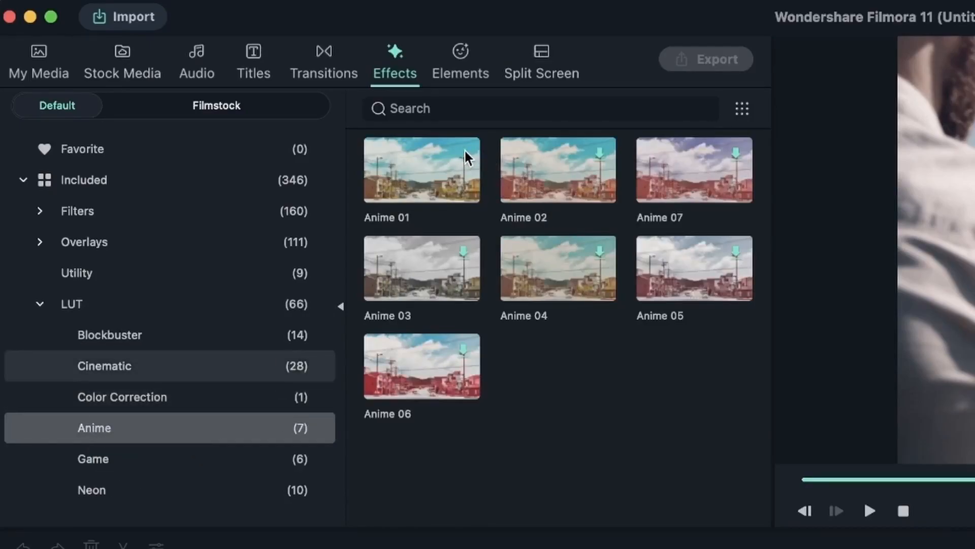
pyautogui.click(422, 170)
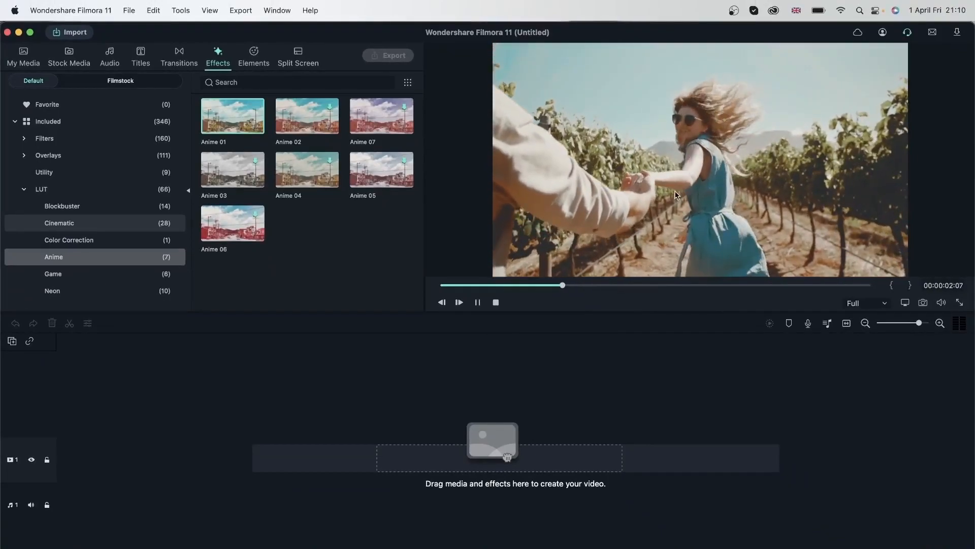
pyautogui.click(52, 273)
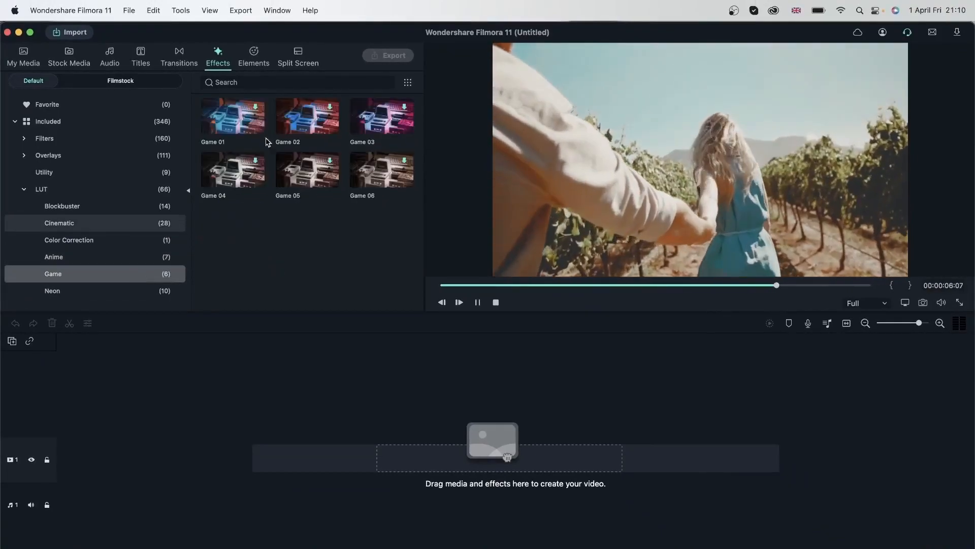
pyautogui.click(458, 303)
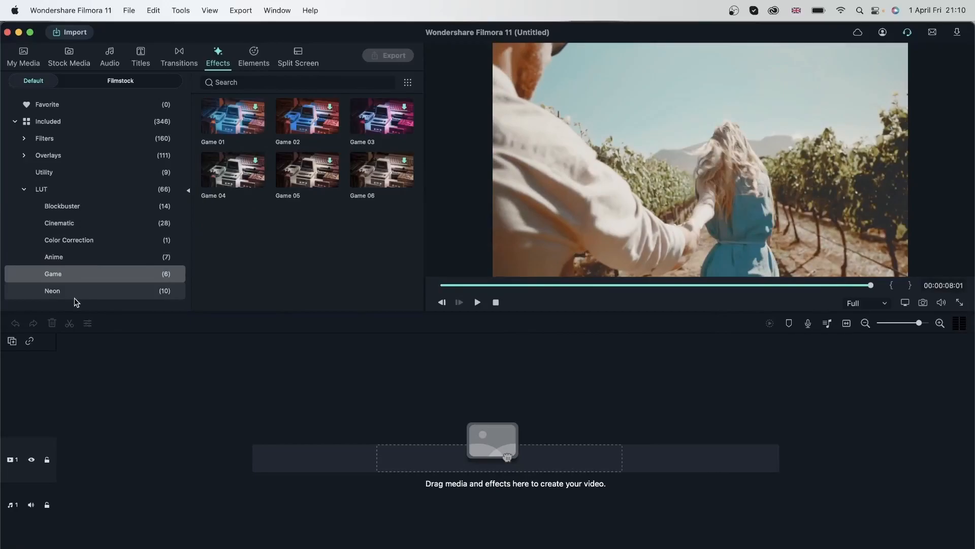
# - Switch from LUTs to Filters, browsing Lomography and Distortion and previewing Chromatic Aberration
pyautogui.click(53, 291)
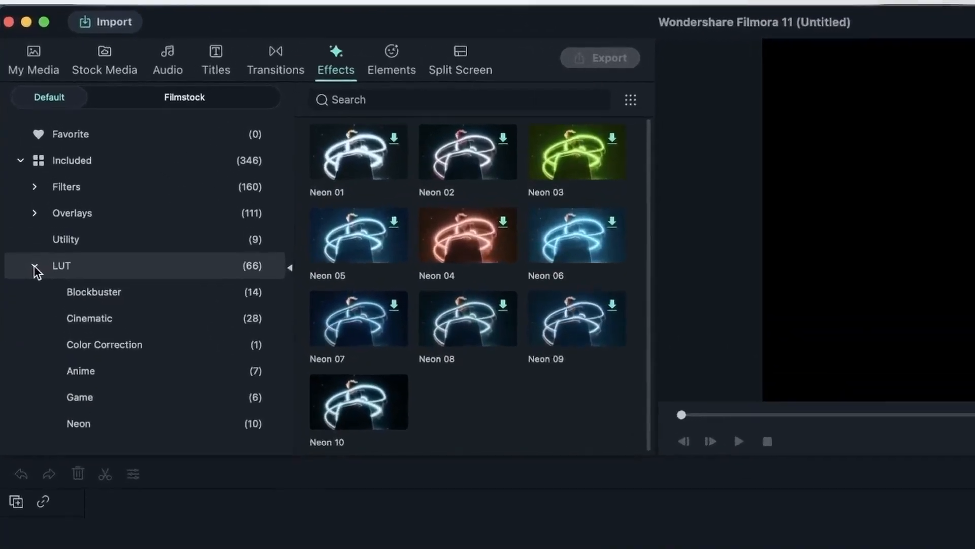
pyautogui.click(36, 265)
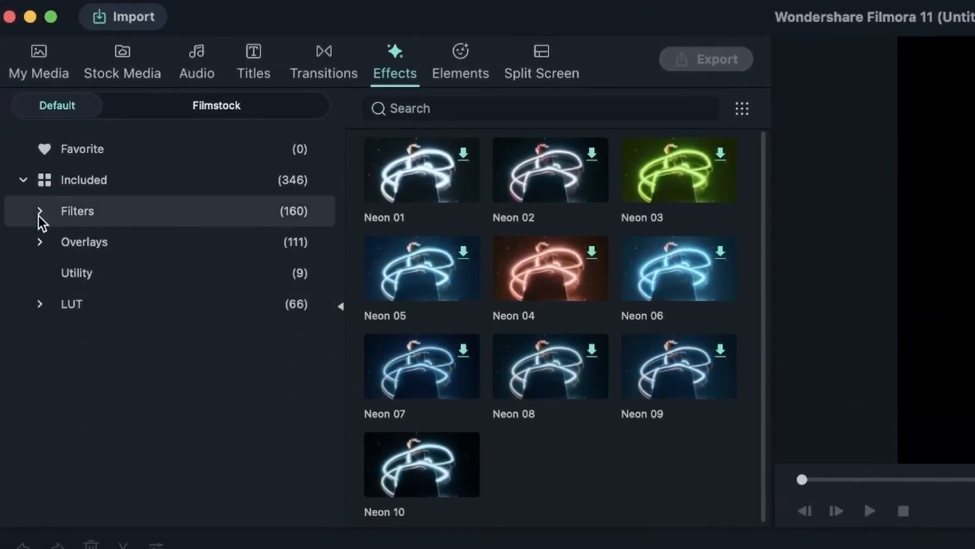
pyautogui.click(39, 211)
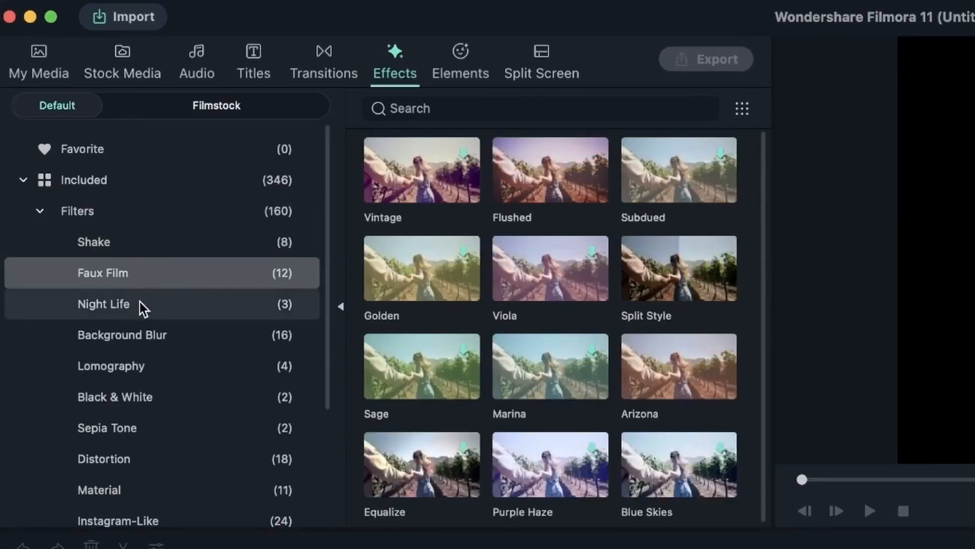
pyautogui.click(110, 365)
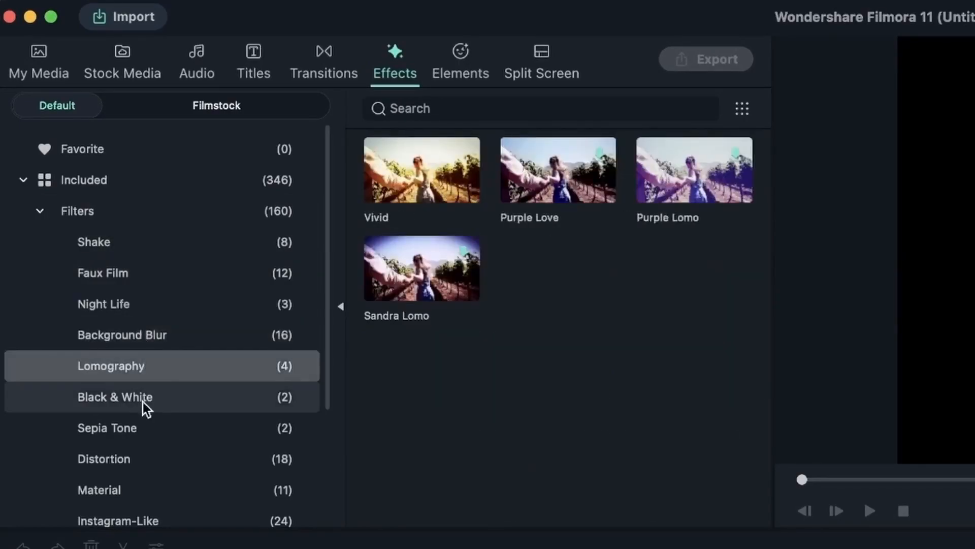
pyautogui.click(103, 458)
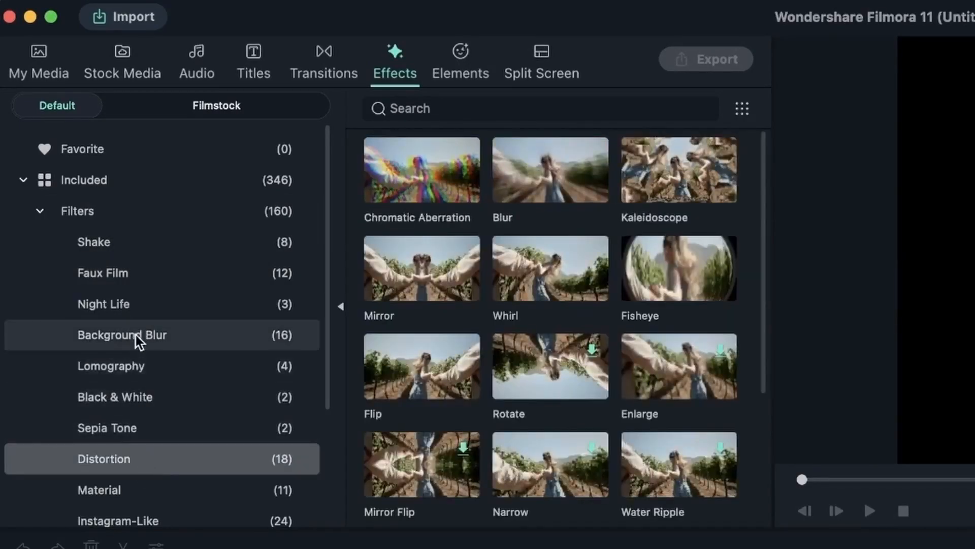
pyautogui.moveTo(122, 335)
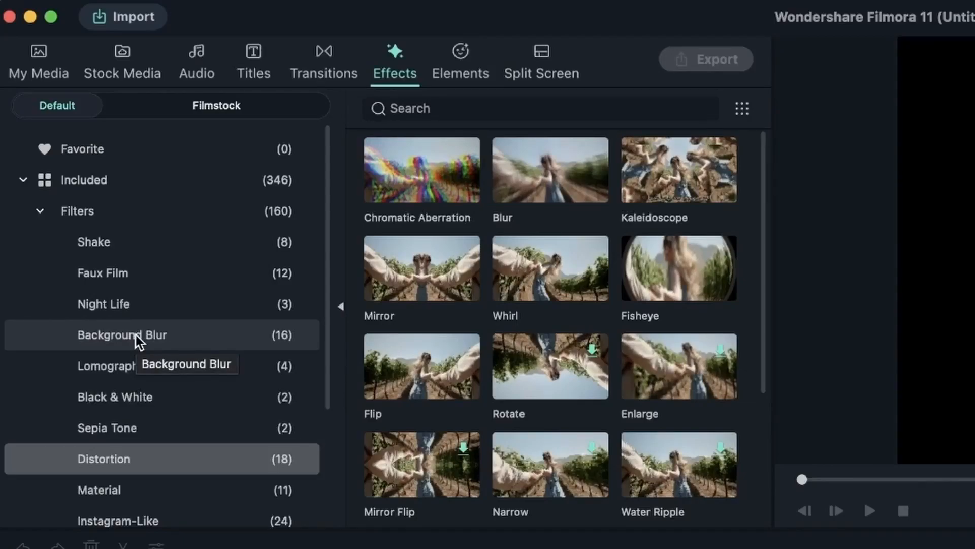
pyautogui.moveTo(451, 243)
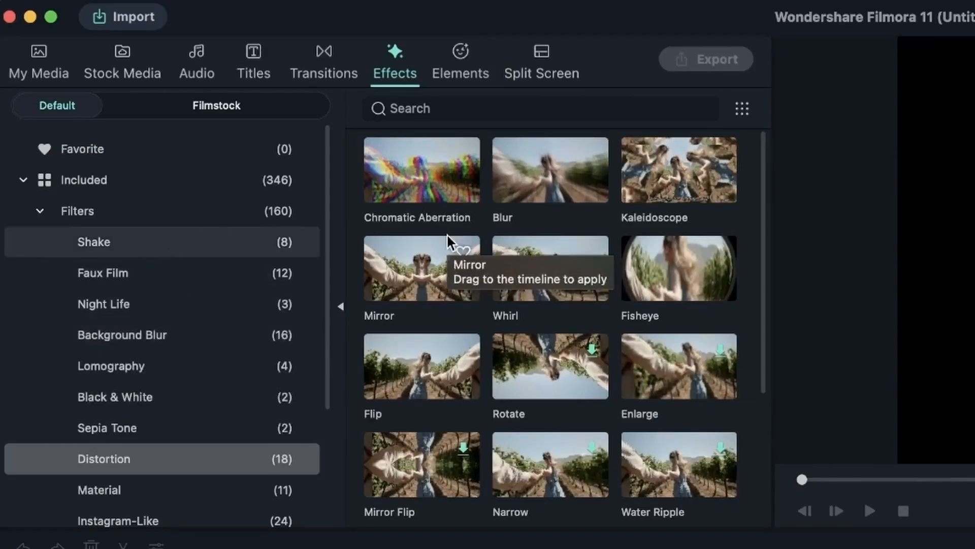
pyautogui.moveTo(403, 172)
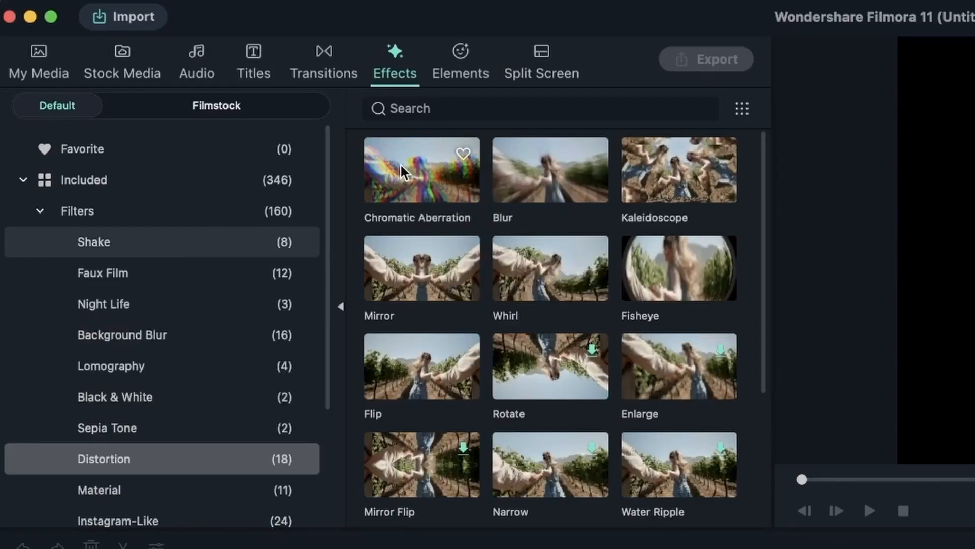
pyautogui.click(106, 427)
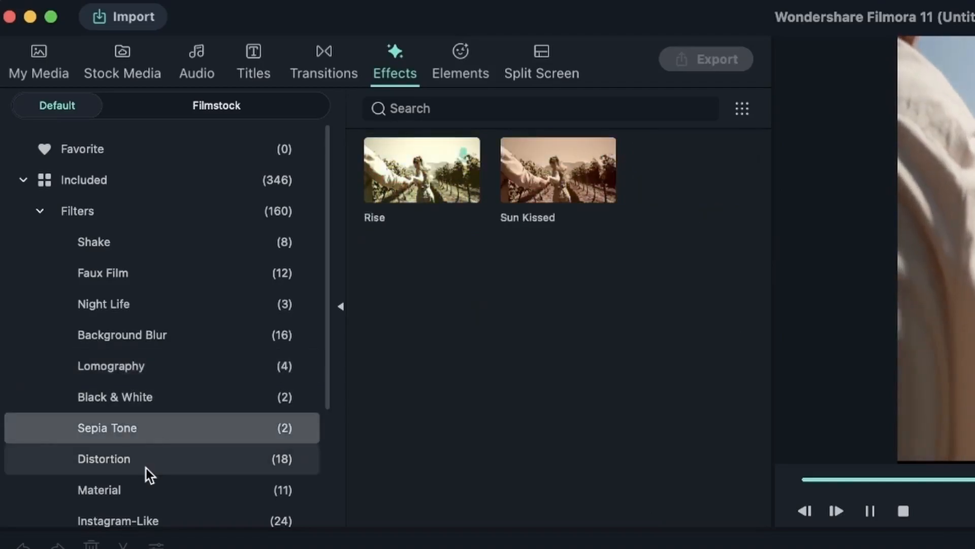
# - Browse the Distortion and Shake filter groups, ending on the Faux Film filters
pyautogui.click(103, 458)
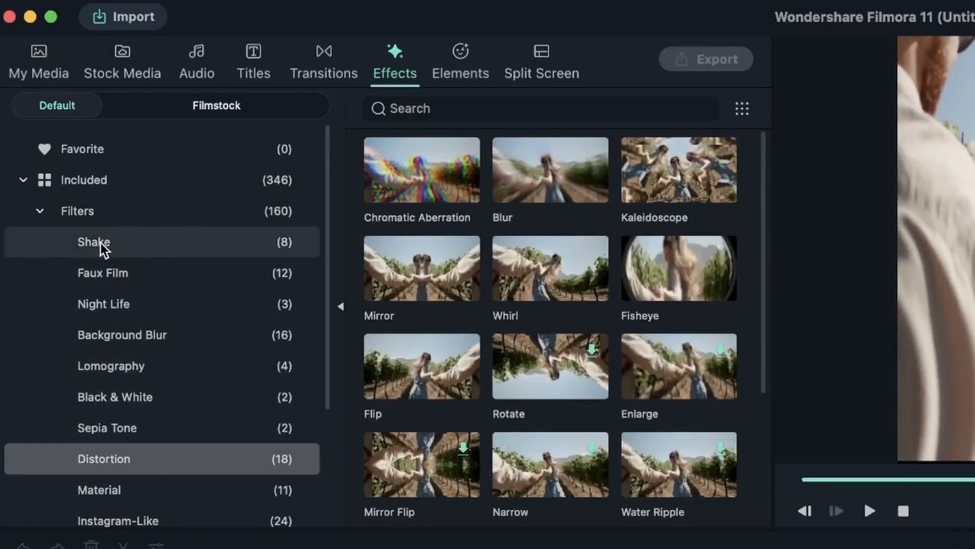
pyautogui.click(93, 242)
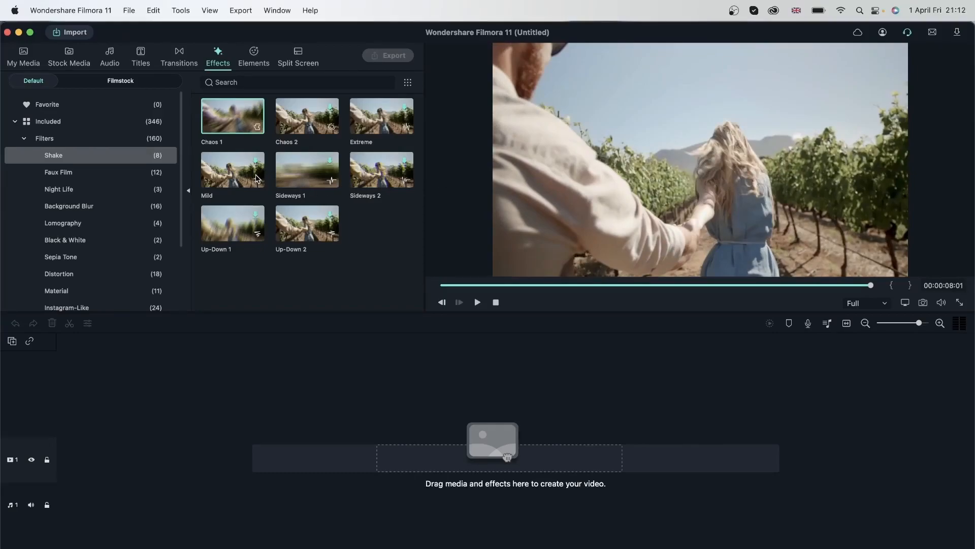
pyautogui.moveTo(228, 240)
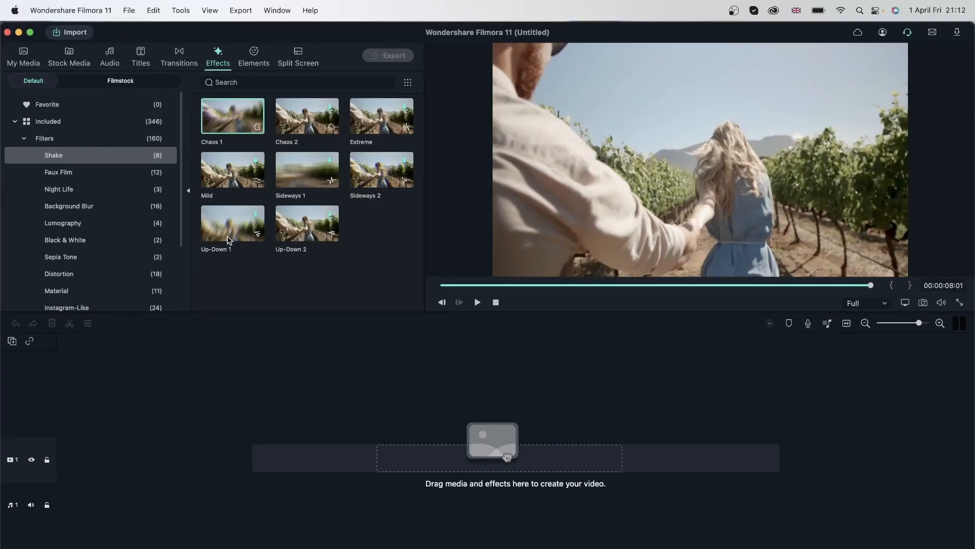
pyautogui.click(58, 172)
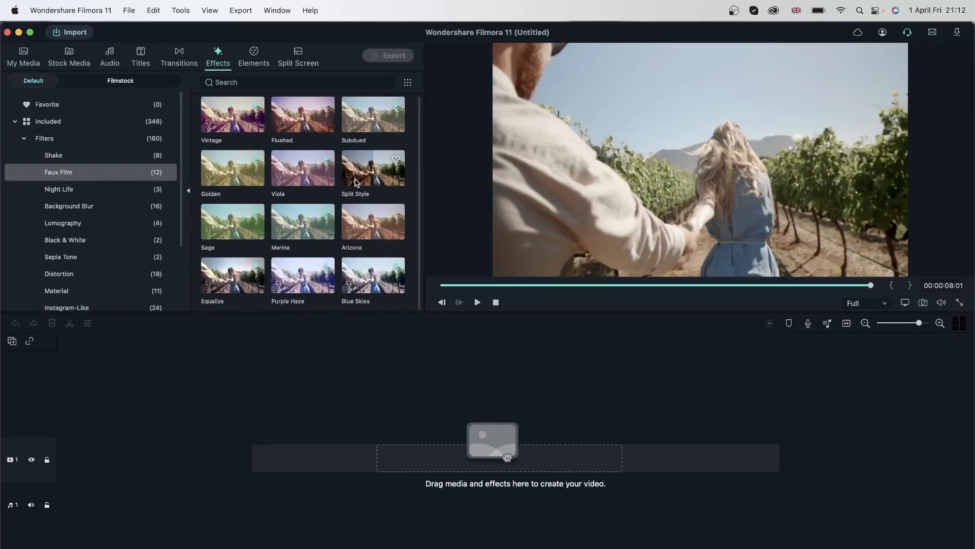
pyautogui.moveTo(354, 180)
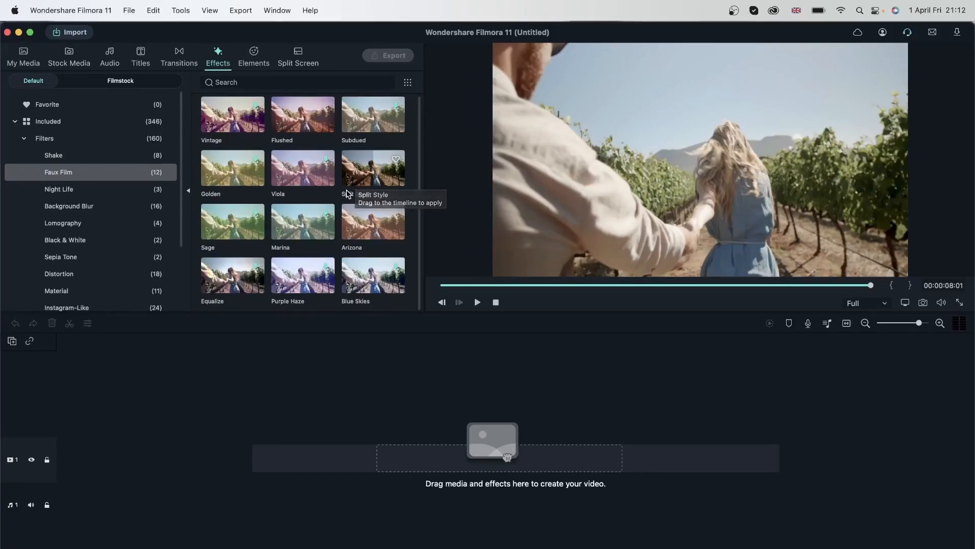
pyautogui.moveTo(347, 192)
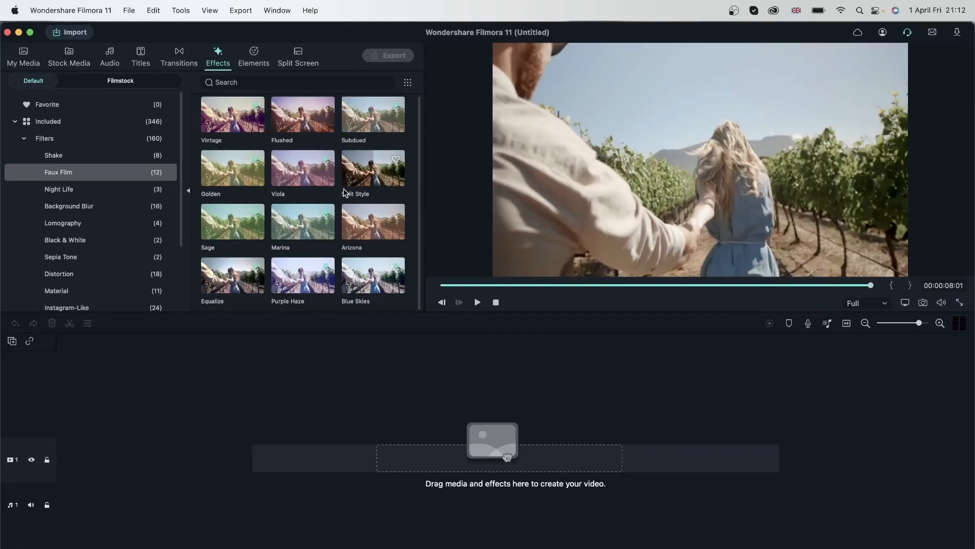
# - Browse the downloaded Stock Media clips, then return to the Faux Film filters
pyautogui.click(23, 56)
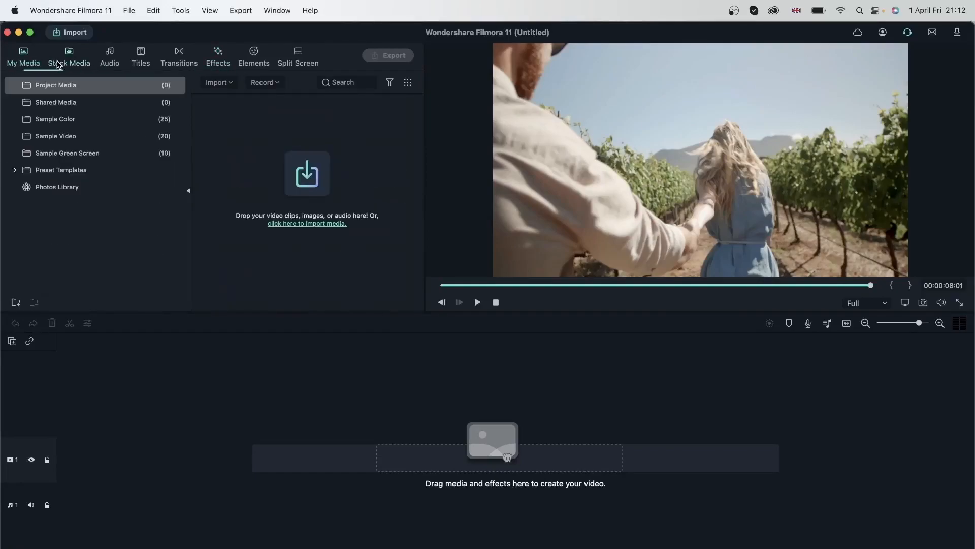
pyautogui.click(70, 55)
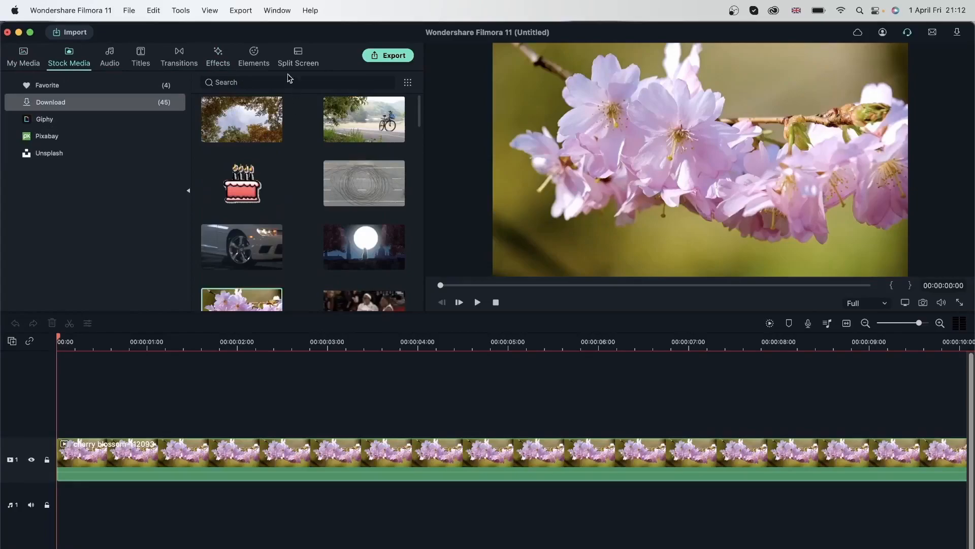
pyautogui.click(217, 56)
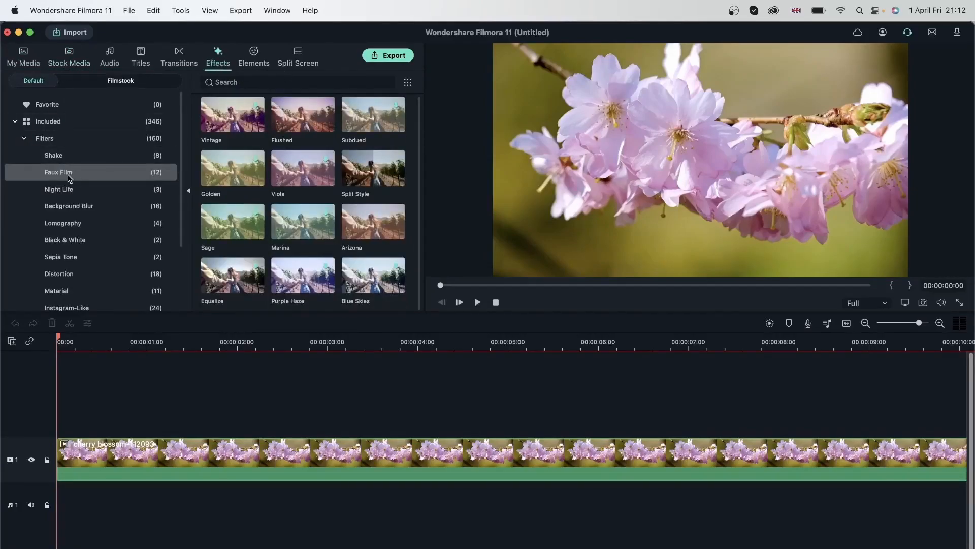
pyautogui.moveTo(302, 115)
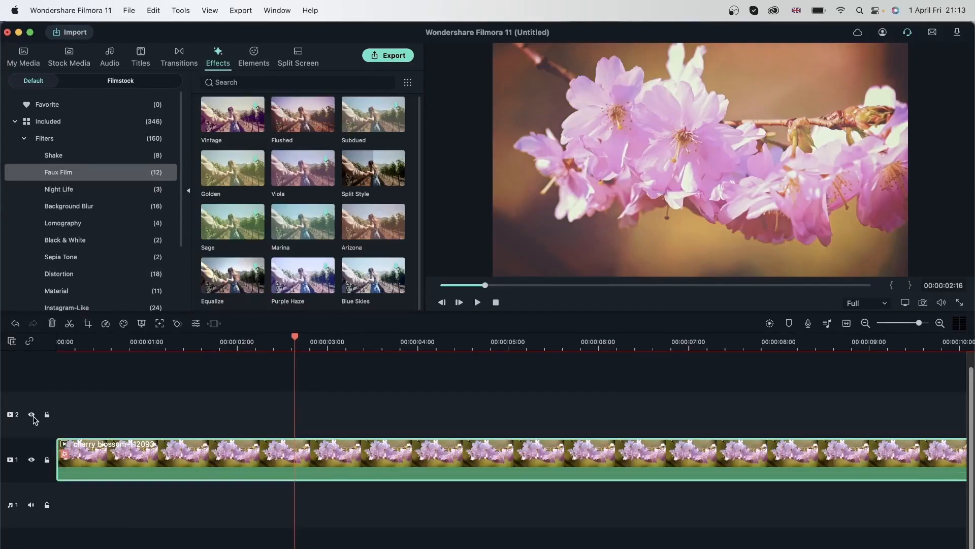
pyautogui.moveTo(148, 446)
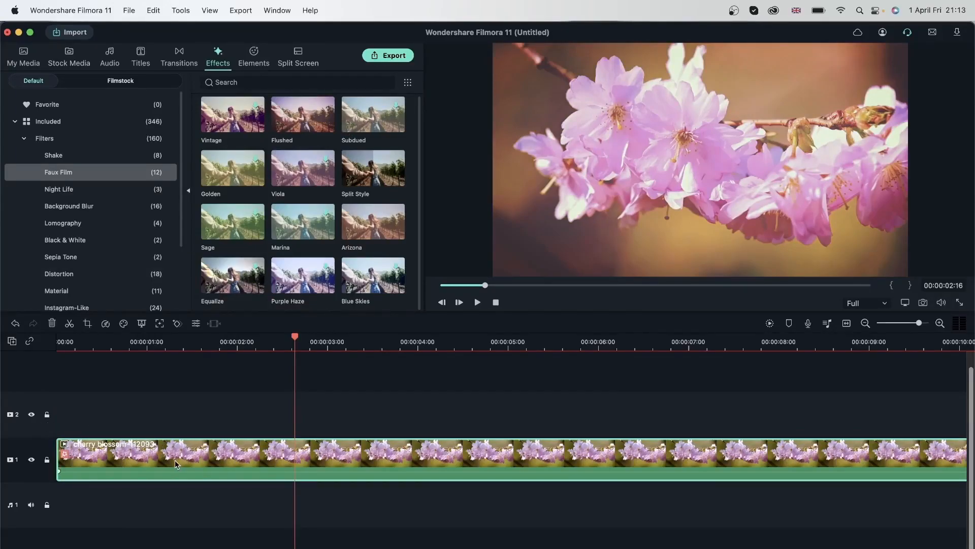
# - Open the clip's video effects and test Flushed opacity at 9, 27, then 100
pyautogui.doubleClick(177, 463)
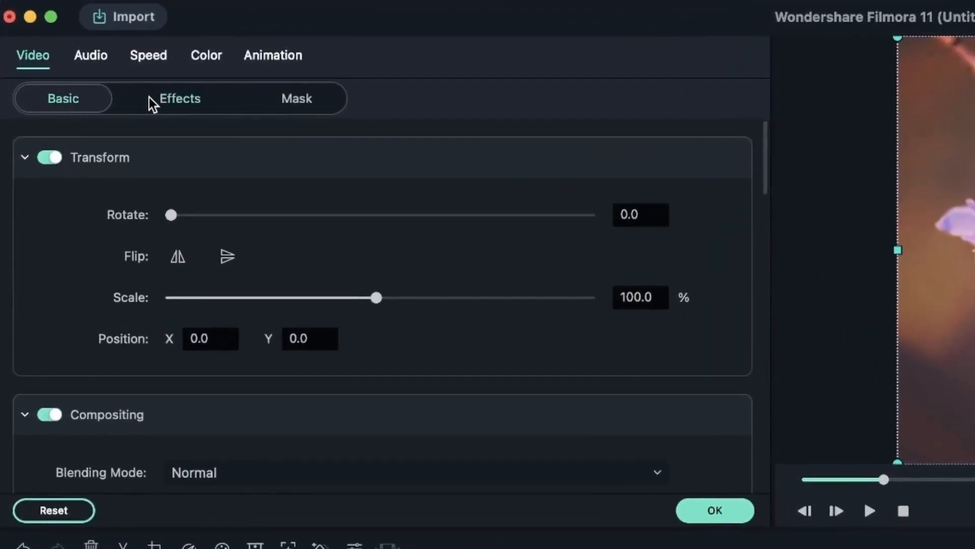
pyautogui.click(180, 98)
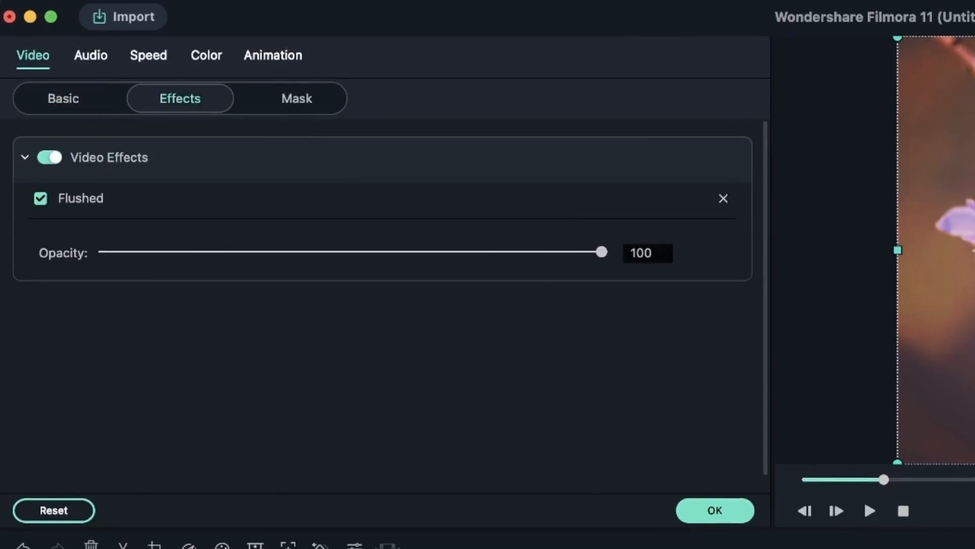
pyautogui.moveTo(704, 283)
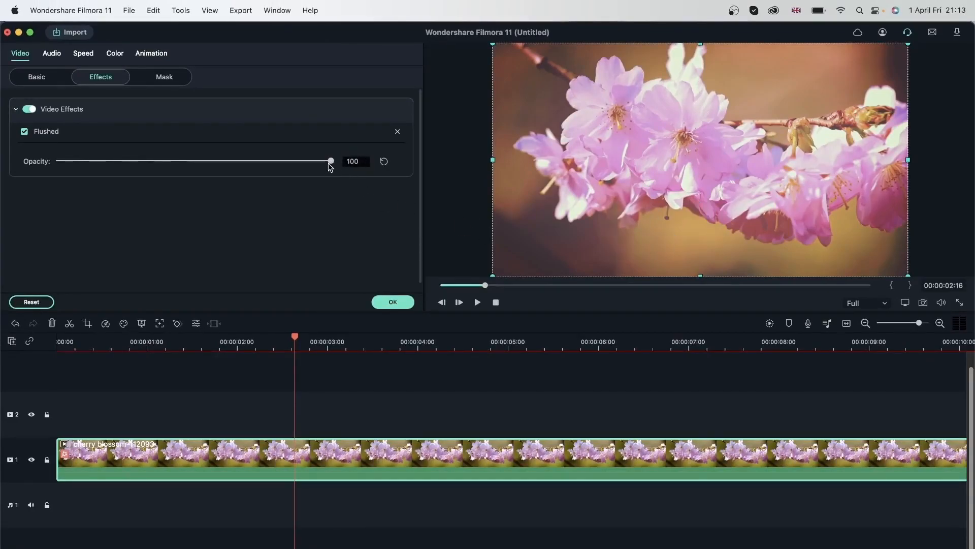
pyautogui.moveTo(330, 161); pyautogui.dragTo(75, 161)
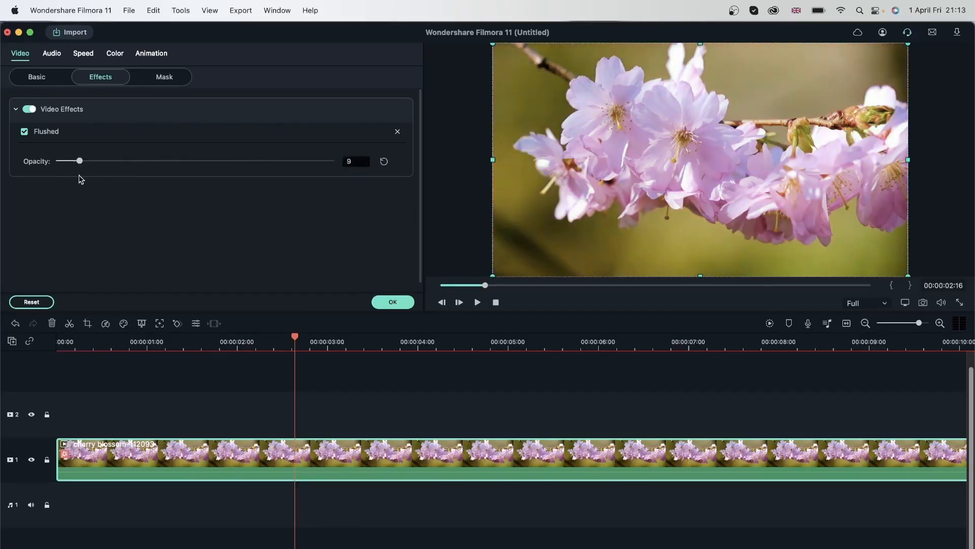
pyautogui.moveTo(76, 161); pyautogui.dragTo(129, 160)
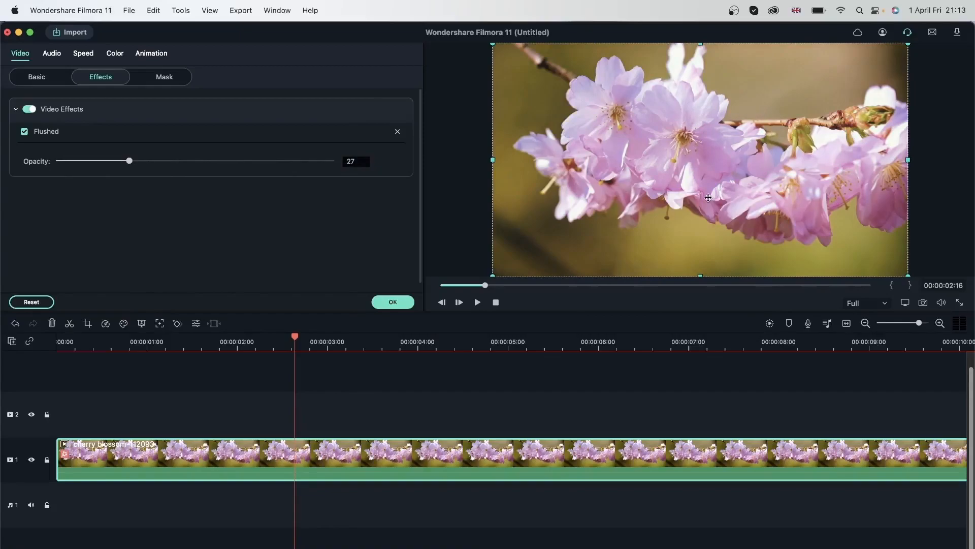
pyautogui.moveTo(129, 160); pyautogui.dragTo(212, 160)
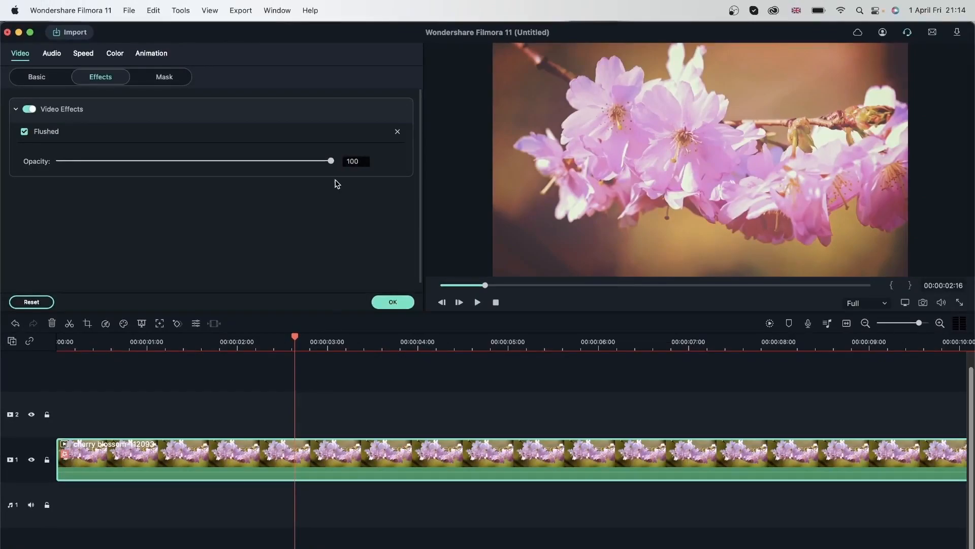
# - Toggle the Flushed filter off and back on to compare
pyautogui.click(24, 131)
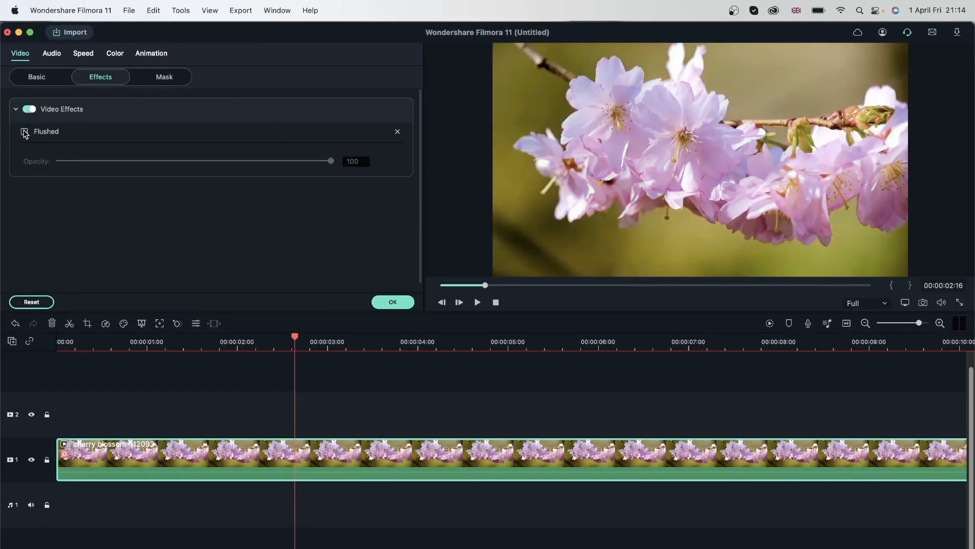
pyautogui.click(24, 131)
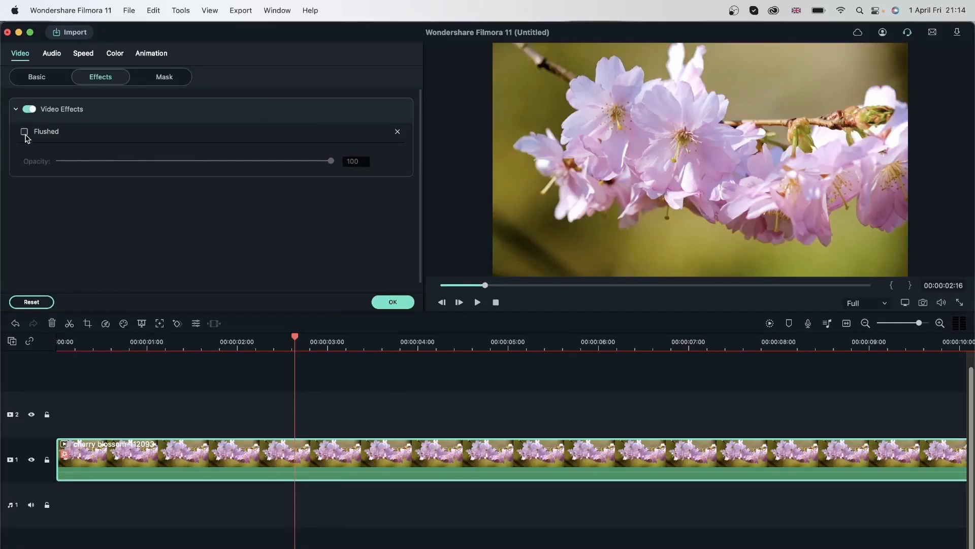
pyautogui.click(24, 131)
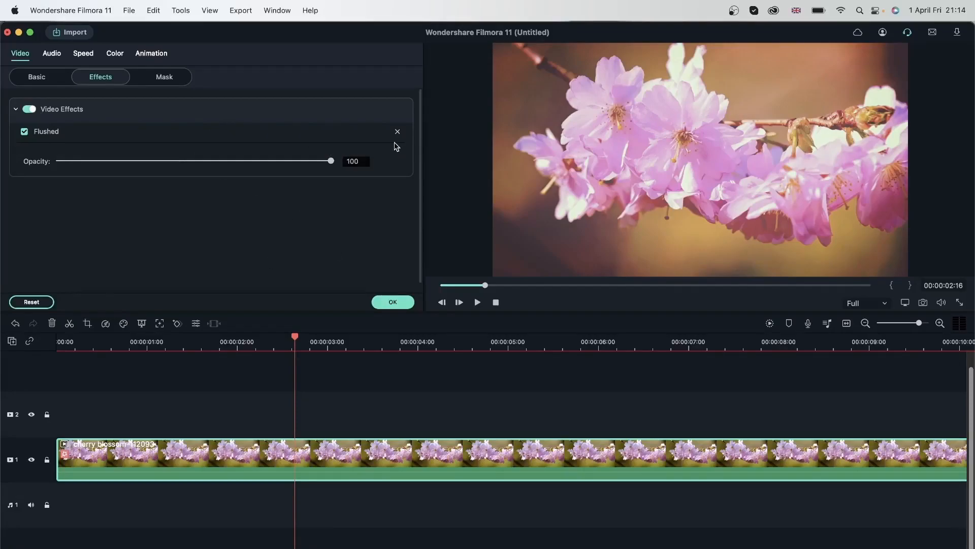
pyautogui.moveTo(409, 142)
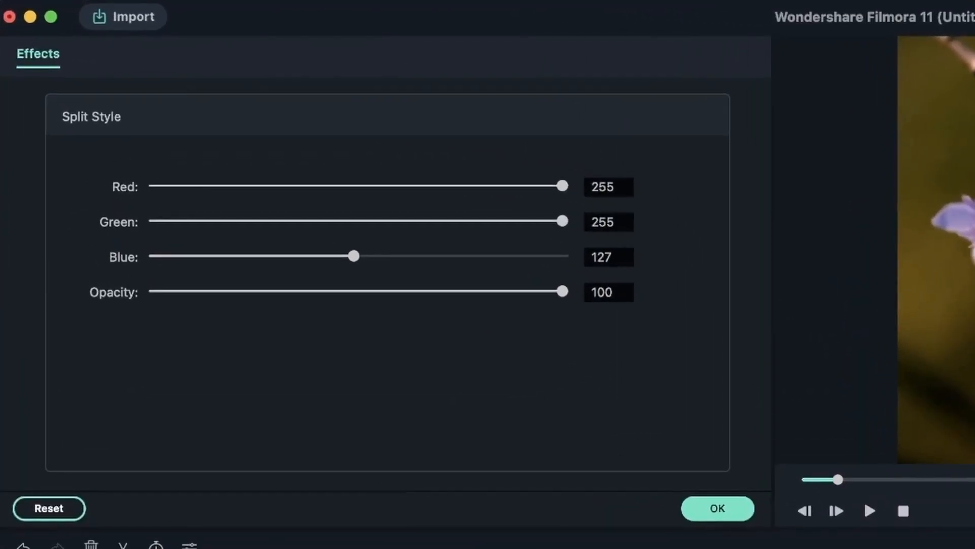
pyautogui.moveTo(548, 266)
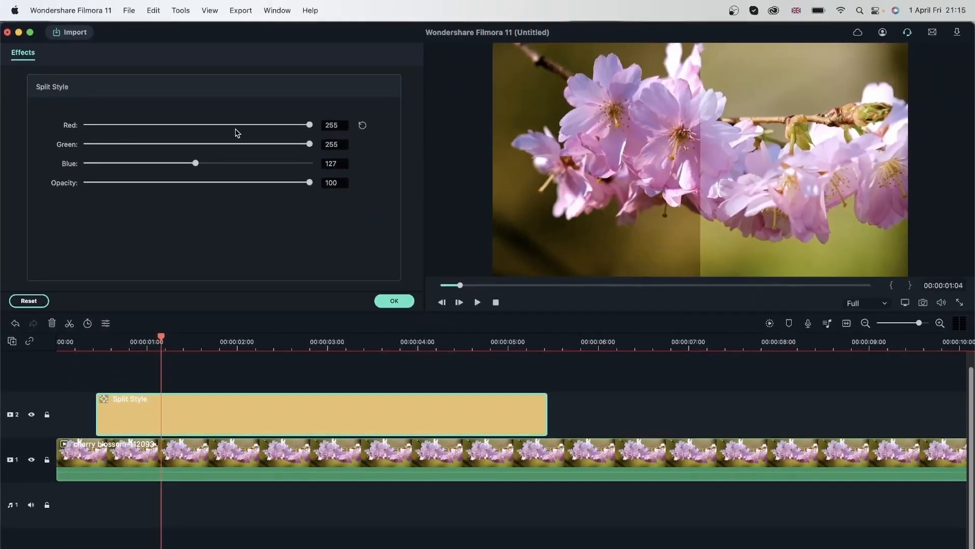
# - Try Split Style red values from 0 up to 221
pyautogui.moveTo(310, 124); pyautogui.dragTo(107, 124)
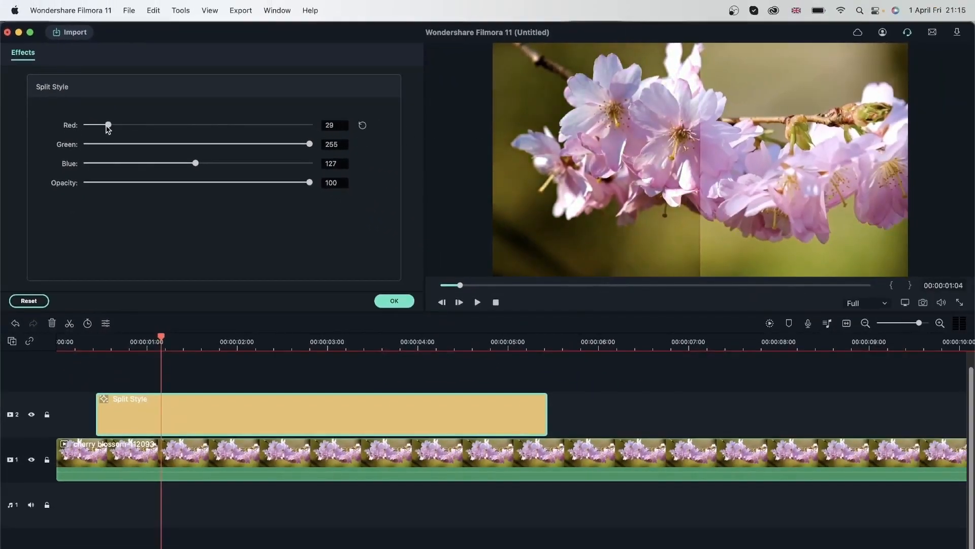
pyautogui.moveTo(107, 125); pyautogui.dragTo(94, 125)
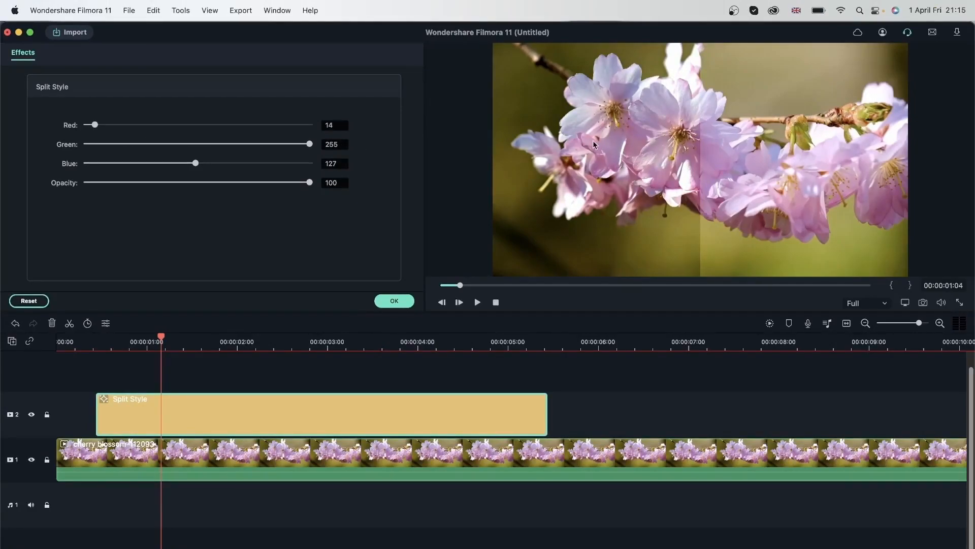
pyautogui.moveTo(94, 125); pyautogui.dragTo(86, 124)
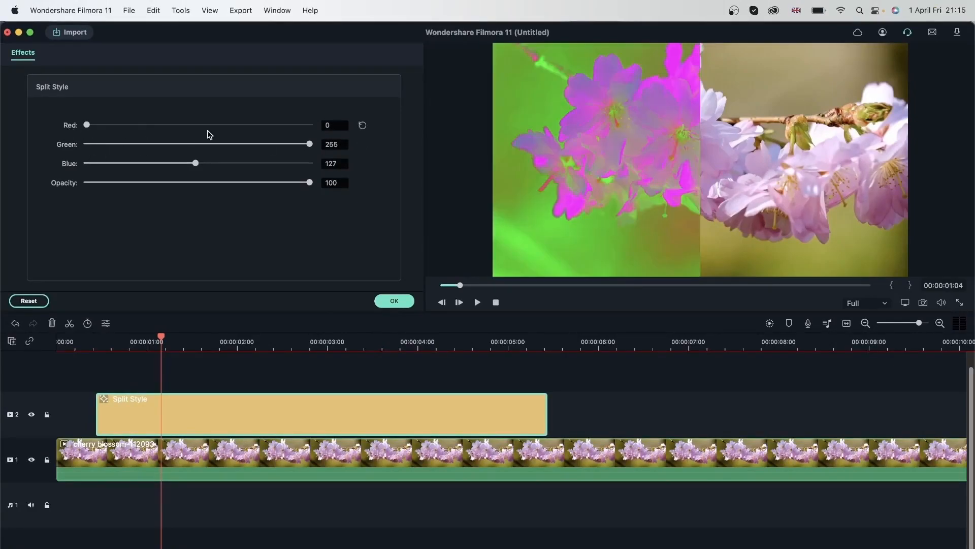
pyautogui.moveTo(573, 169)
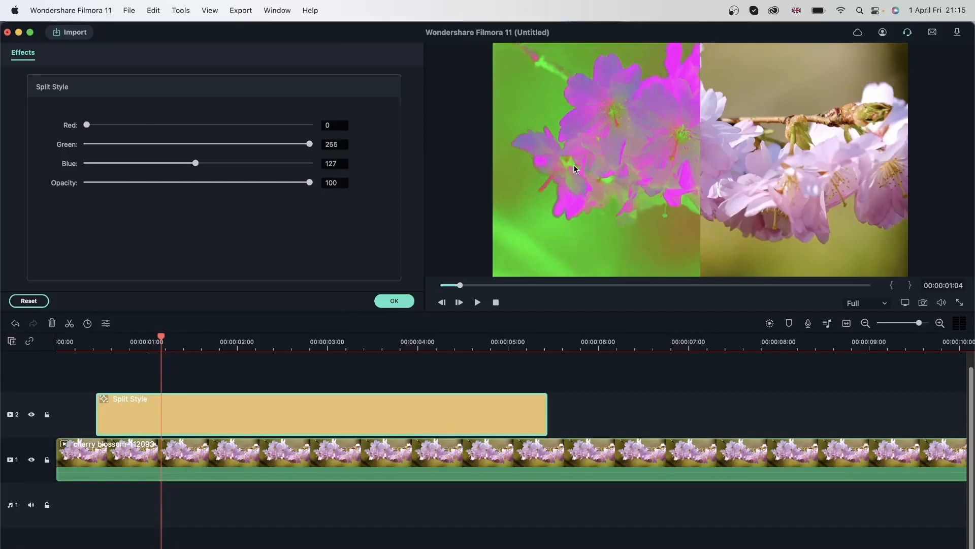
pyautogui.moveTo(86, 124); pyautogui.dragTo(89, 125)
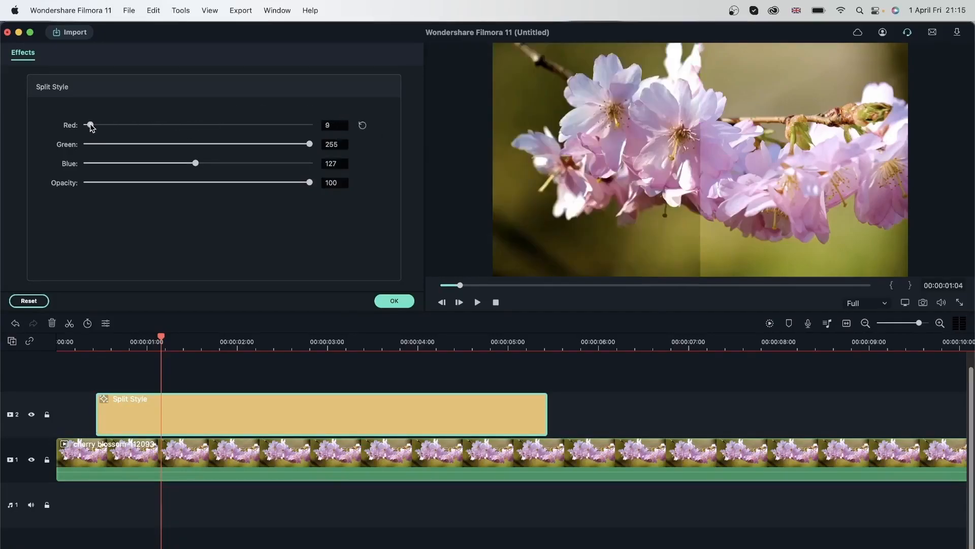
pyautogui.moveTo(87, 124); pyautogui.dragTo(138, 125)
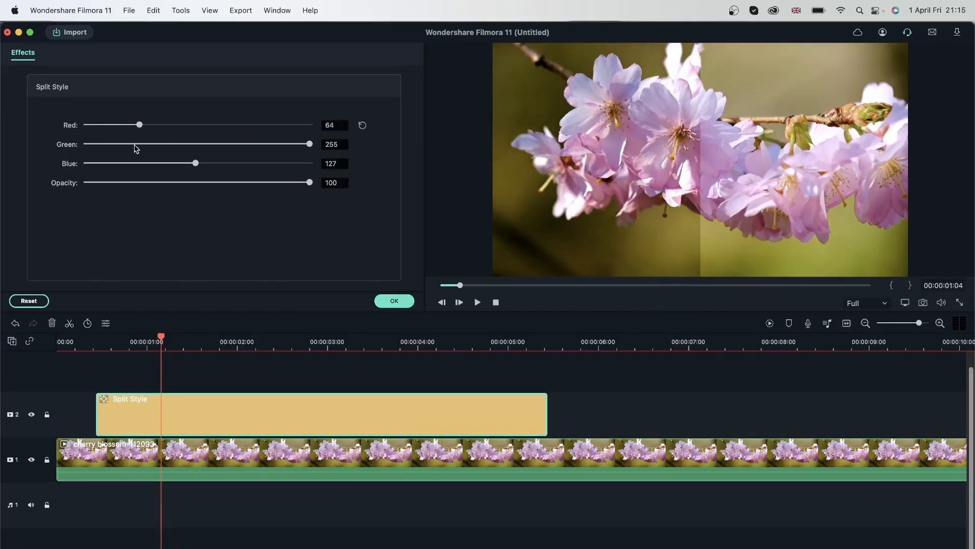
pyautogui.moveTo(138, 124); pyautogui.dragTo(225, 125)
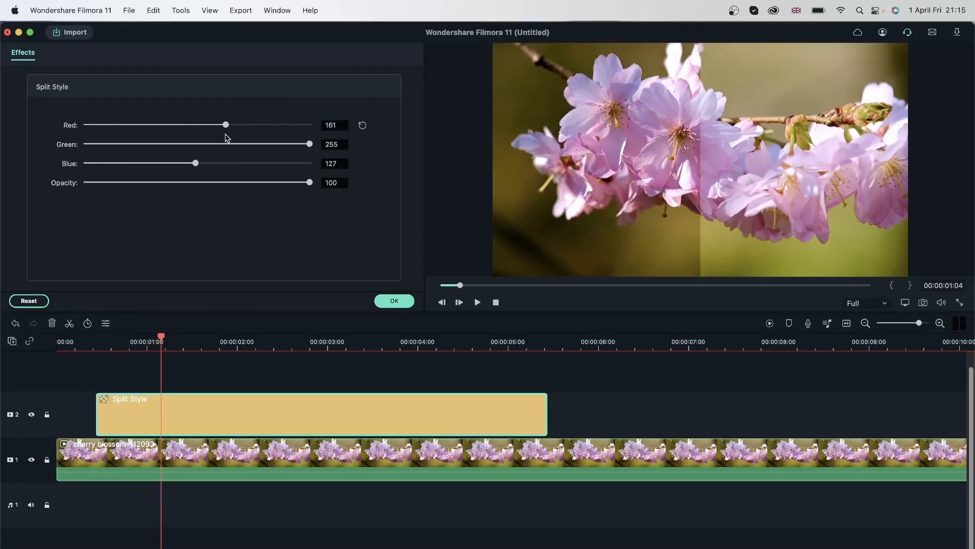
pyautogui.moveTo(225, 124); pyautogui.dragTo(278, 124)
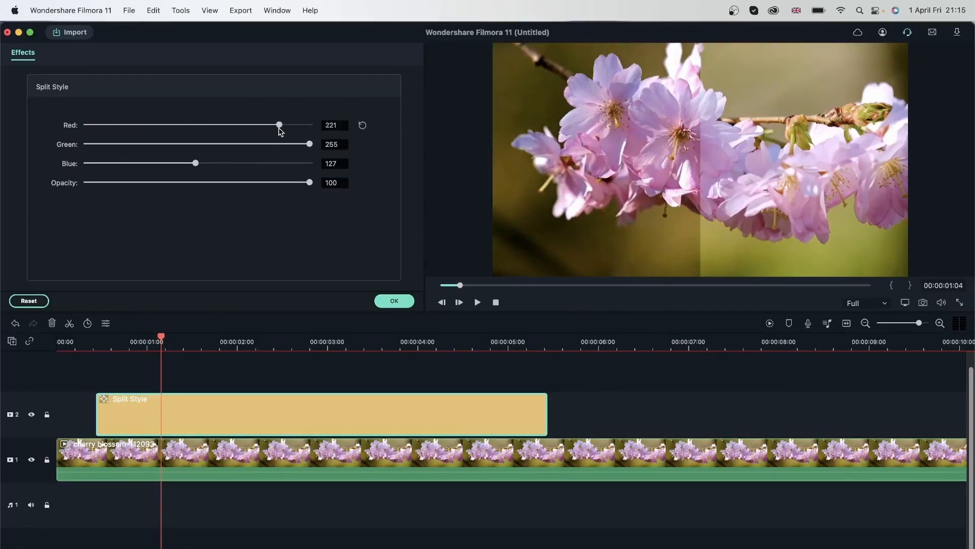
# - Try Split Style green levels 227 and 46, settling at 190
pyautogui.moveTo(310, 144); pyautogui.dragTo(211, 144)
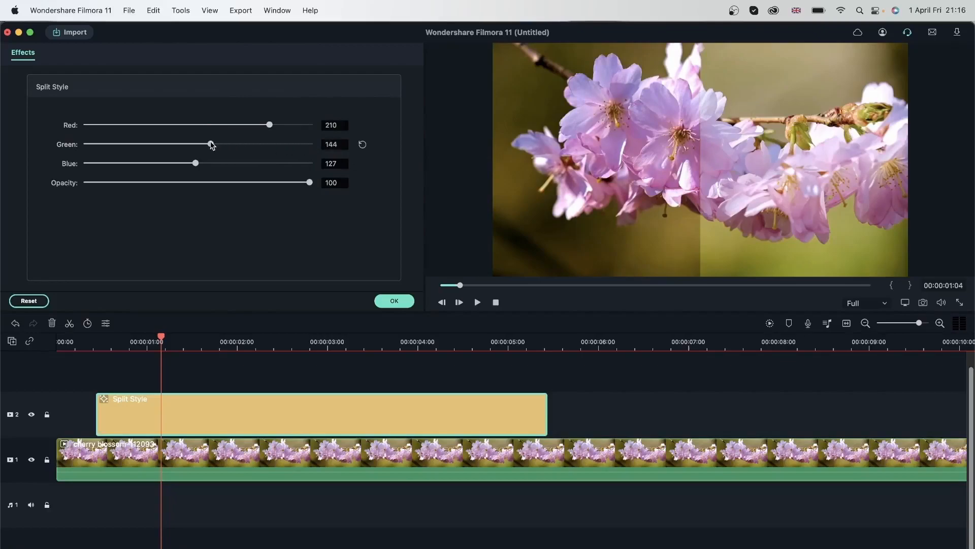
pyautogui.moveTo(210, 143); pyautogui.dragTo(285, 144)
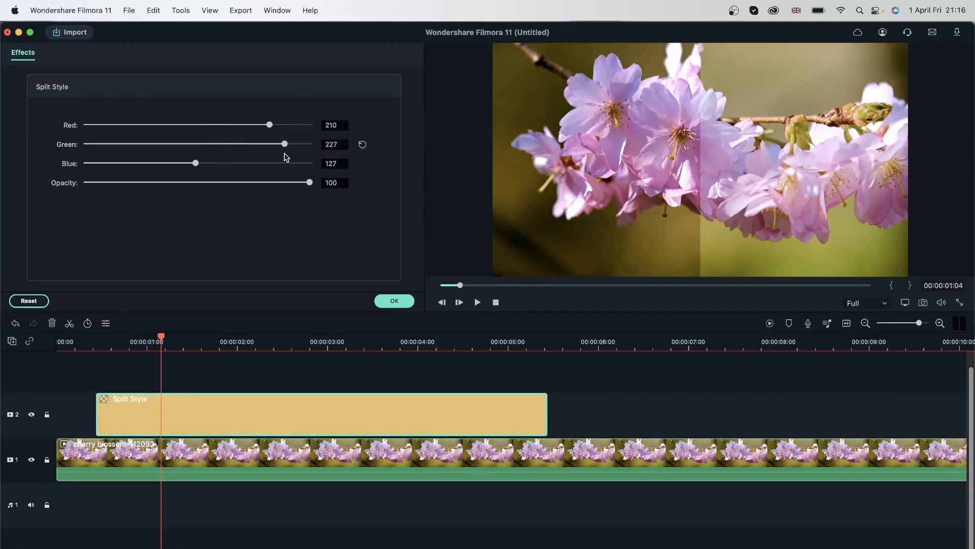
pyautogui.moveTo(285, 144); pyautogui.dragTo(122, 144)
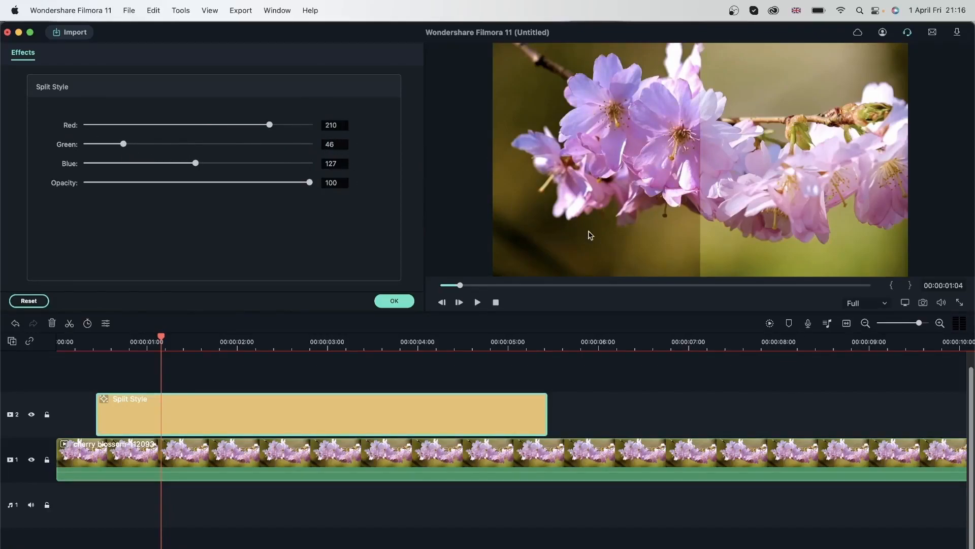
pyautogui.moveTo(123, 144); pyautogui.dragTo(252, 144)
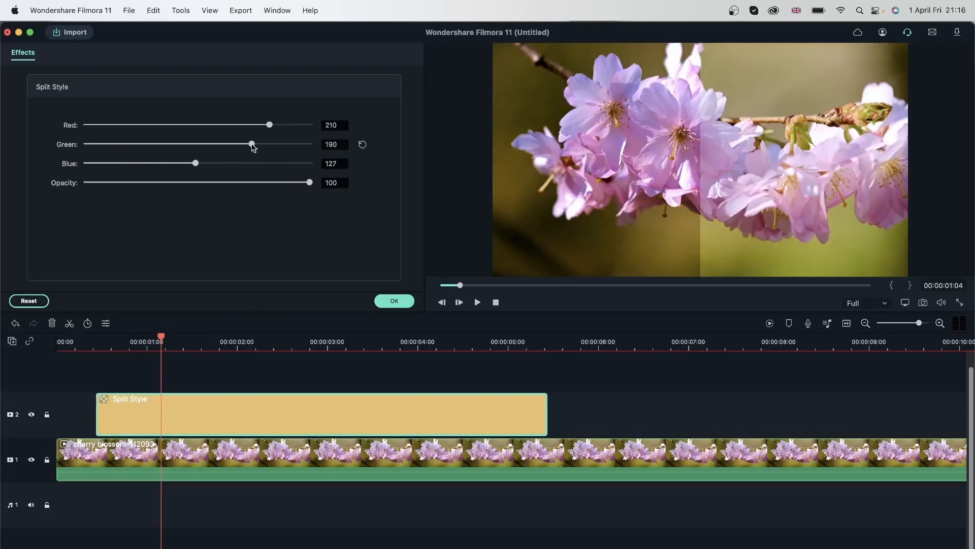
# - Set Split Style blue to 63 and opacity to 9, then close the settings
pyautogui.moveTo(195, 163); pyautogui.dragTo(191, 163)
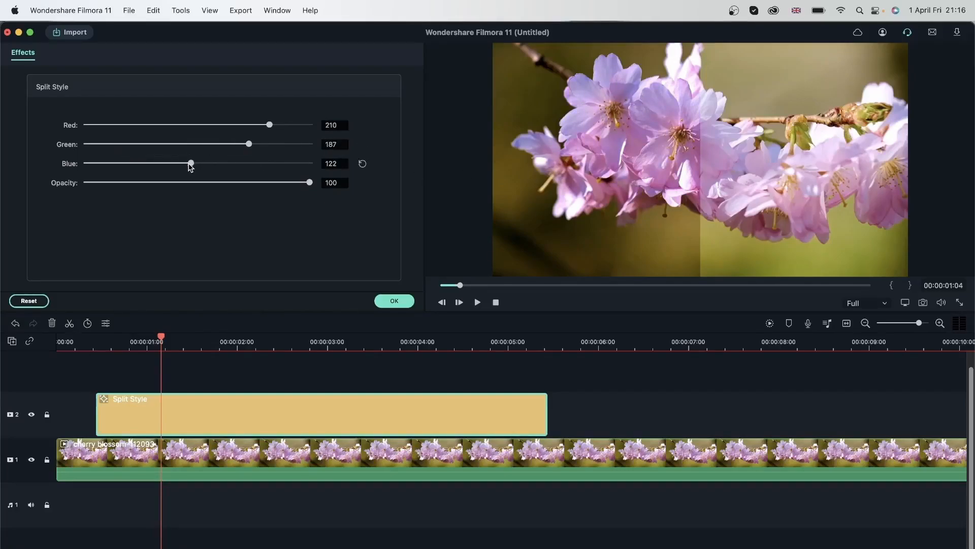
pyautogui.moveTo(191, 164); pyautogui.dragTo(116, 163)
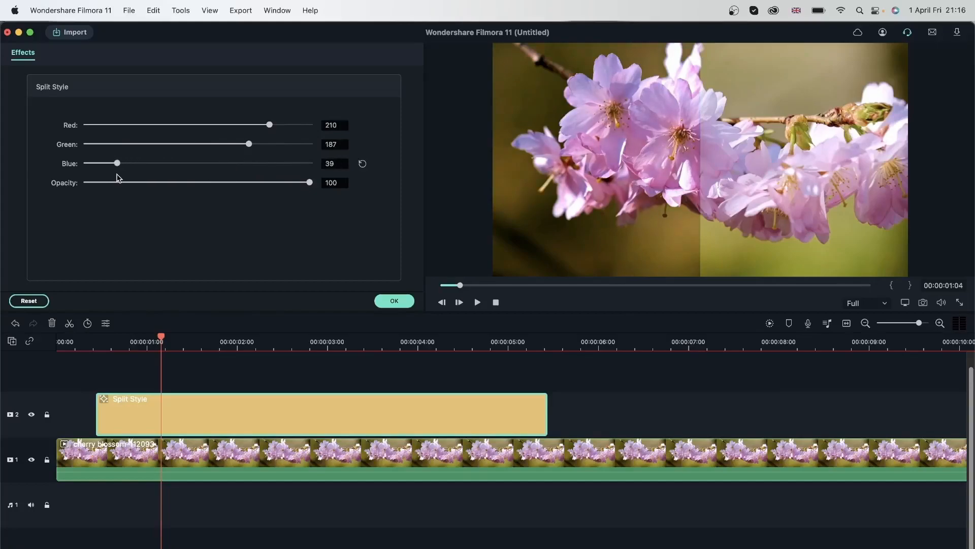
pyautogui.moveTo(118, 163); pyautogui.dragTo(138, 163)
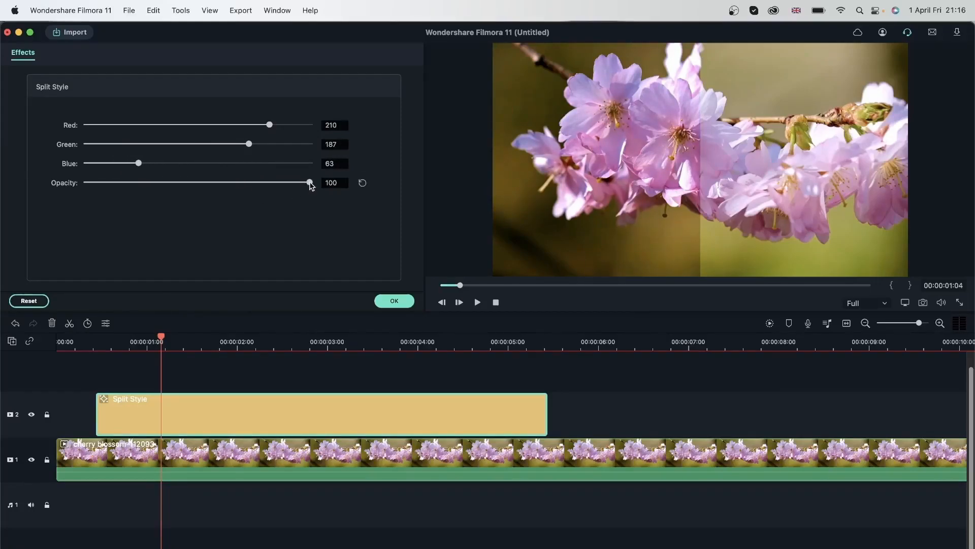
pyautogui.moveTo(310, 182); pyautogui.dragTo(94, 183)
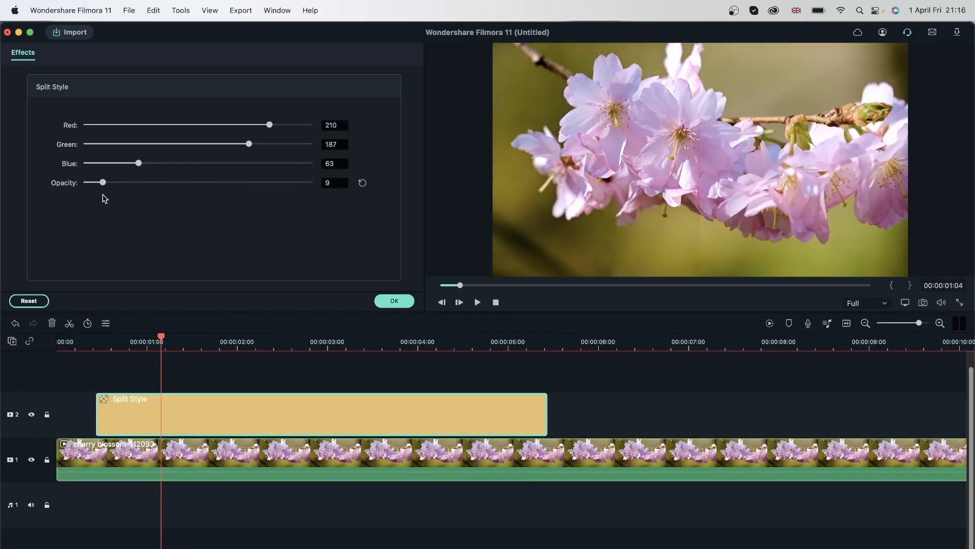
pyautogui.click(394, 300)
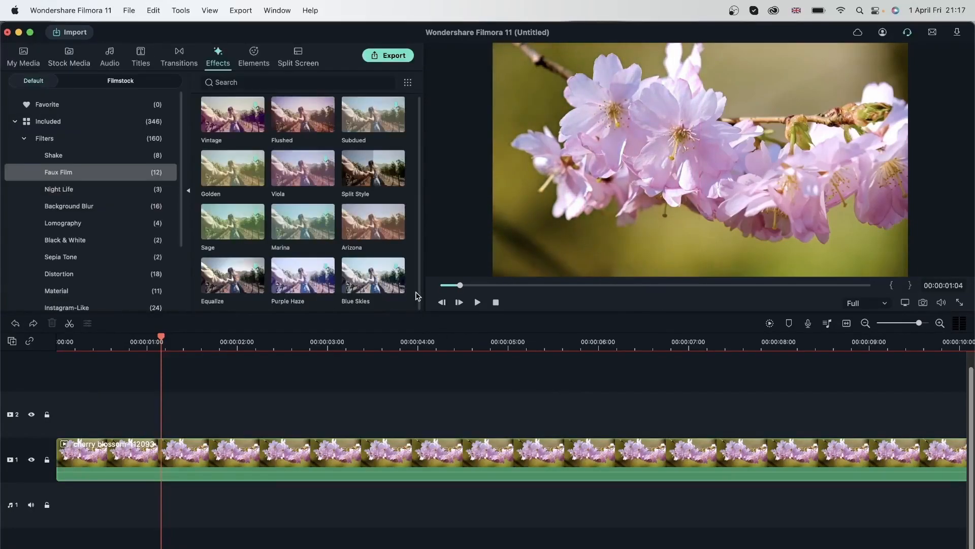
pyautogui.moveTo(364, 187)
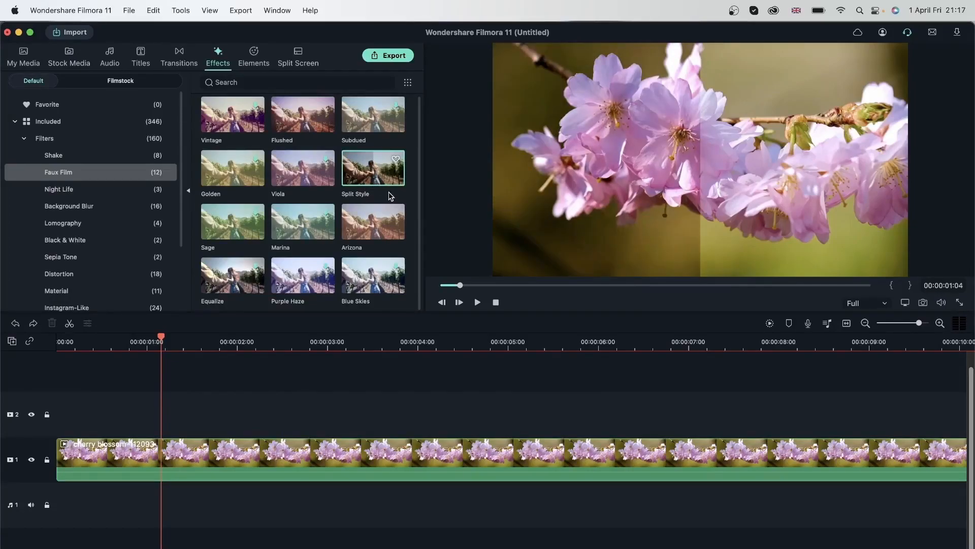
pyautogui.moveTo(382, 140)
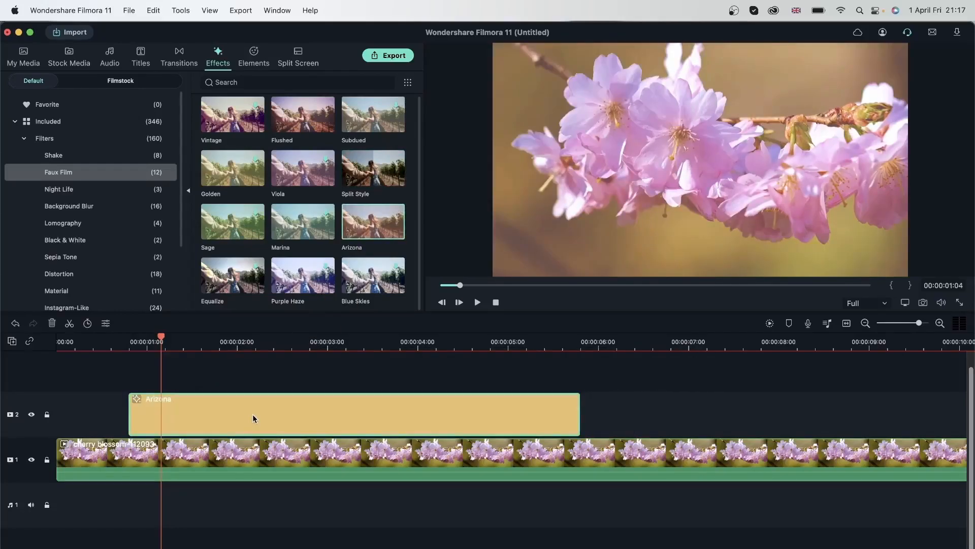
pyautogui.moveTo(387, 304)
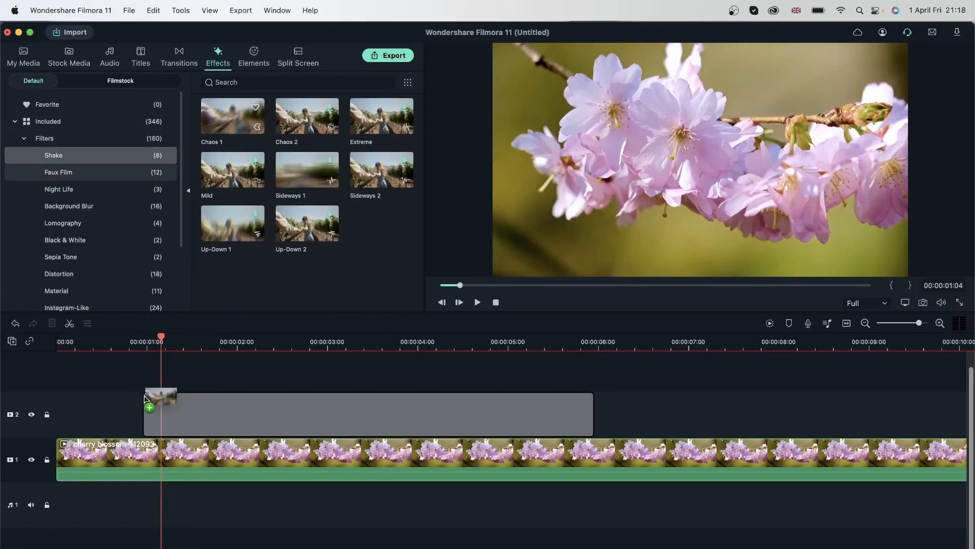
# - Set the Chaos 1 filter frequency to about 51.23 and close its settings
pyautogui.doubleClick(233, 116)
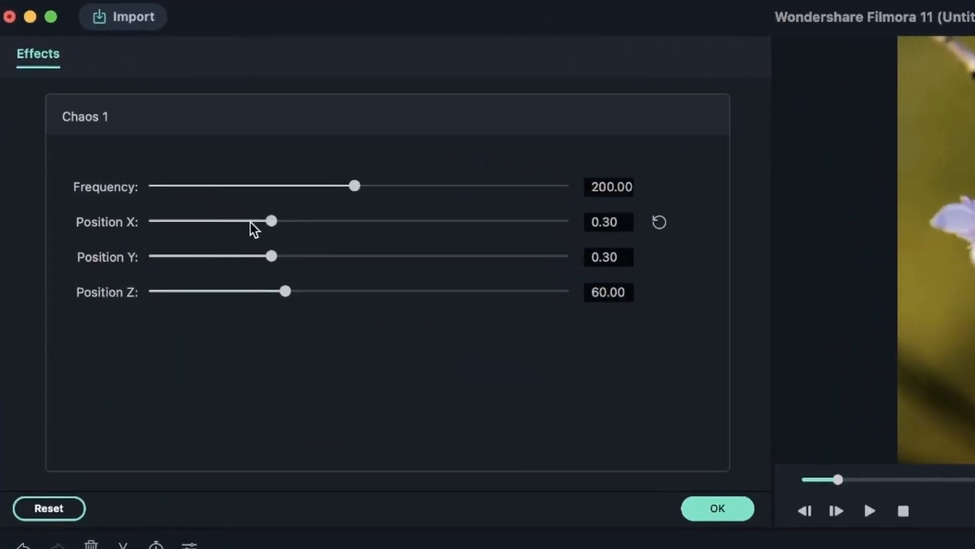
pyautogui.moveTo(427, 207)
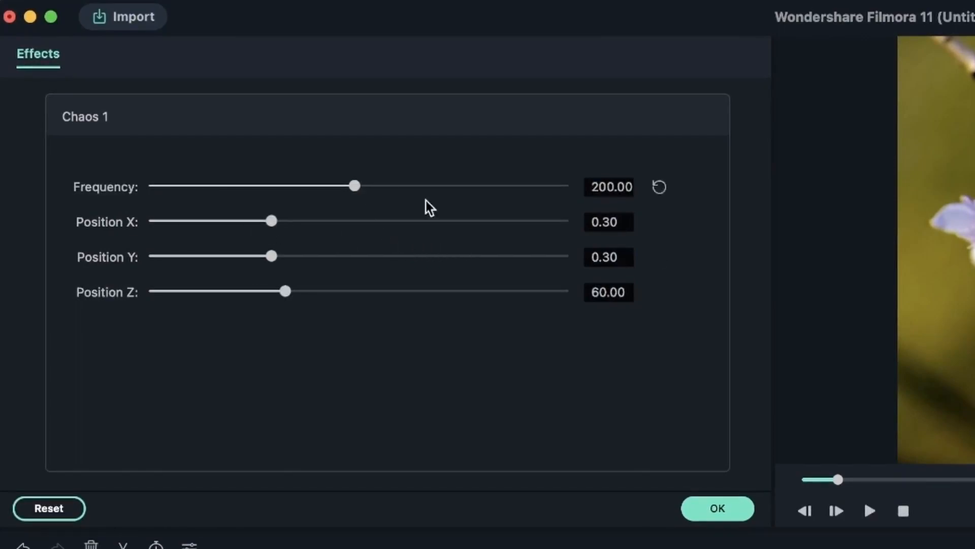
pyautogui.moveTo(659, 196)
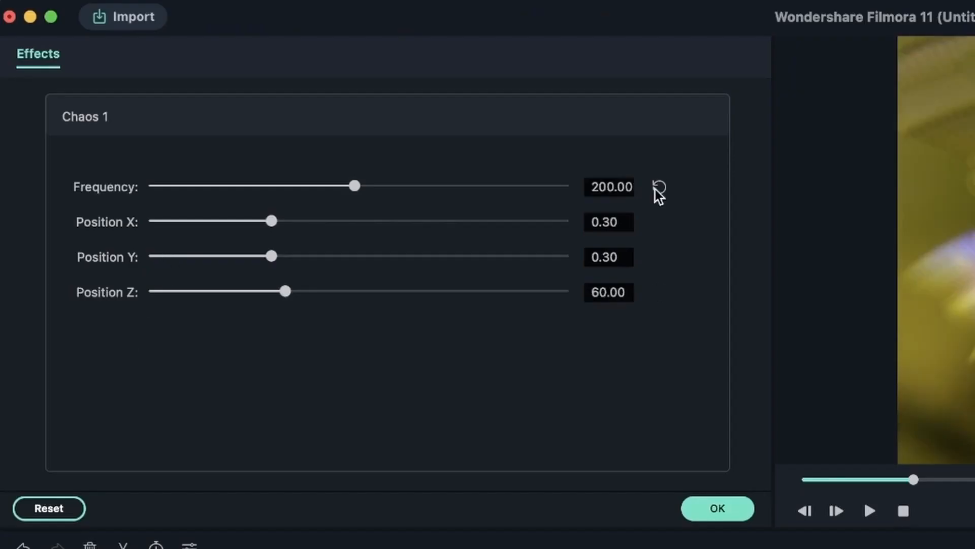
pyautogui.moveTo(563, 191)
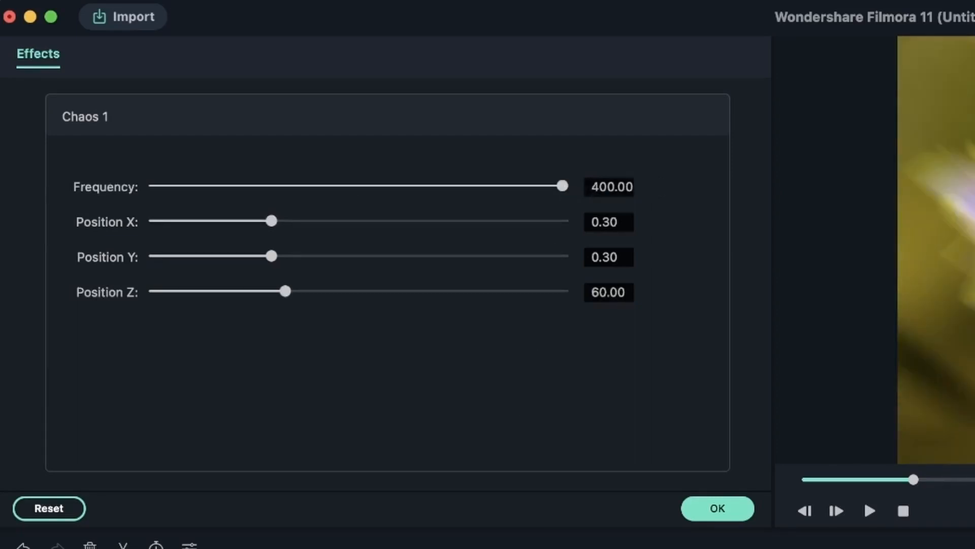
pyautogui.moveTo(556, 186)
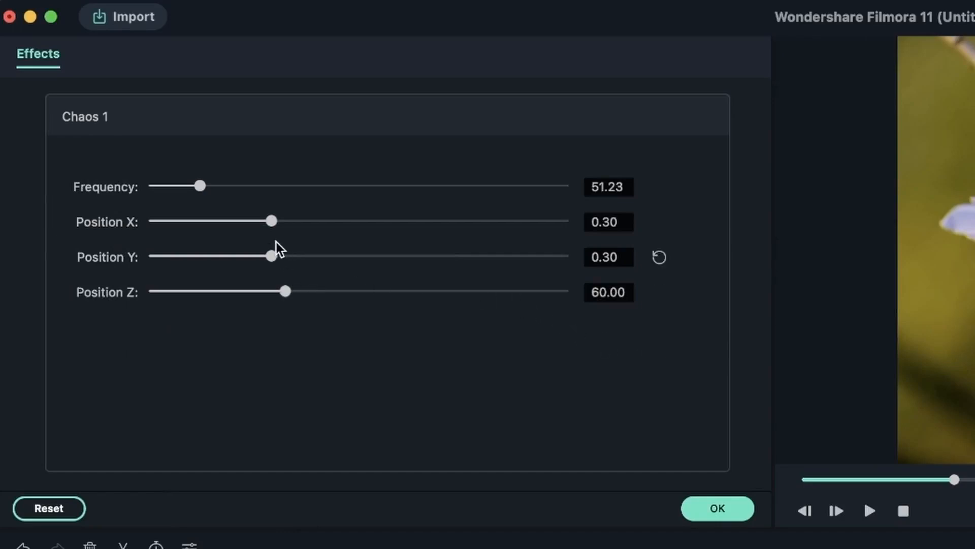
pyautogui.moveTo(271, 221)
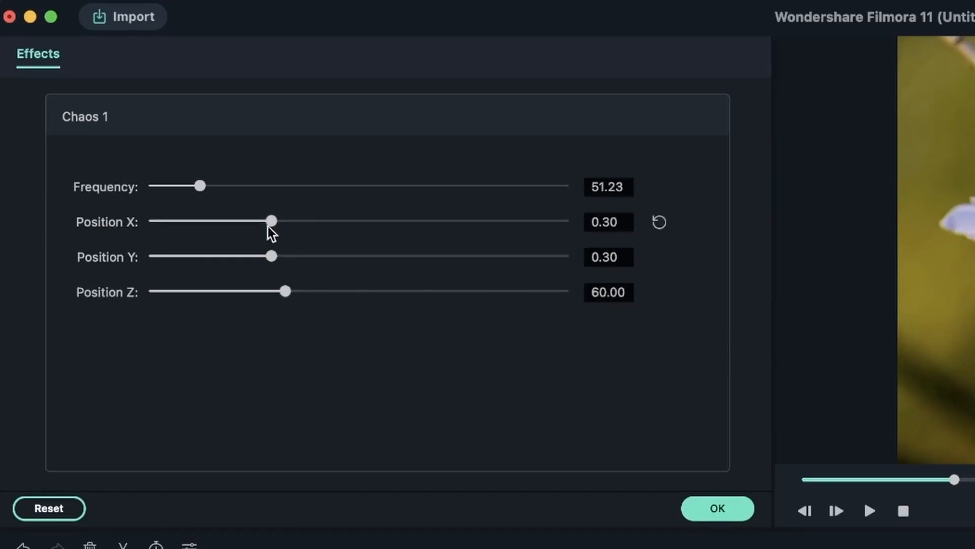
pyautogui.moveTo(115, 235)
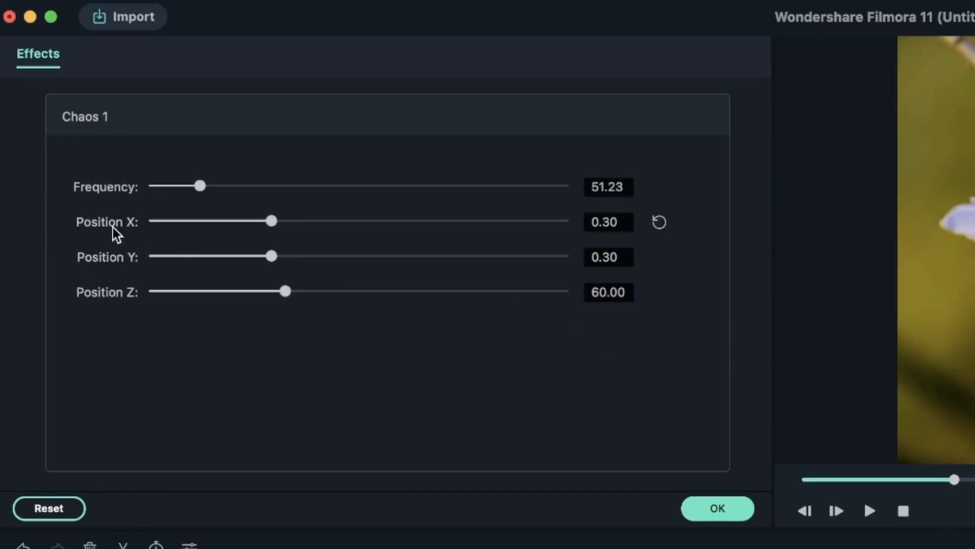
pyautogui.moveTo(101, 274)
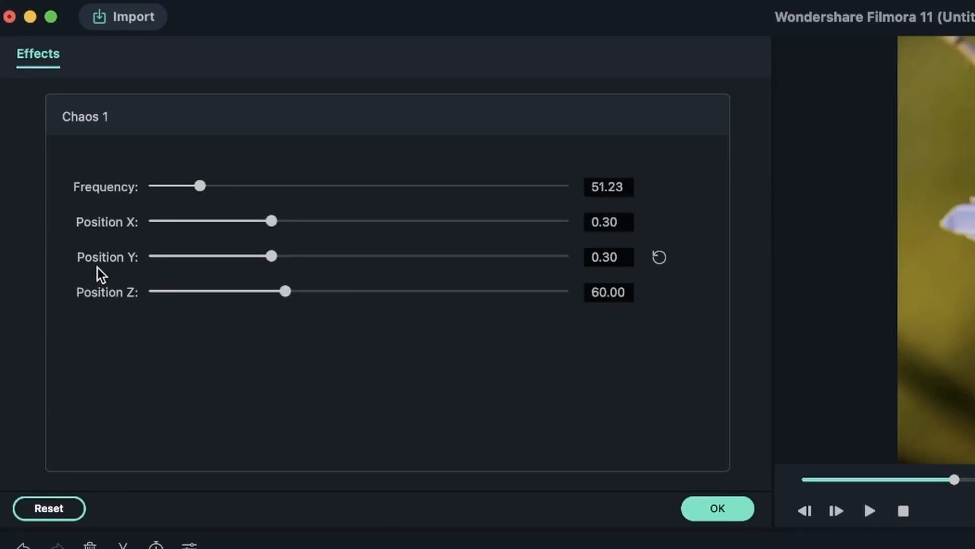
pyautogui.moveTo(328, 347)
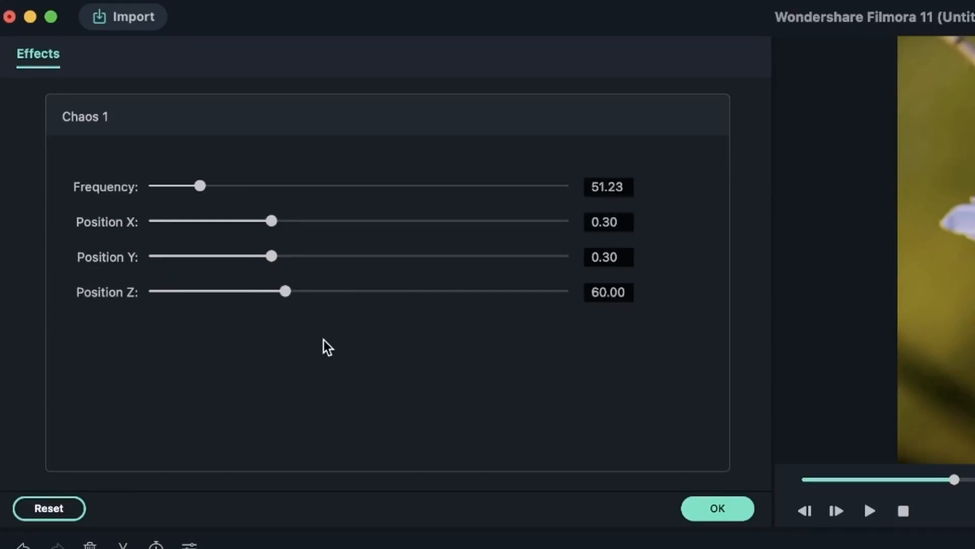
pyautogui.click(716, 508)
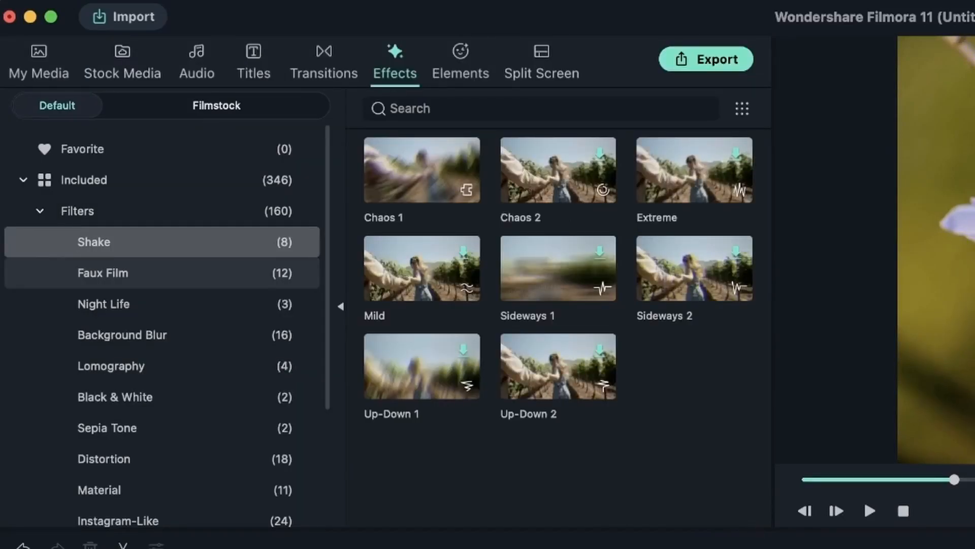
pyautogui.click(102, 272)
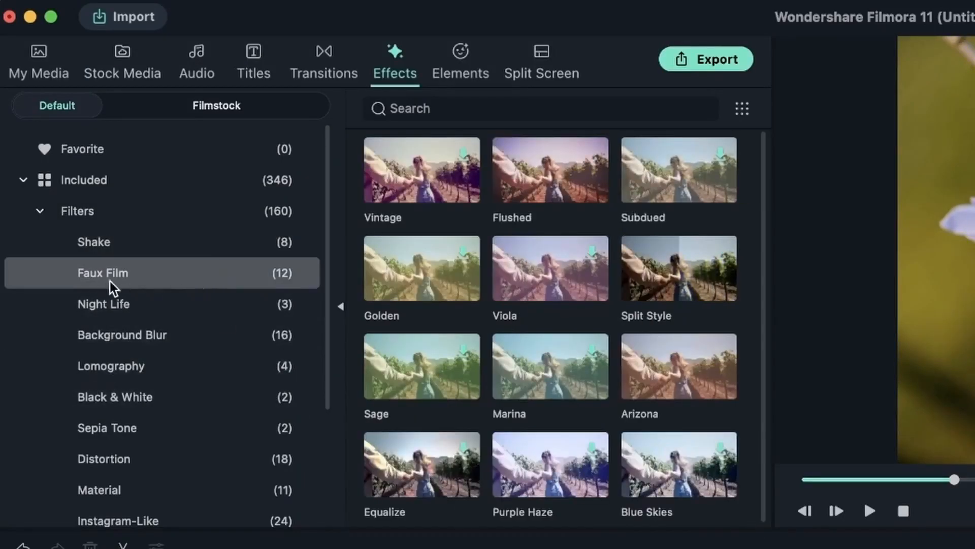
# - Browse the Night Life, Black & White, Instagram-Like and Common filter groups
pyautogui.click(103, 303)
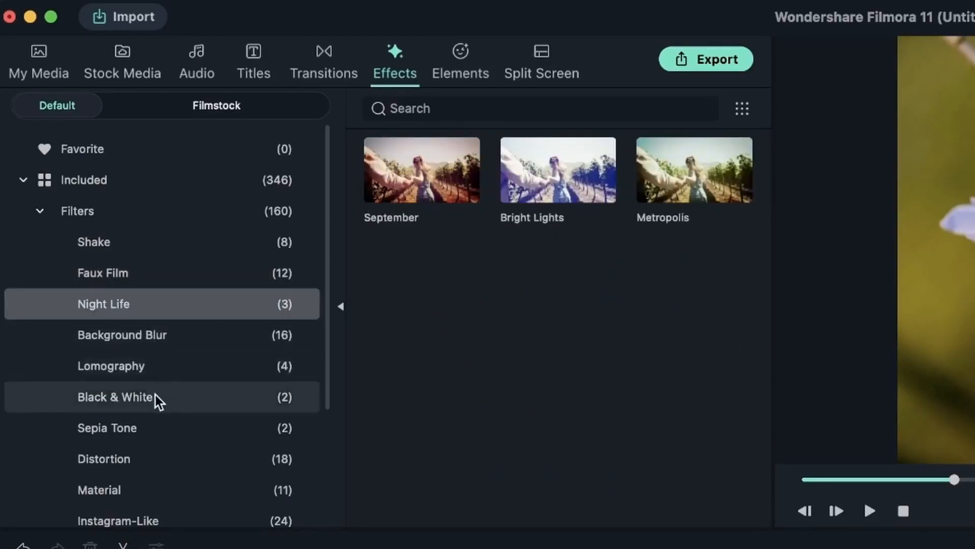
pyautogui.click(115, 397)
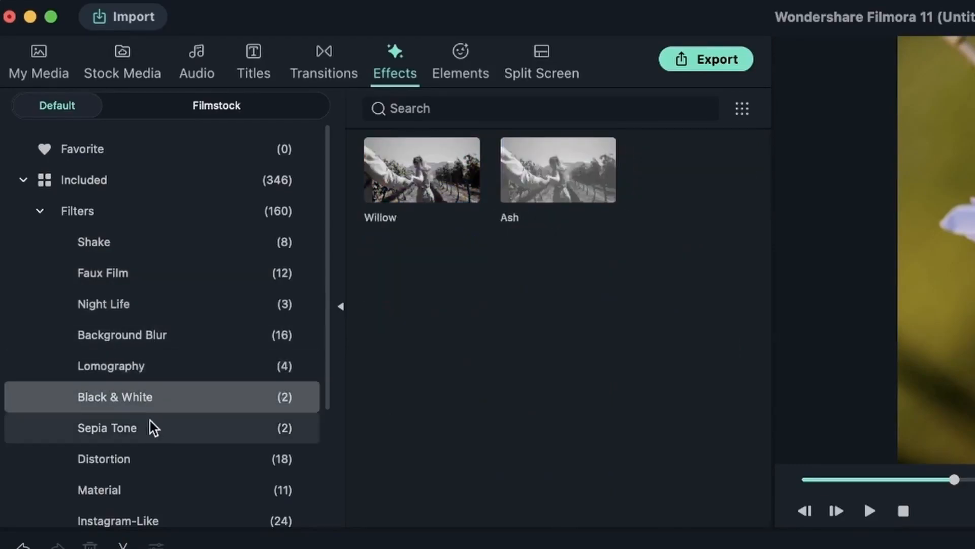
pyautogui.click(104, 458)
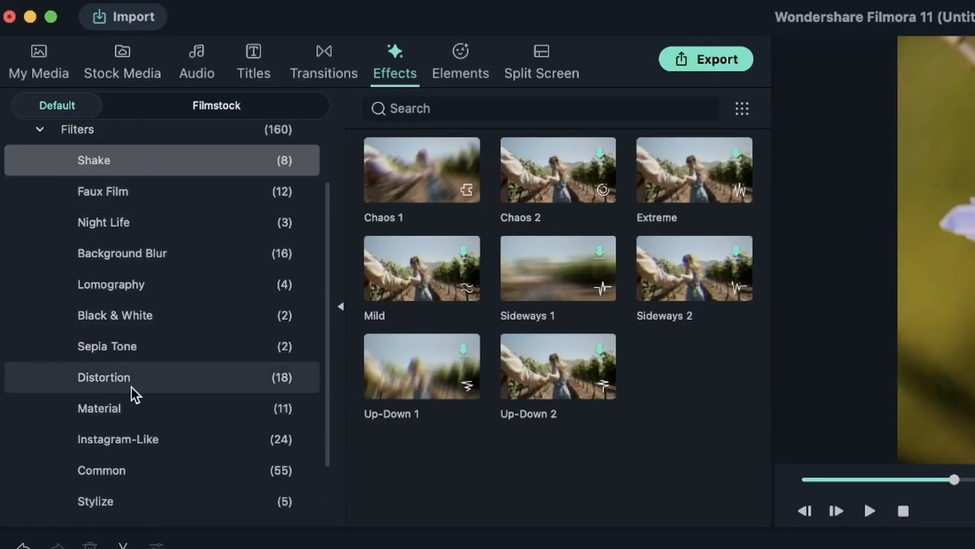
pyautogui.moveTo(224, 370)
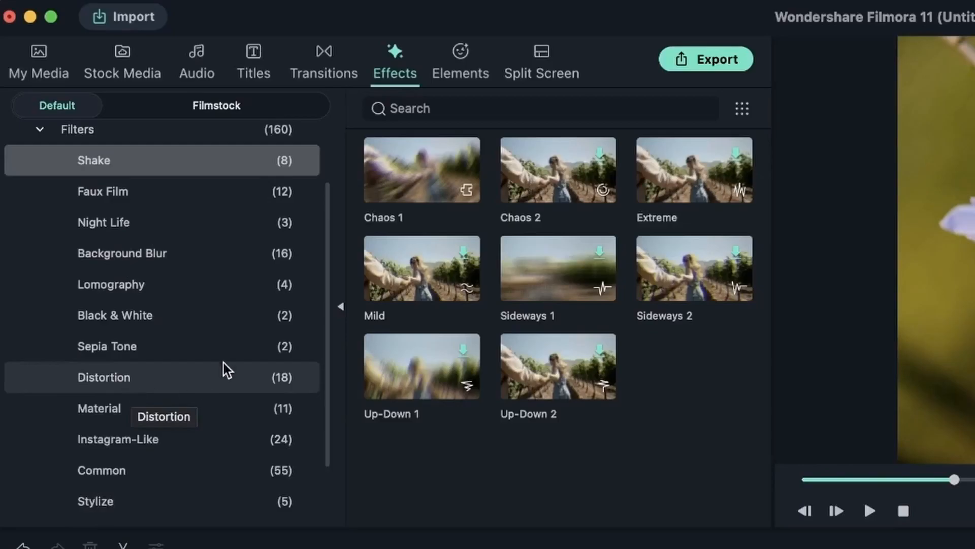
pyautogui.click(117, 438)
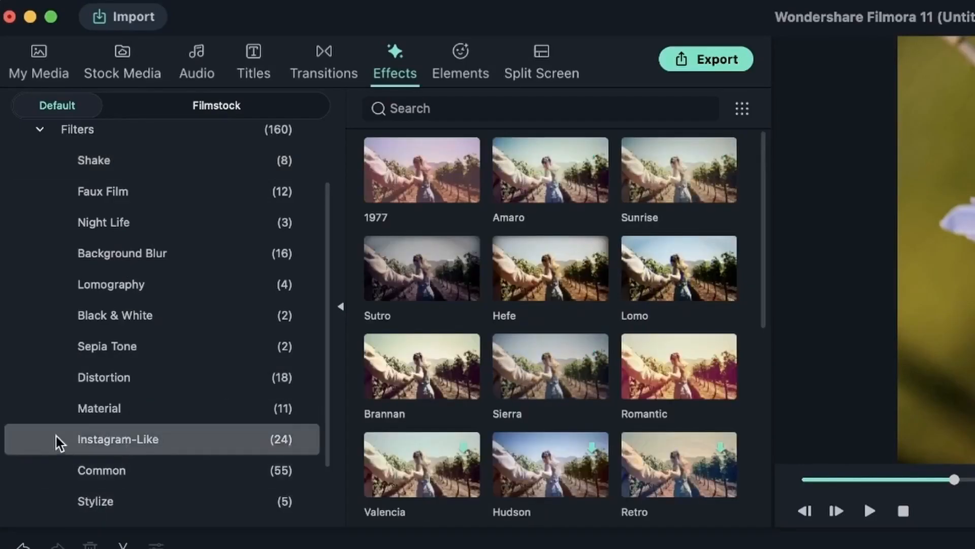
pyautogui.click(101, 469)
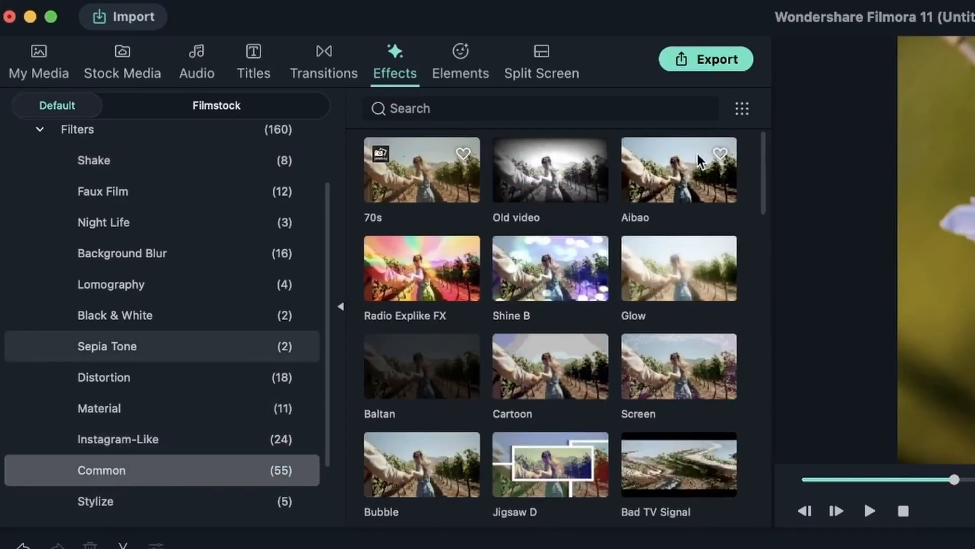
pyautogui.doubleClick(678, 169)
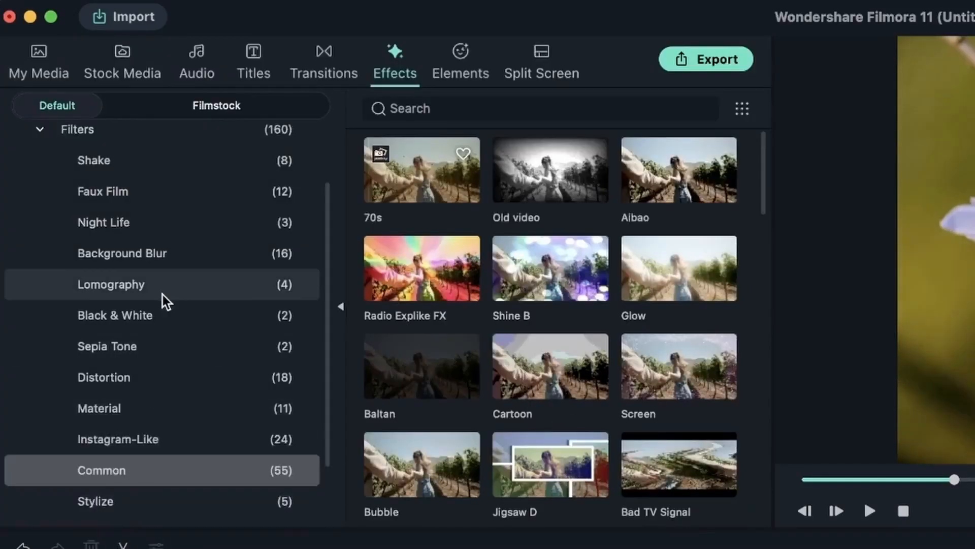
# - Add the Basic Blur filter from Background Blur onto track 2
pyautogui.click(122, 252)
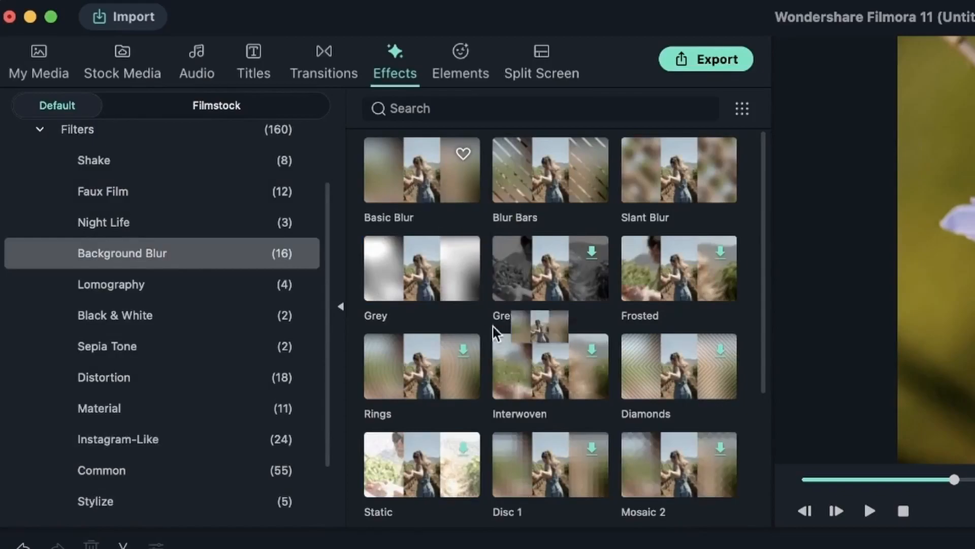
pyautogui.doubleClick(422, 170)
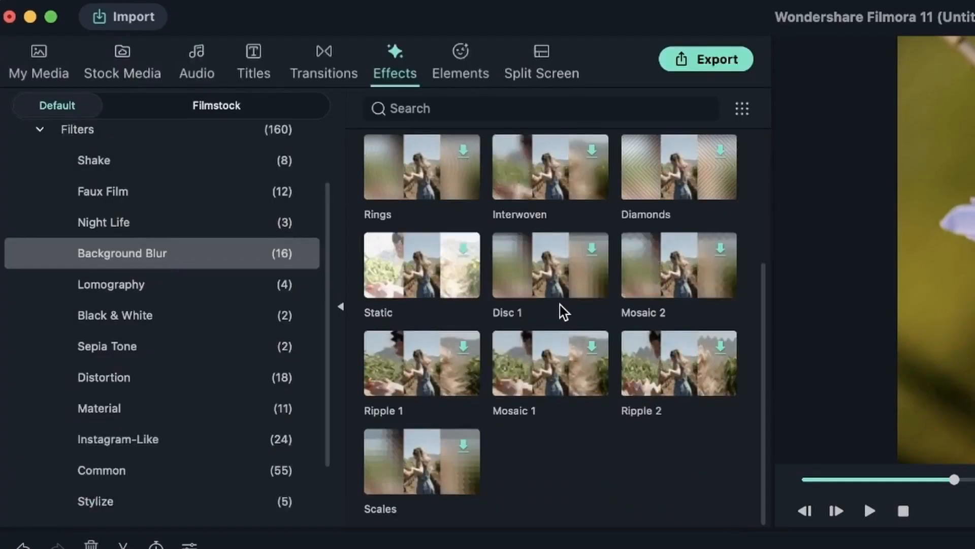
pyautogui.scroll(3)
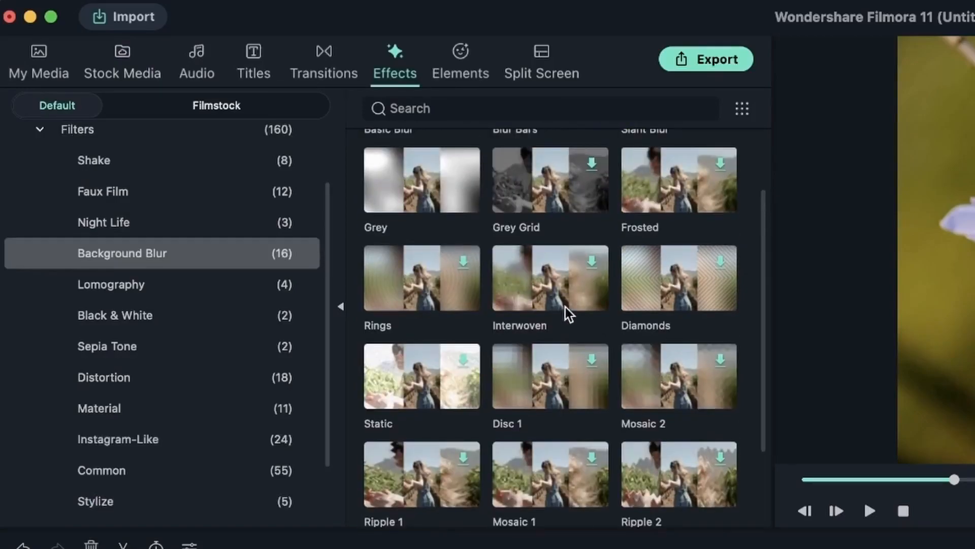
pyautogui.moveTo(567, 314)
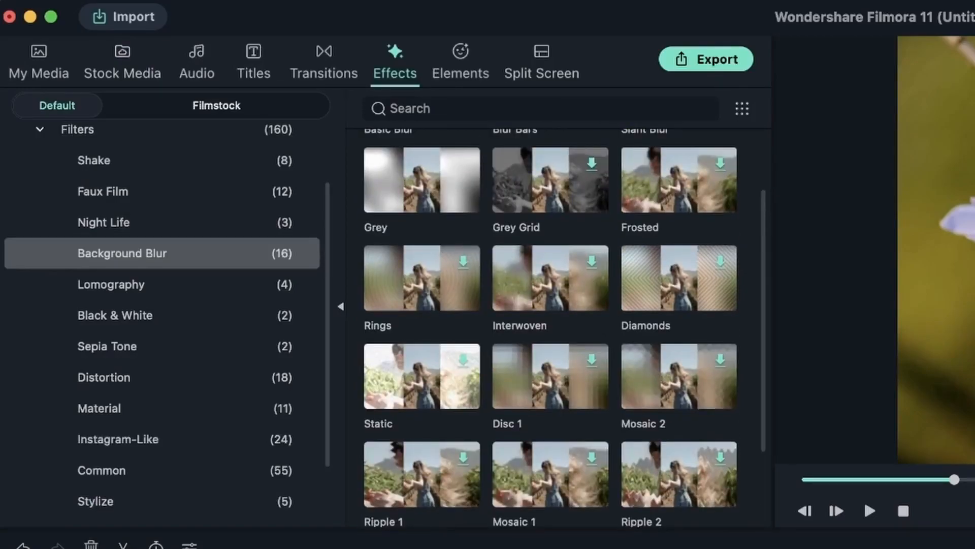
pyautogui.click(39, 61)
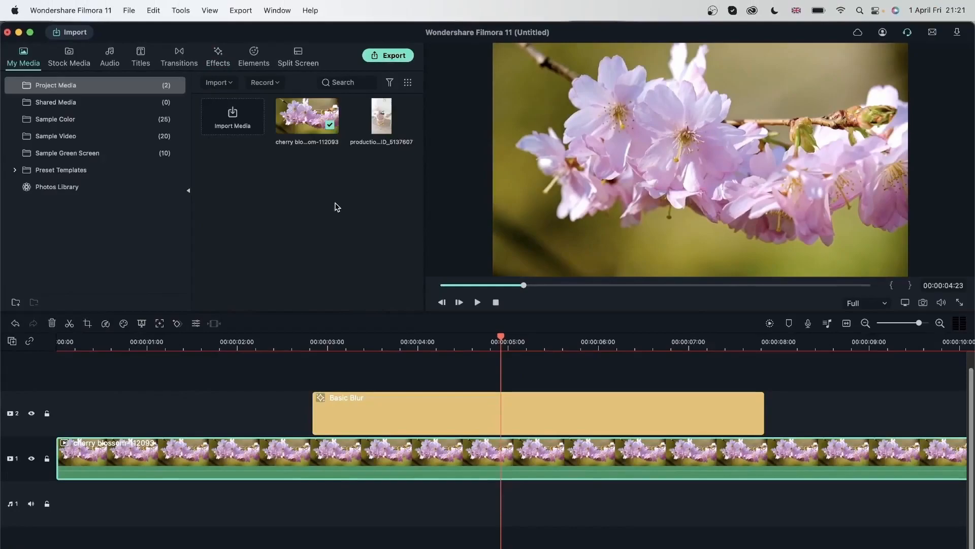
# - Add the office production clip to the timeline, keeping 1920x1080 25fps project settings
pyautogui.click(382, 116)
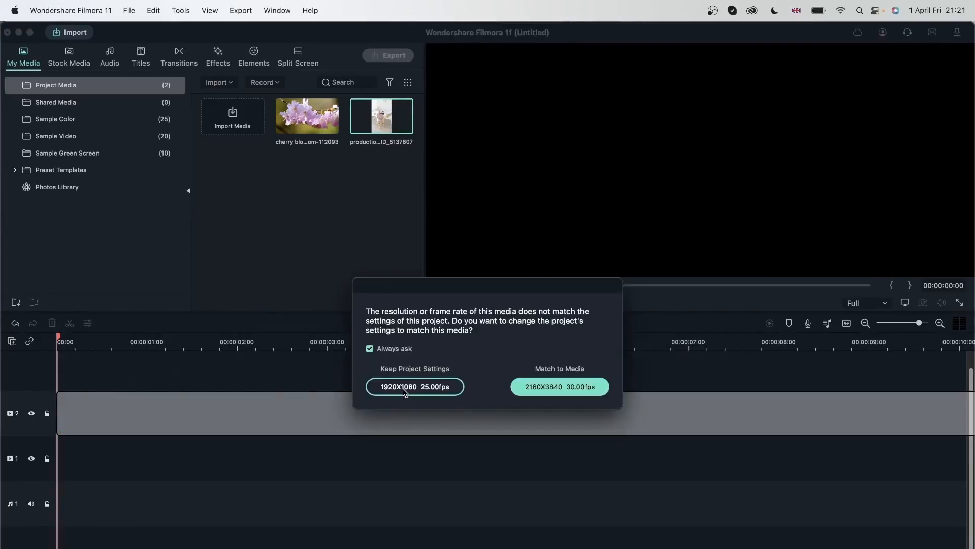
pyautogui.click(414, 386)
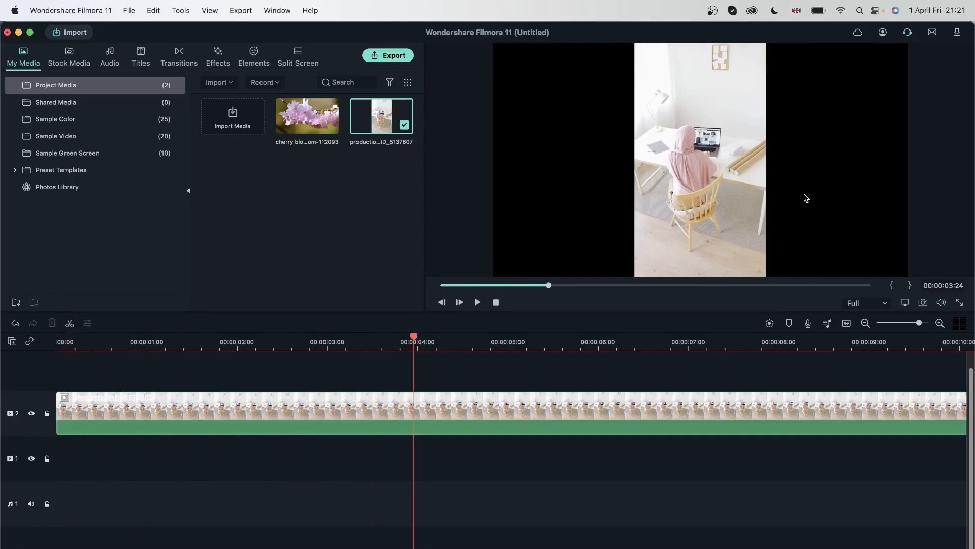
pyautogui.moveTo(513, 343)
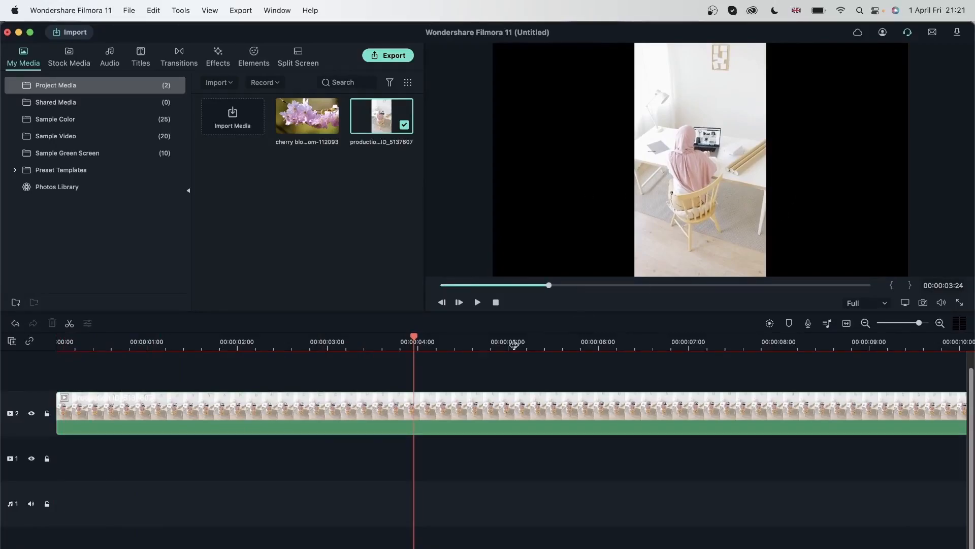
pyautogui.moveTo(205, 66)
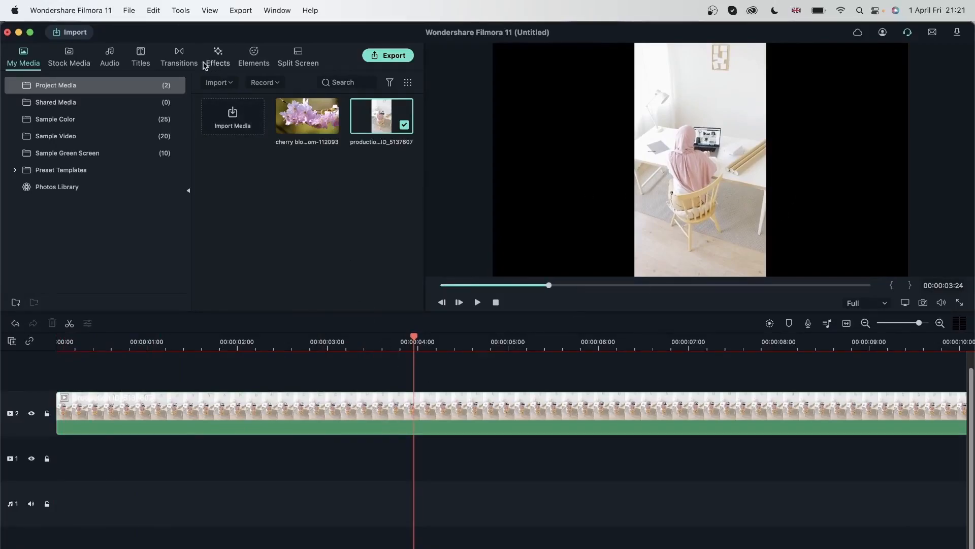
# - Add Basic Blur over the office clip and reset Background Feather to 0.00
pyautogui.click(217, 55)
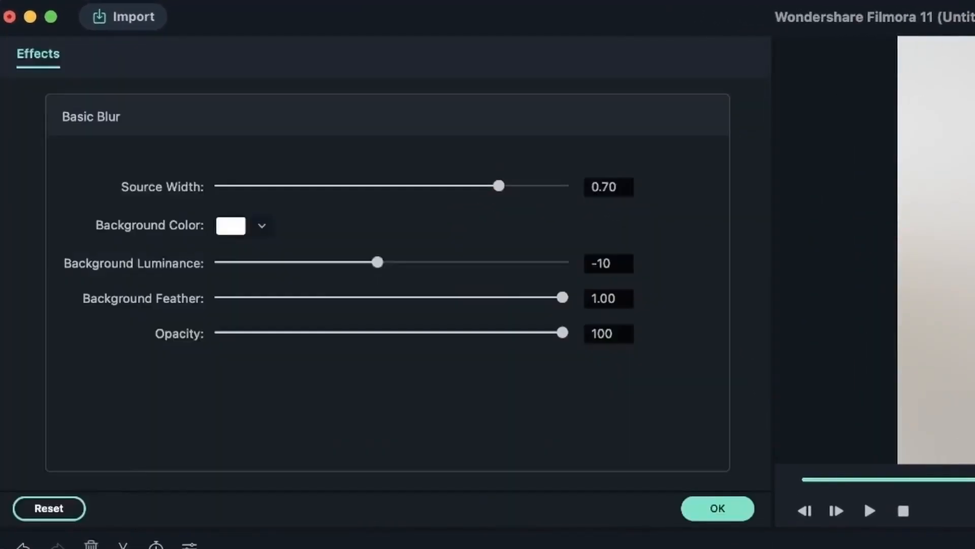
pyautogui.moveTo(214, 262)
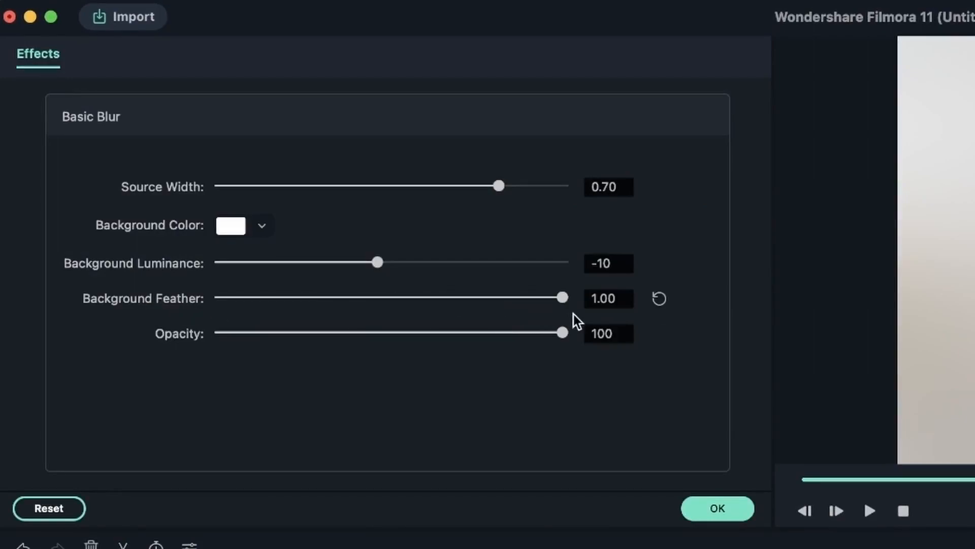
pyautogui.click(717, 508)
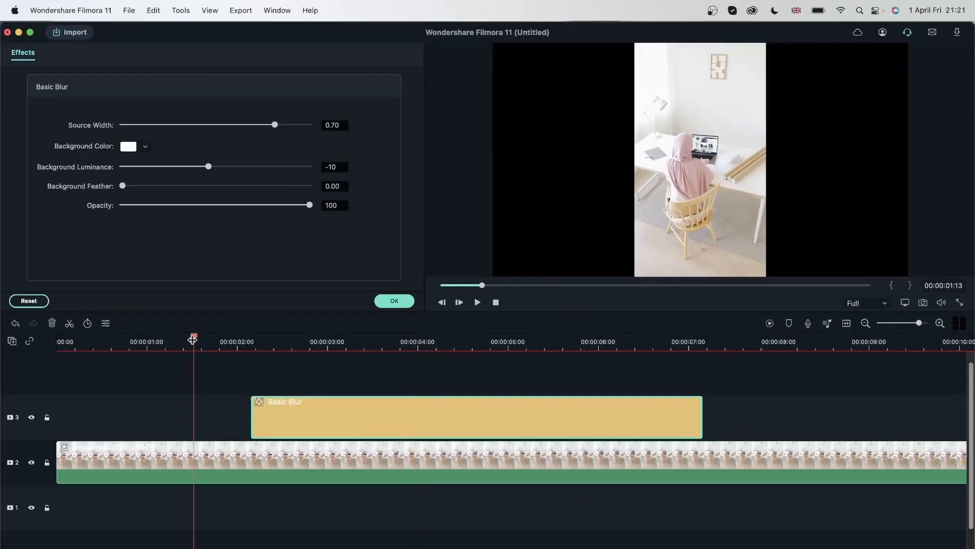
pyautogui.click(601, 341)
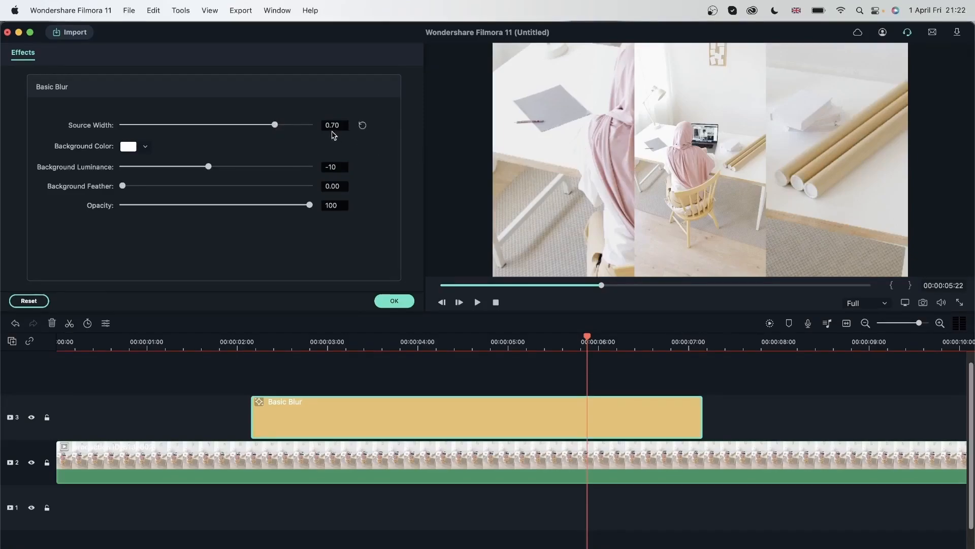
# - Try several source widths, then settle Basic Blur's Source Width at 0.67
pyautogui.moveTo(274, 124); pyautogui.dragTo(309, 125)
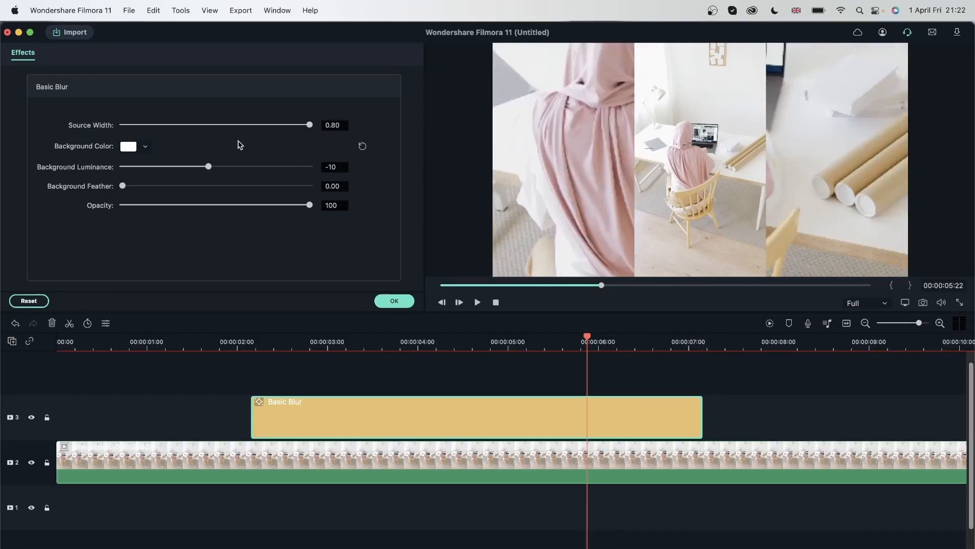
pyautogui.moveTo(309, 125); pyautogui.dragTo(141, 125)
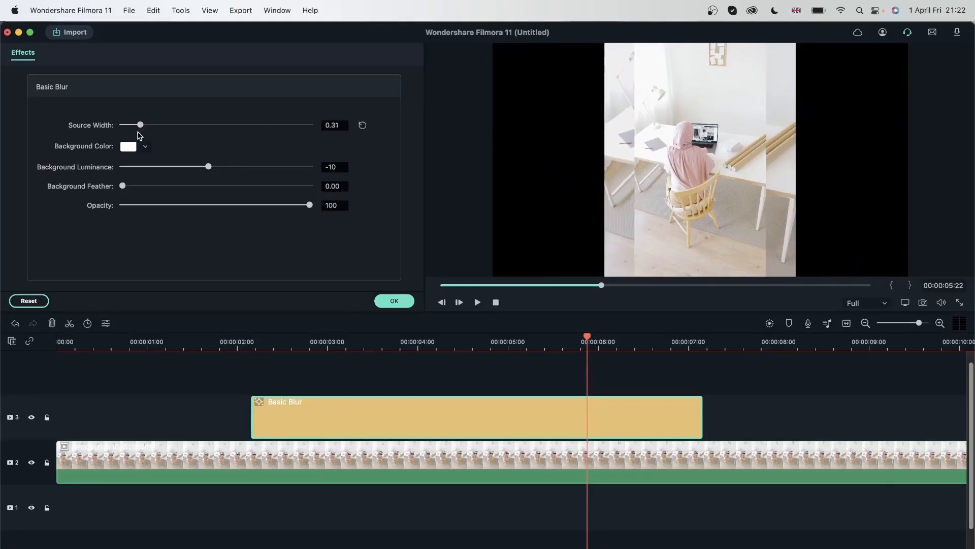
pyautogui.moveTo(140, 125); pyautogui.dragTo(310, 124)
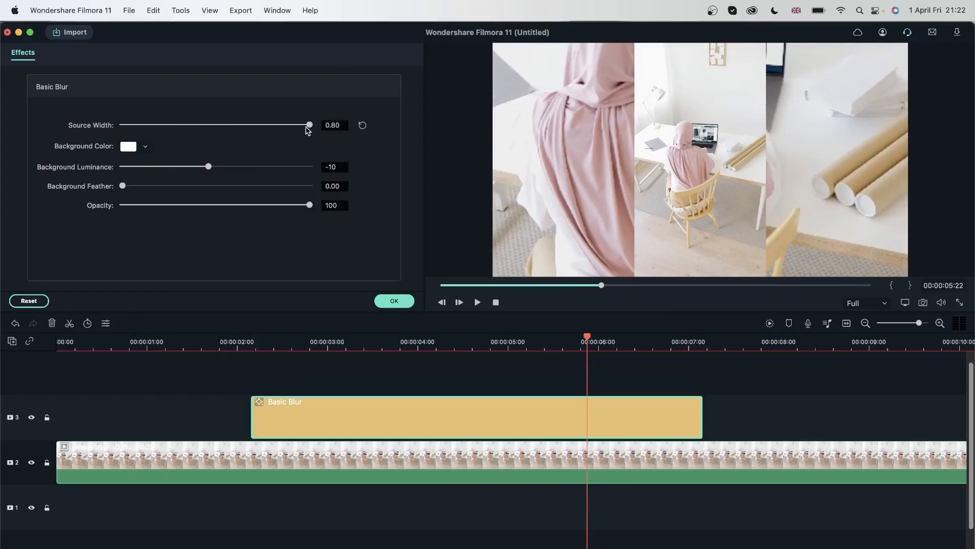
pyautogui.moveTo(310, 125); pyautogui.dragTo(239, 125)
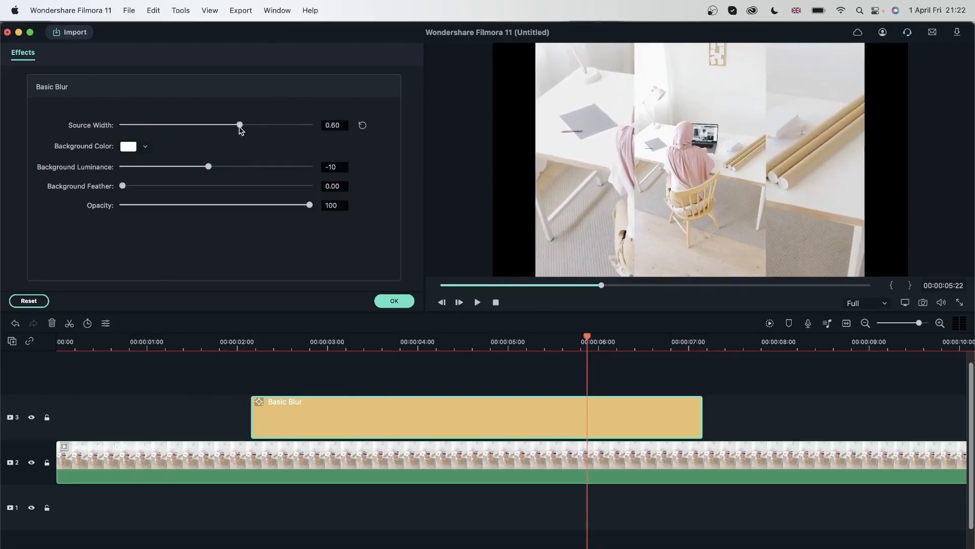
pyautogui.moveTo(240, 124); pyautogui.dragTo(266, 124)
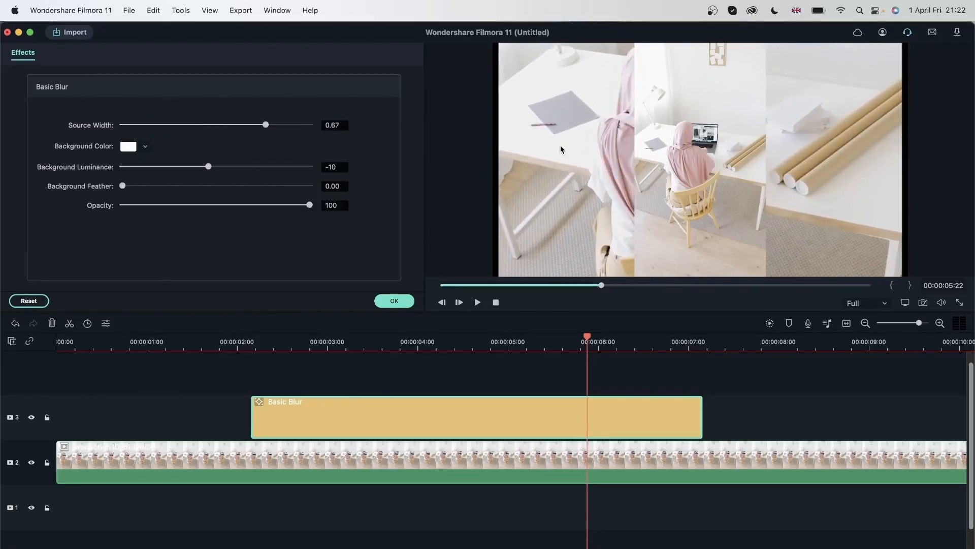
# - Tint the side background, trying red and ending on green
pyautogui.click(145, 146)
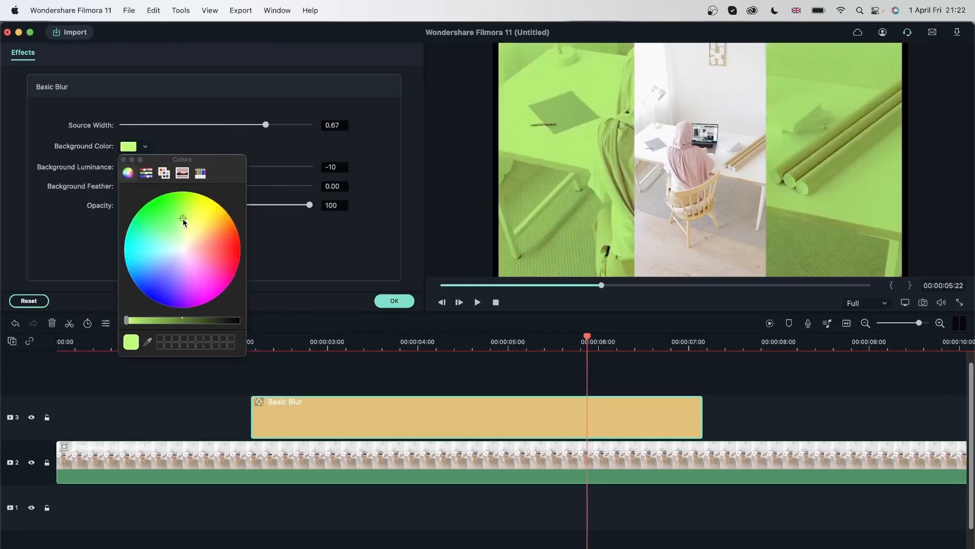
pyautogui.click(235, 254)
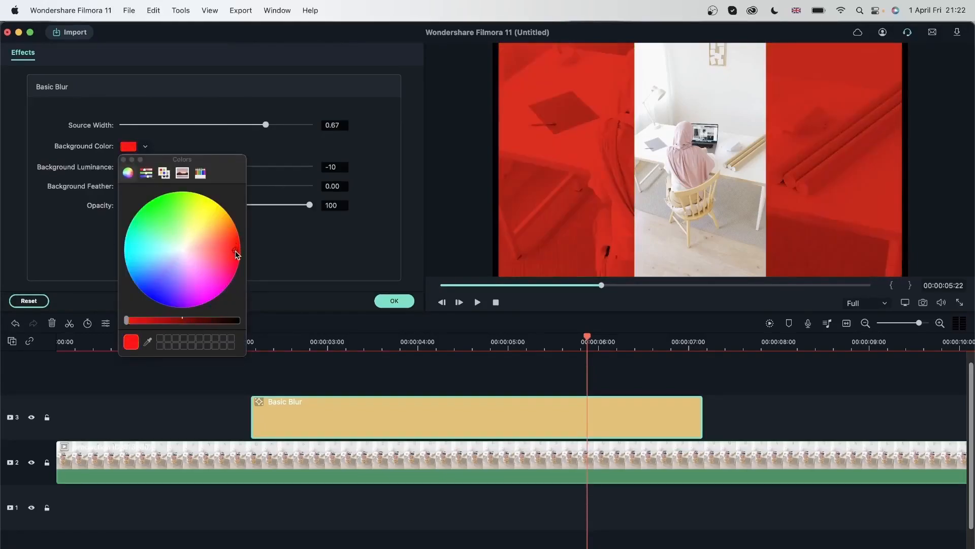
pyautogui.click(185, 192)
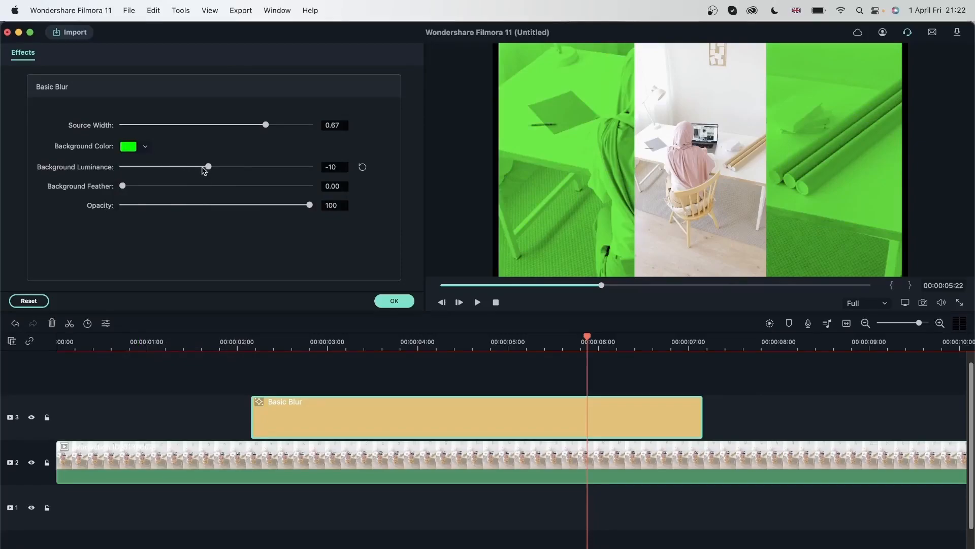
# - Test background luminance values from -174 to maximum, ending at -49
pyautogui.moveTo(207, 166); pyautogui.dragTo(122, 166)
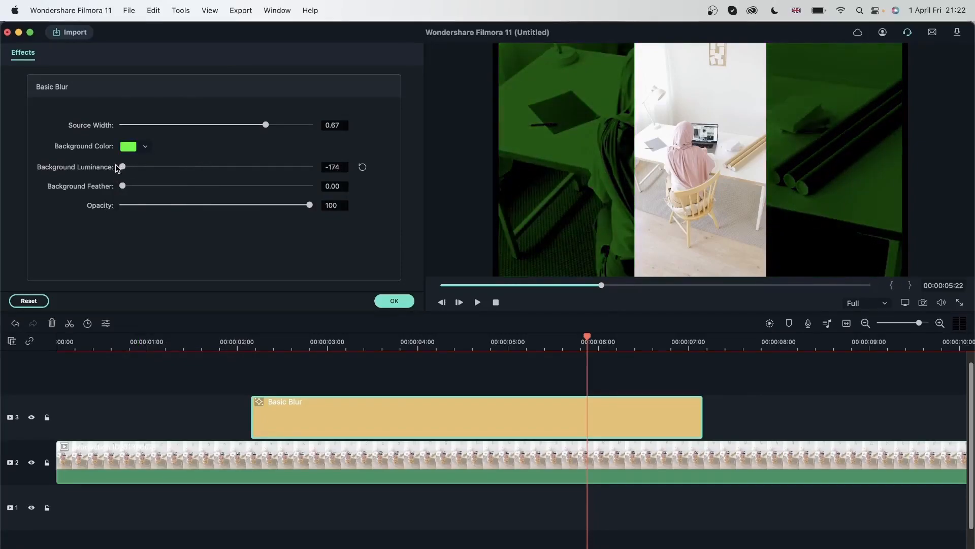
pyautogui.moveTo(122, 166); pyautogui.dragTo(309, 166)
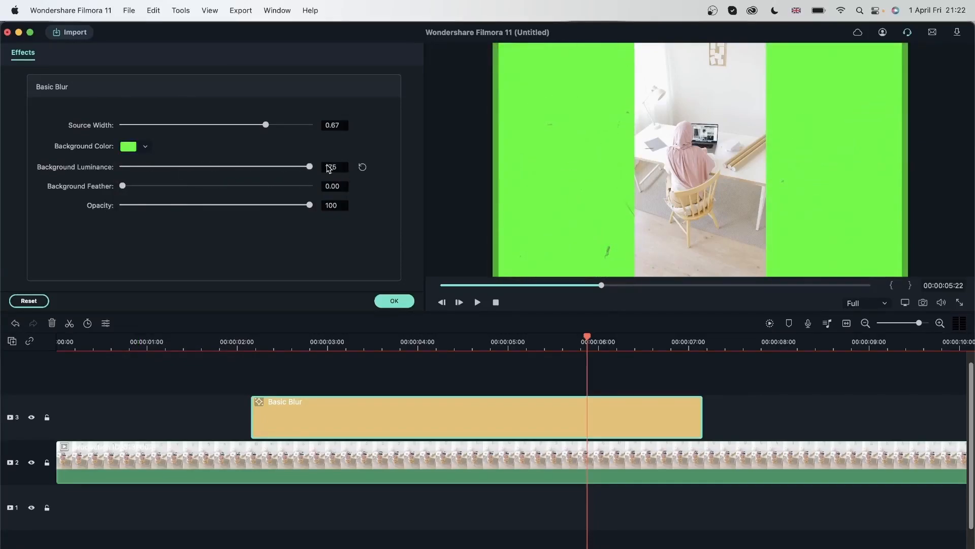
pyautogui.moveTo(309, 166); pyautogui.dragTo(231, 166)
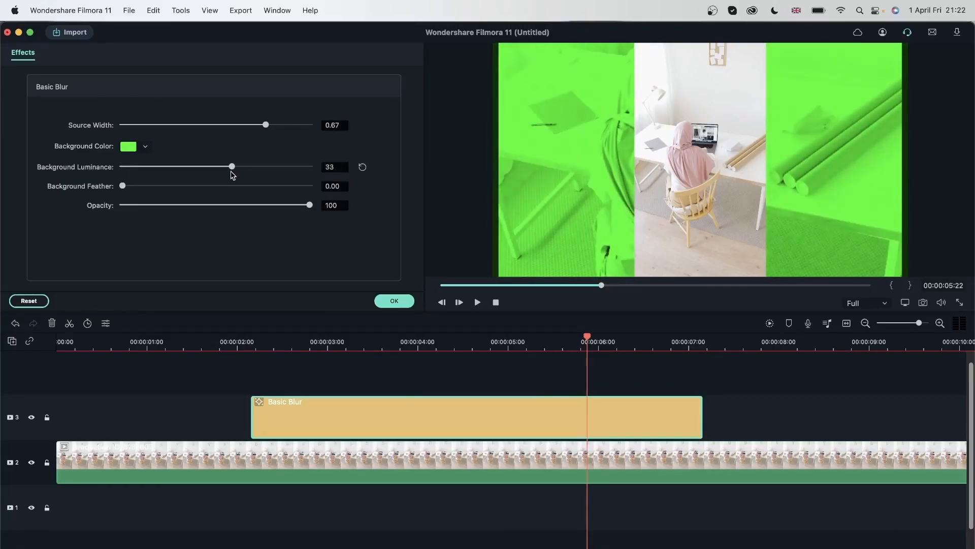
pyautogui.moveTo(188, 169)
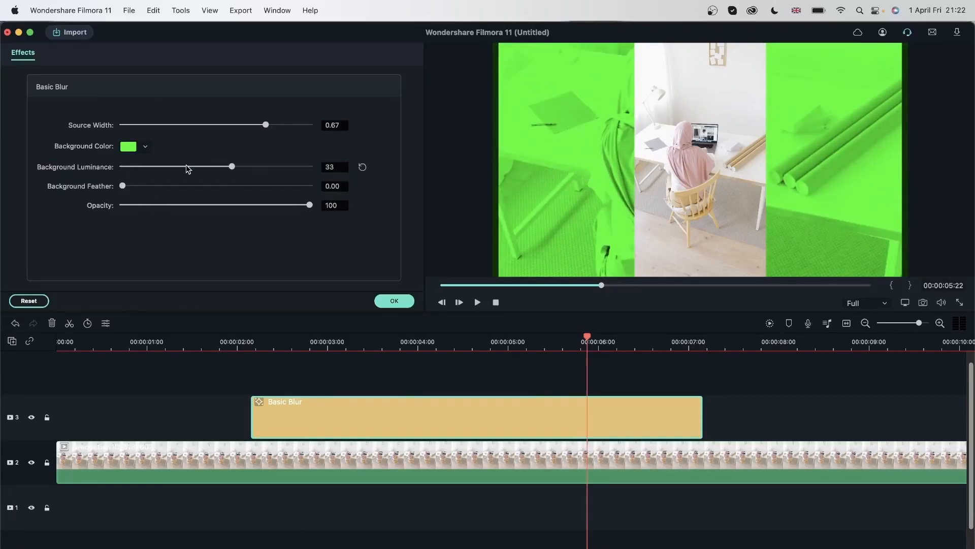
pyautogui.moveTo(232, 166); pyautogui.dragTo(186, 166)
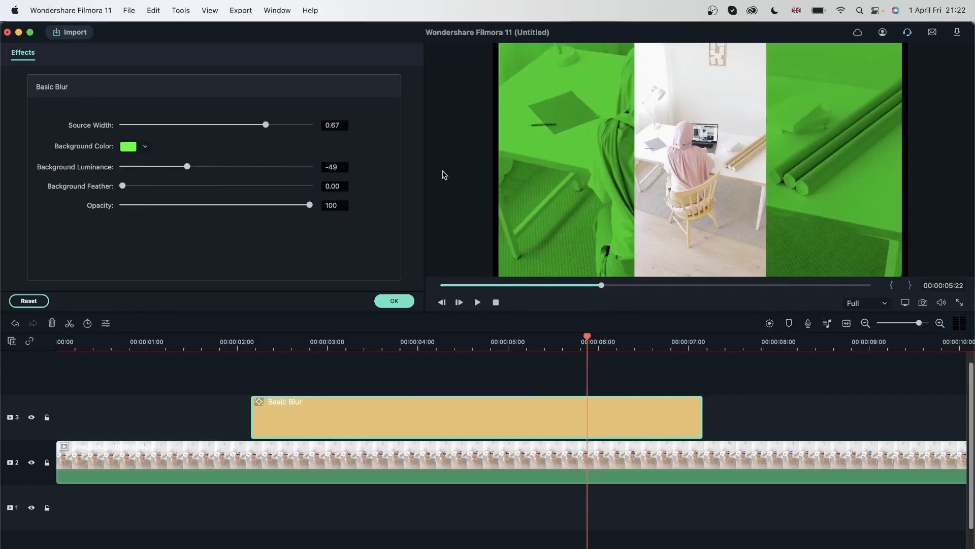
# - Test feather and opacity values, then reset Basic Blur to defaults
pyautogui.moveTo(123, 185); pyautogui.dragTo(229, 185)
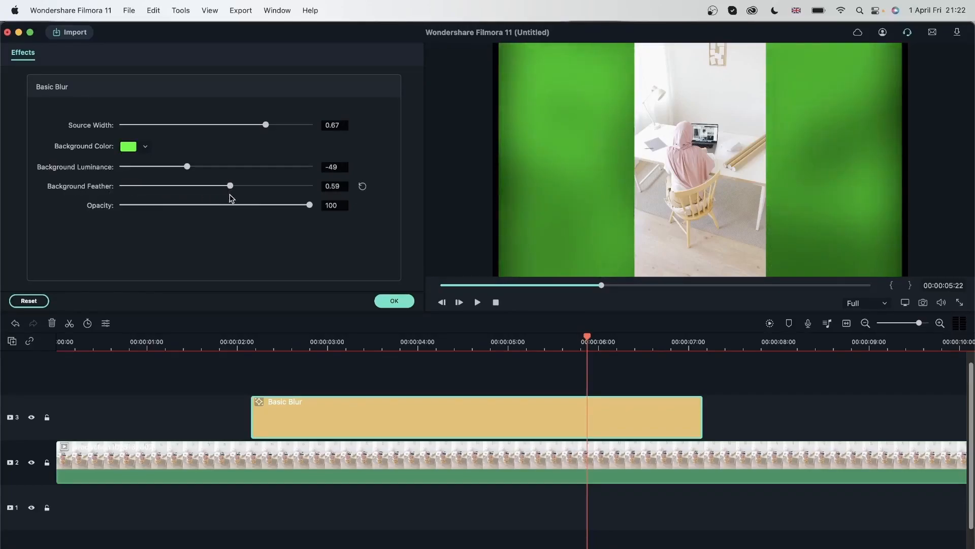
pyautogui.moveTo(229, 185); pyautogui.dragTo(309, 185)
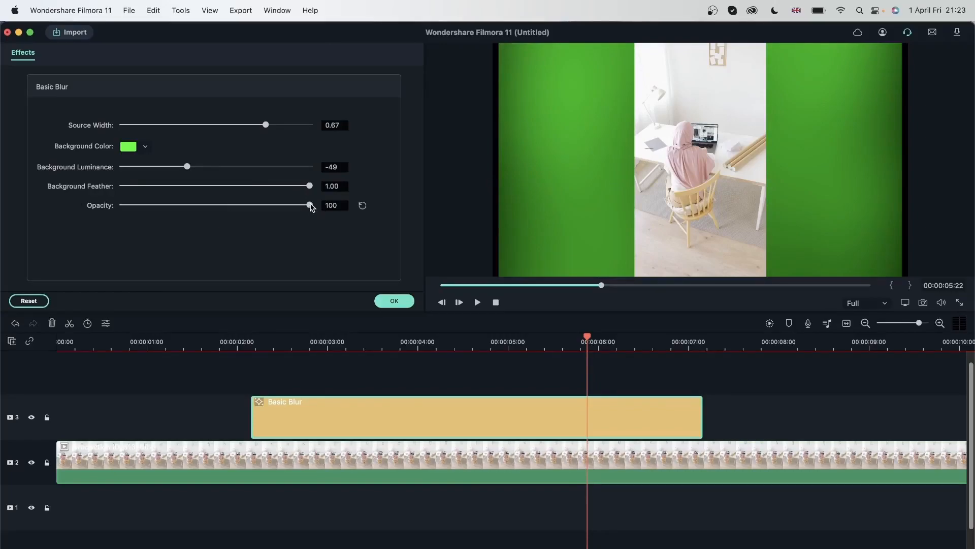
pyautogui.moveTo(310, 205); pyautogui.dragTo(193, 206)
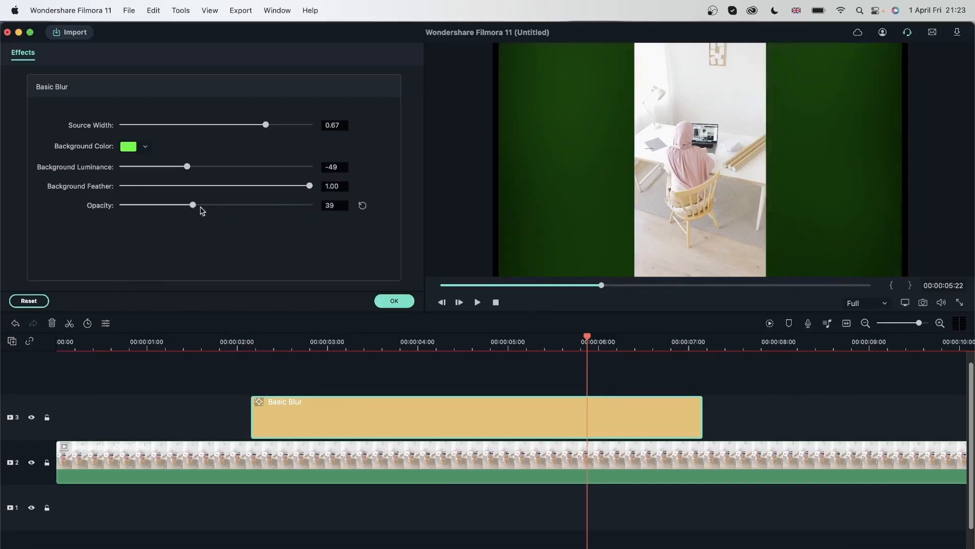
pyautogui.moveTo(192, 204); pyautogui.dragTo(286, 205)
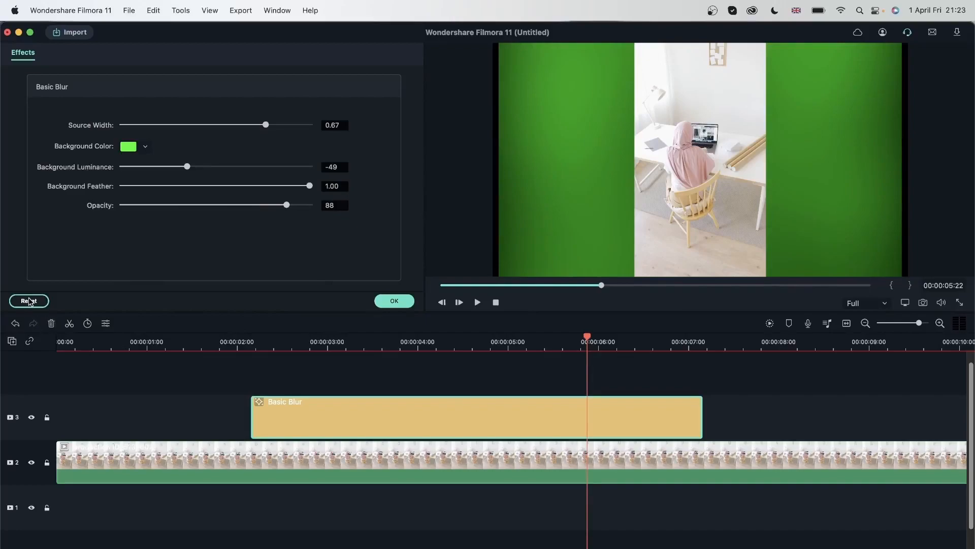
pyautogui.click(28, 300)
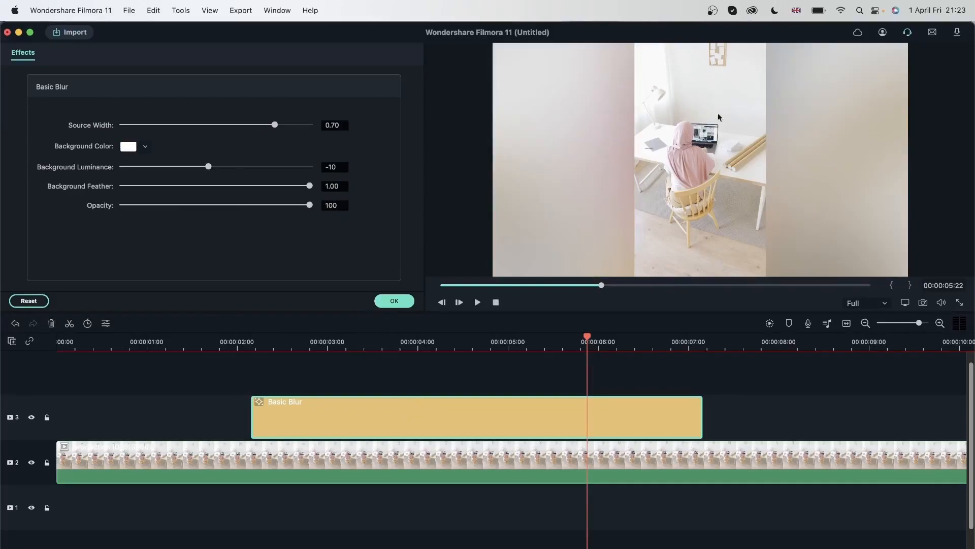
pyautogui.moveTo(301, 297)
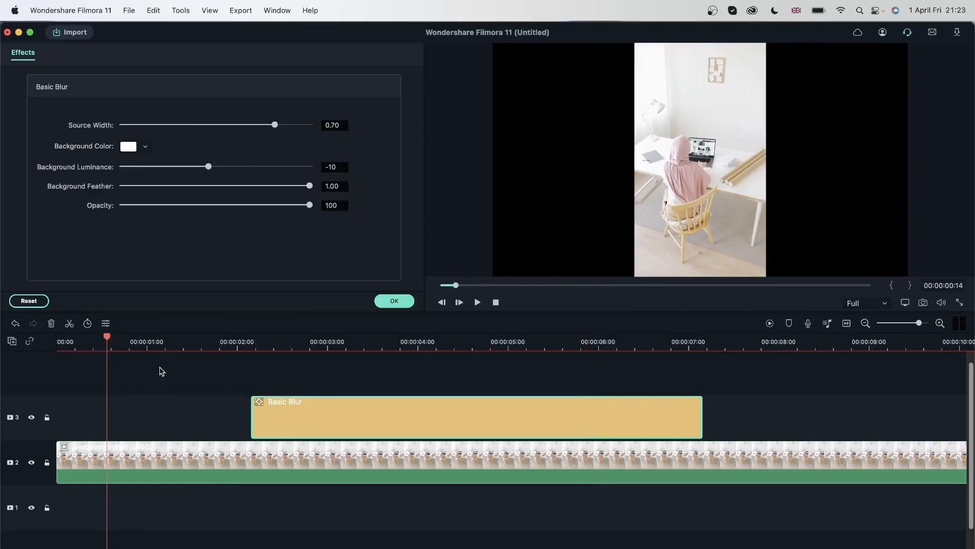
# - Preview Basic Blur, close its settings, and trim it to match the clip at 00:00:05:18
pyautogui.click(477, 301)
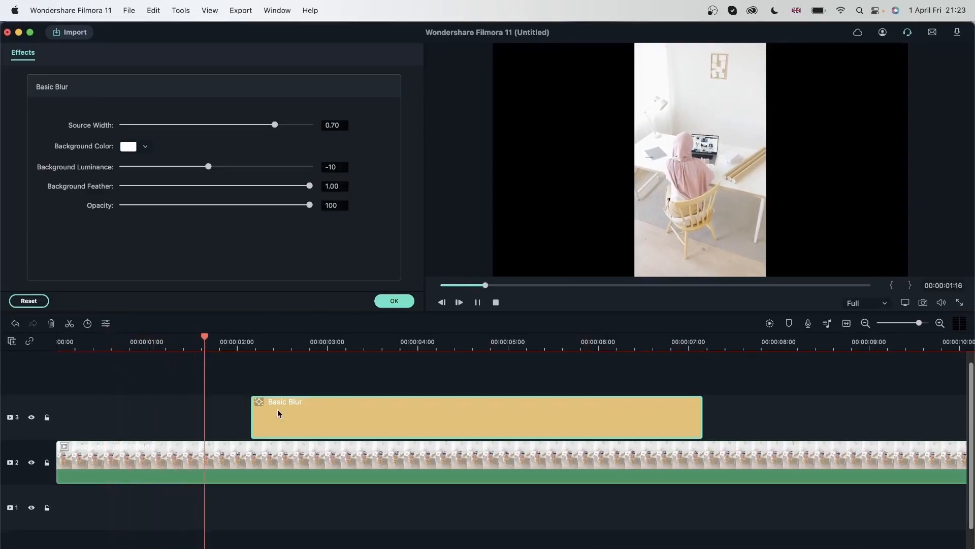
pyautogui.click(459, 302)
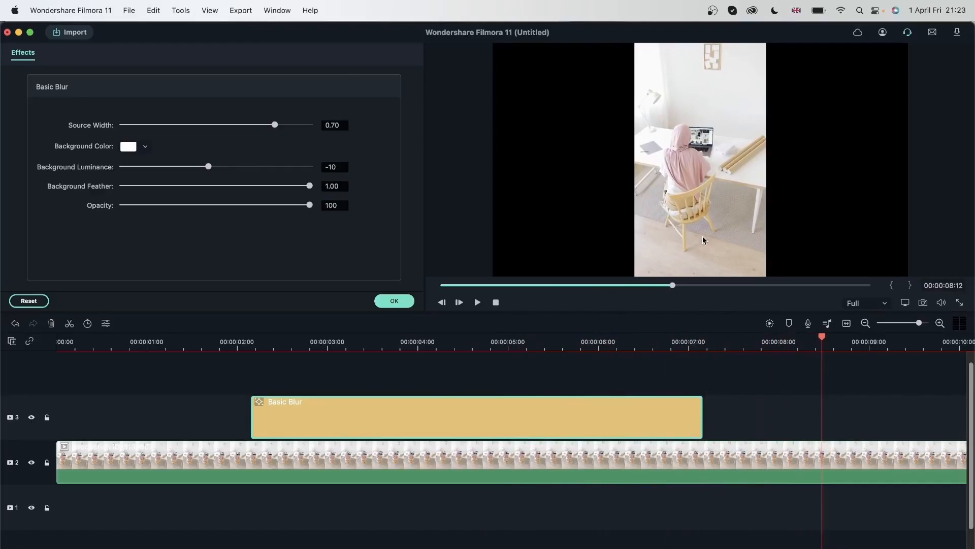
pyautogui.click(394, 300)
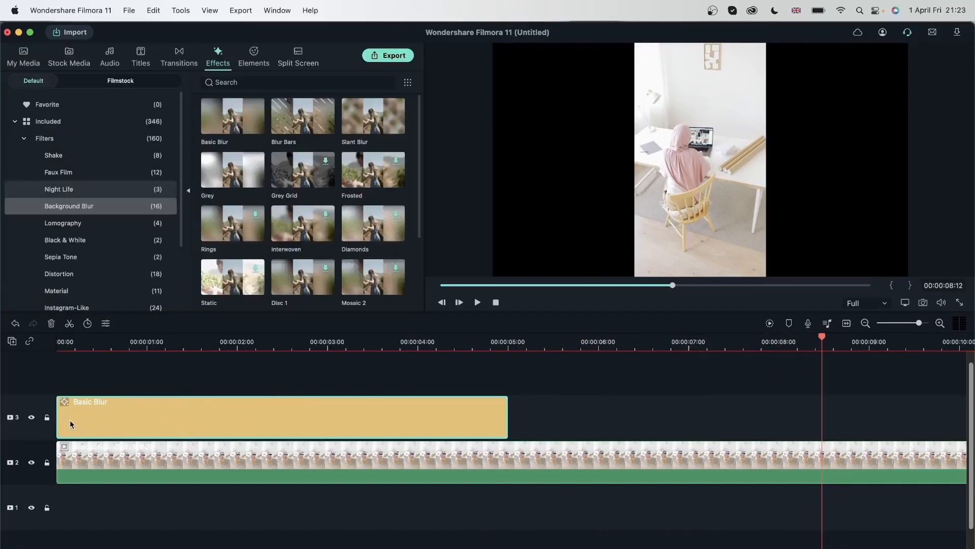
pyautogui.moveTo(596, 411)
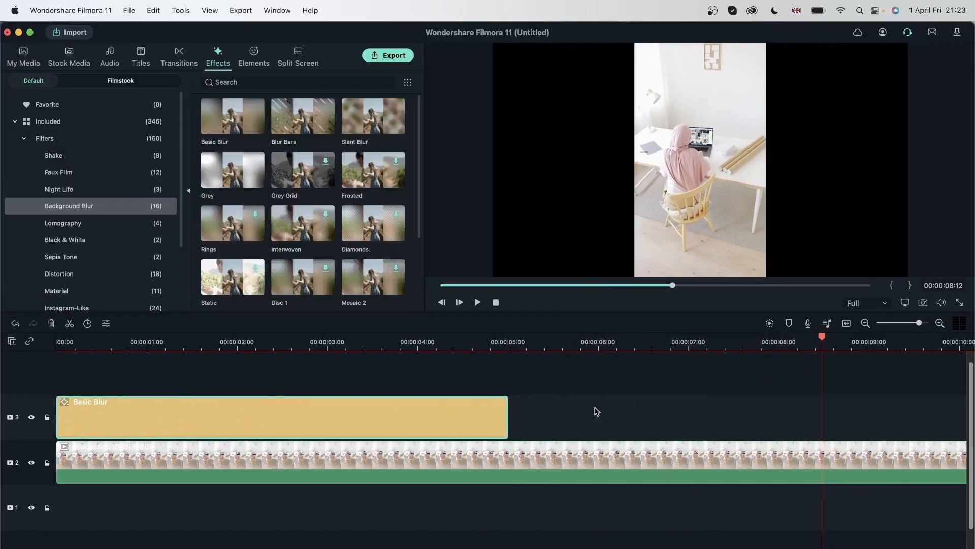
pyautogui.click(573, 341)
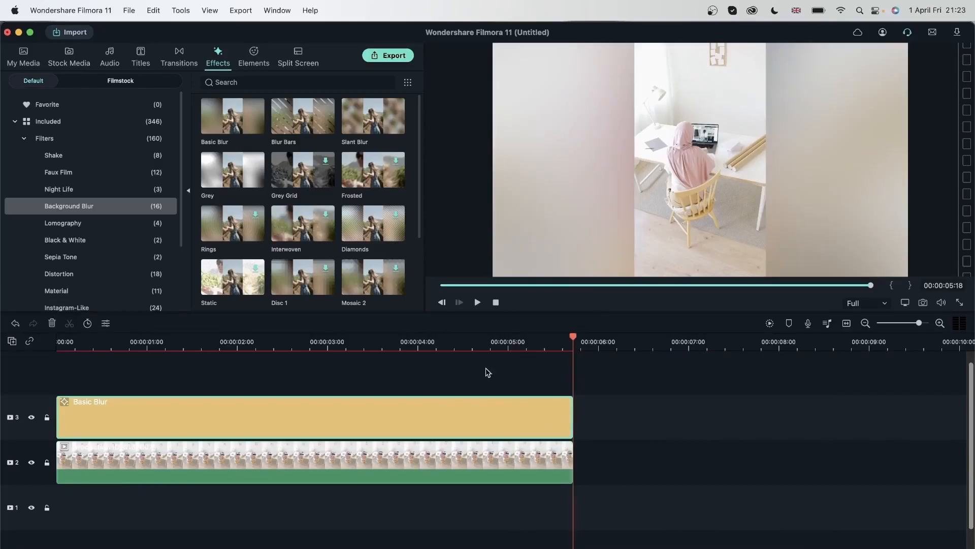
pyautogui.click(476, 302)
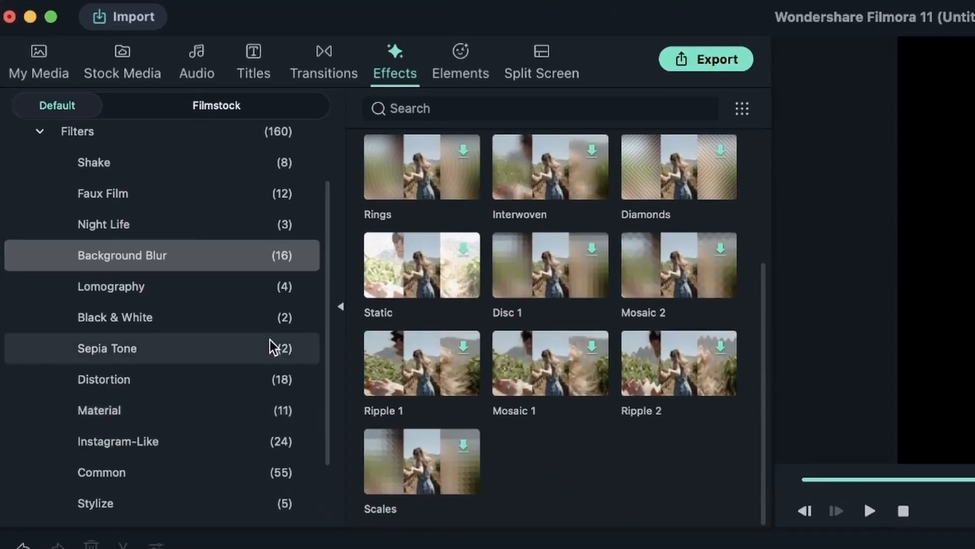
# - Switch filter categories to find Chromatic Aberration for the office clip
pyautogui.click(103, 380)
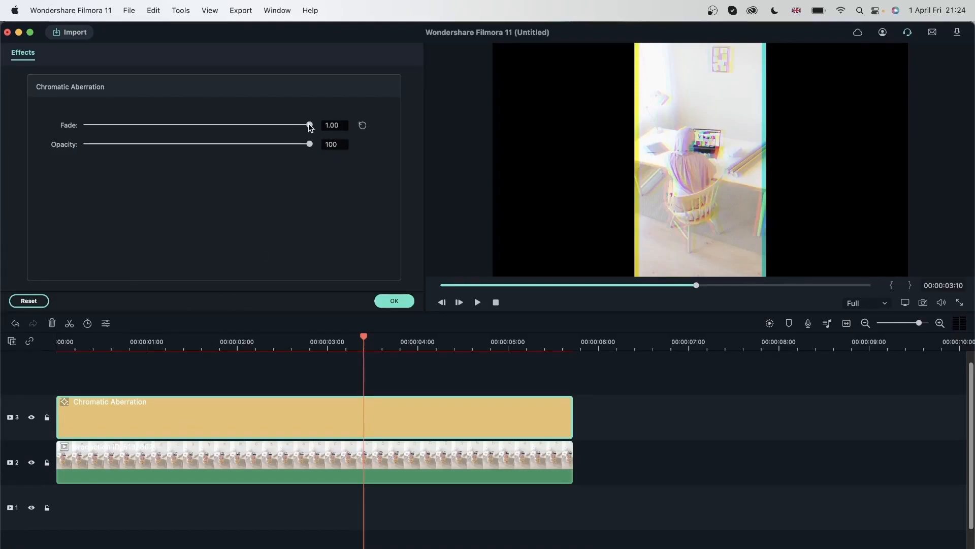
# - Try lower Chromatic Aberration fade values, return to full strength and preview
pyautogui.moveTo(309, 125); pyautogui.dragTo(155, 125)
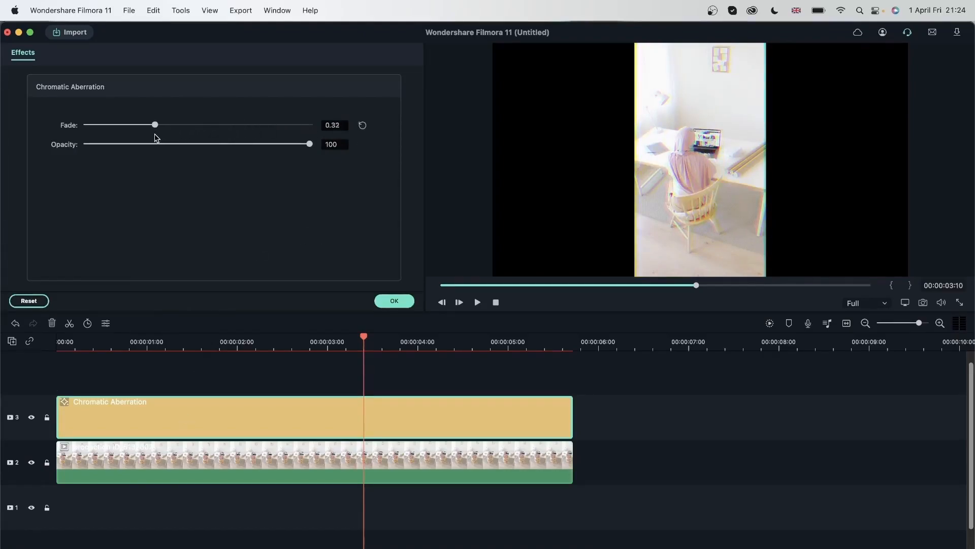
pyautogui.moveTo(155, 125); pyautogui.dragTo(142, 125)
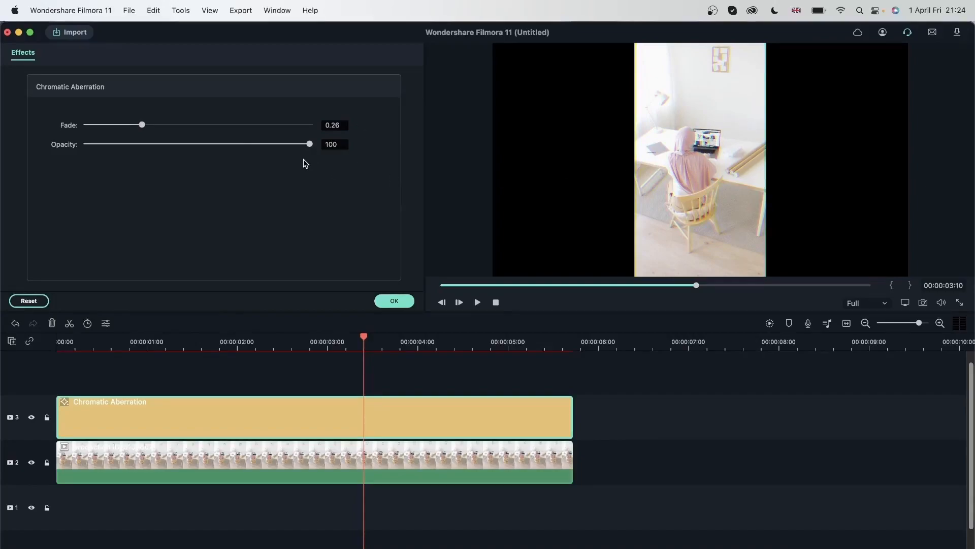
pyautogui.moveTo(141, 125); pyautogui.dragTo(309, 125)
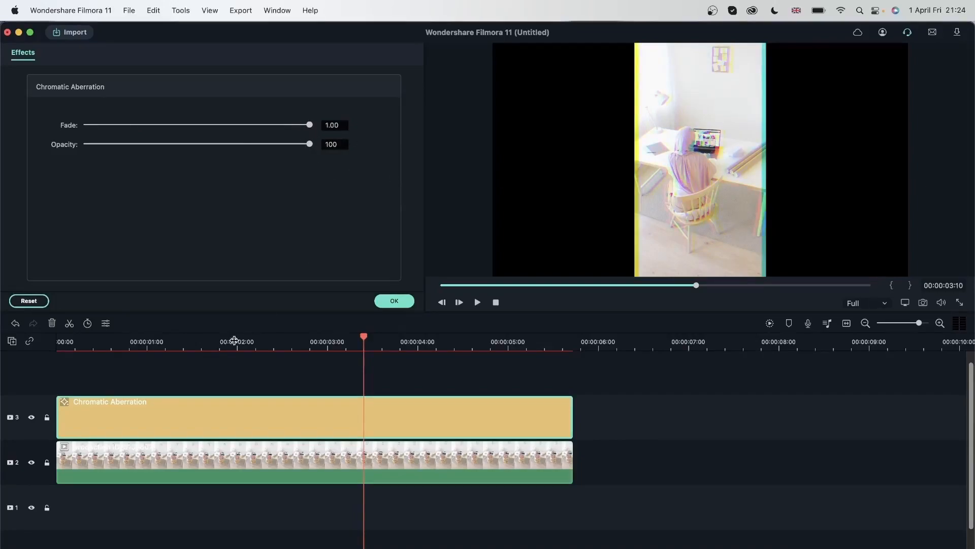
pyautogui.click(477, 302)
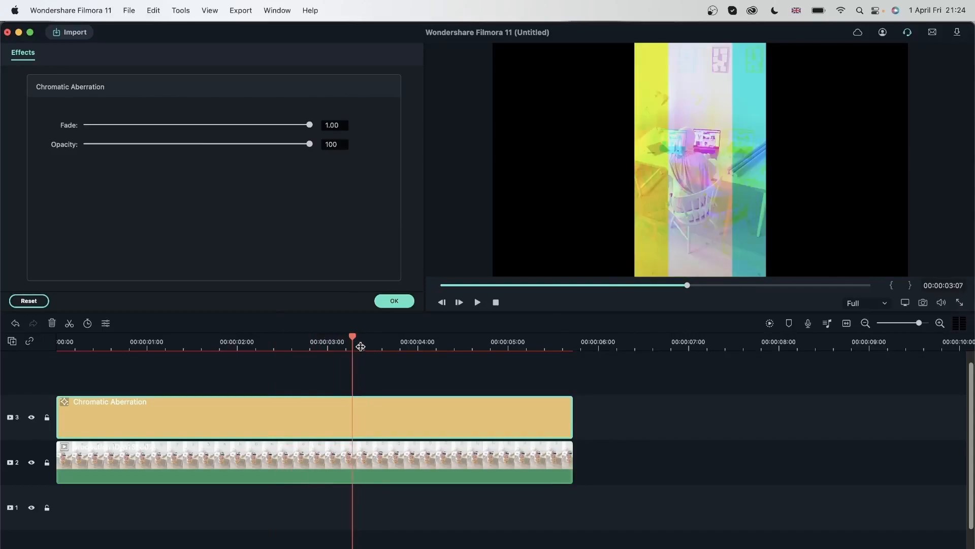
# - Sweep the fade between zero and maximum, settling at 0.09
pyautogui.moveTo(309, 125); pyautogui.dragTo(202, 125)
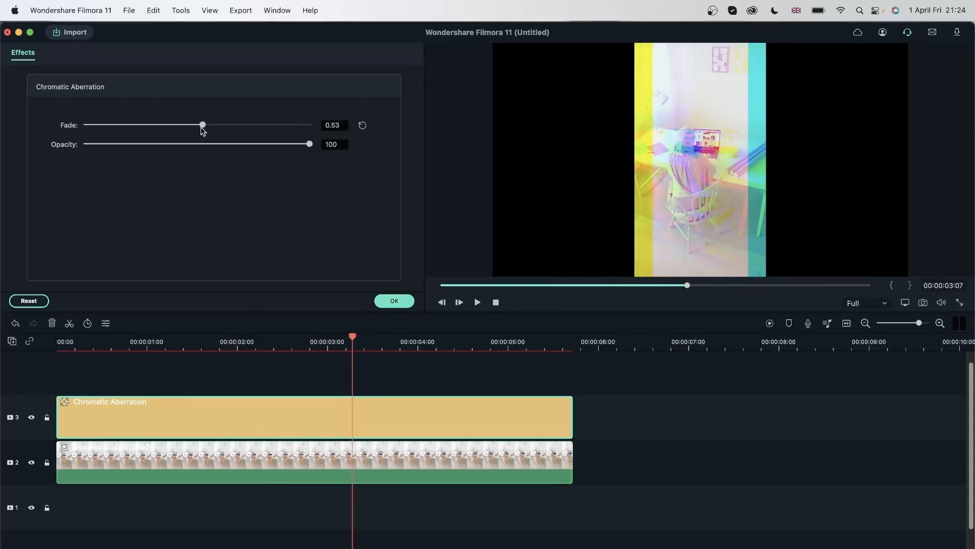
pyautogui.moveTo(201, 125); pyautogui.dragTo(86, 124)
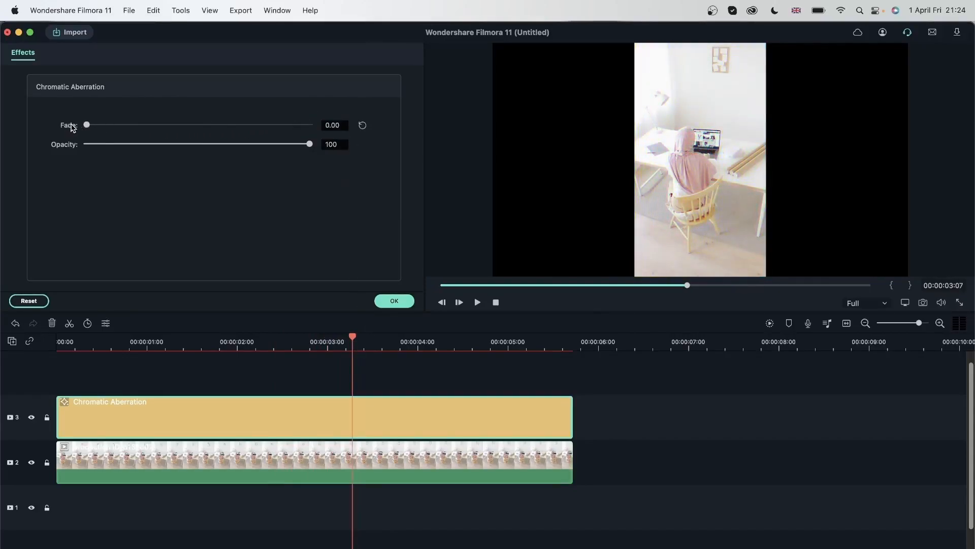
pyautogui.moveTo(86, 124); pyautogui.dragTo(163, 125)
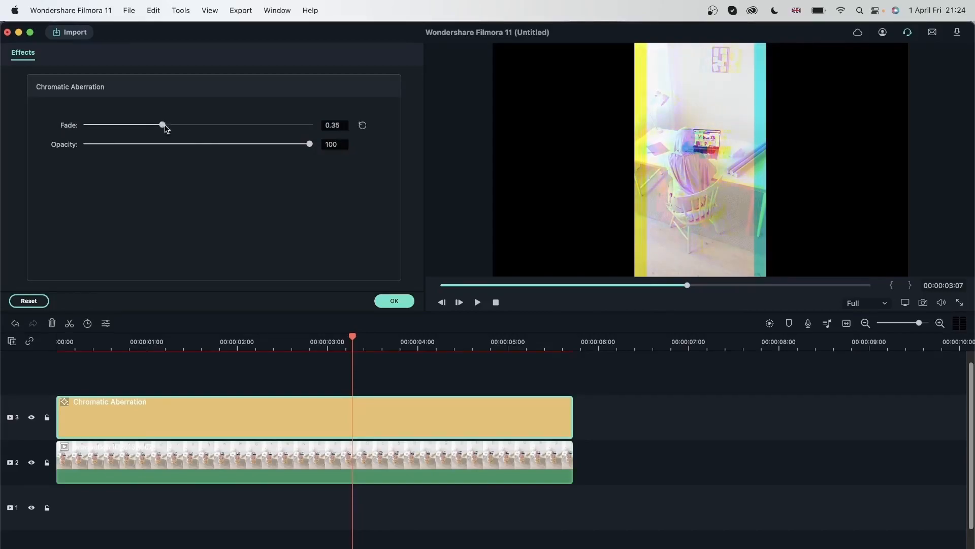
pyautogui.moveTo(163, 125); pyautogui.dragTo(309, 125)
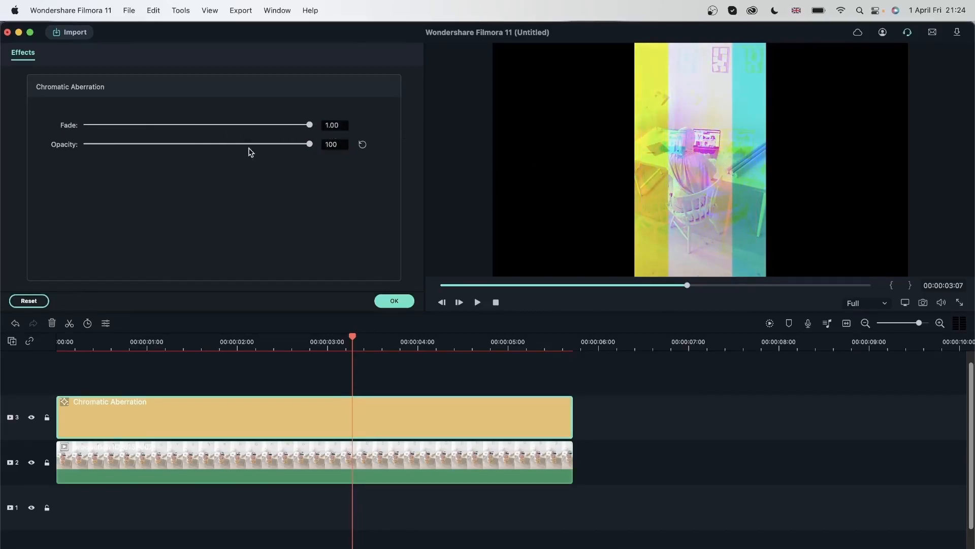
pyautogui.moveTo(309, 125); pyautogui.dragTo(97, 125)
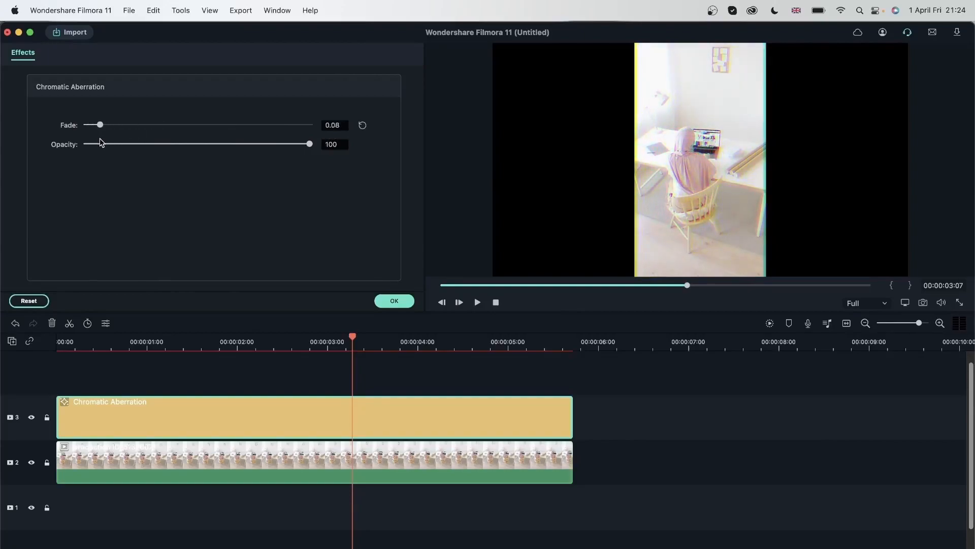
pyautogui.moveTo(96, 124); pyautogui.dragTo(102, 125)
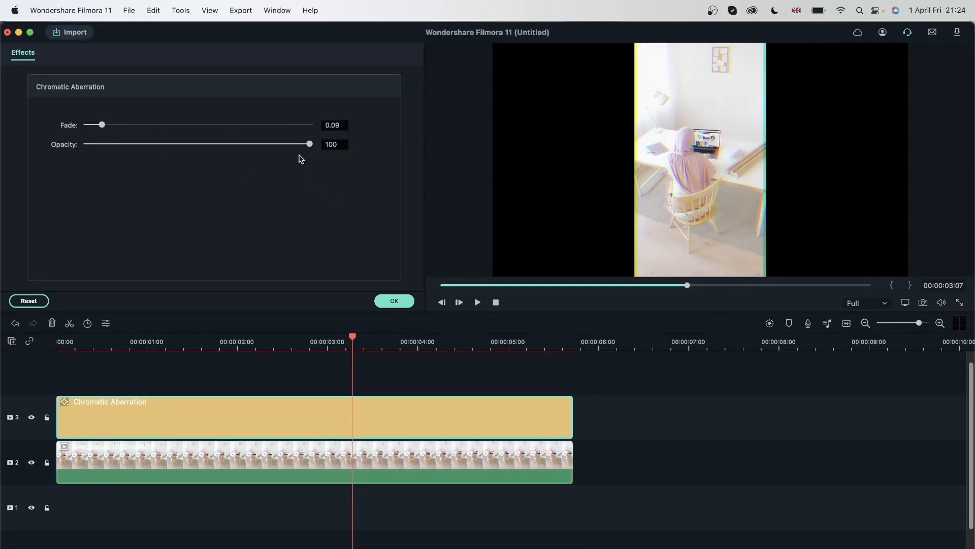
# - Test a near-transparent opacity, then restore opacity to 100 and play back
pyautogui.moveTo(309, 144); pyautogui.dragTo(93, 144)
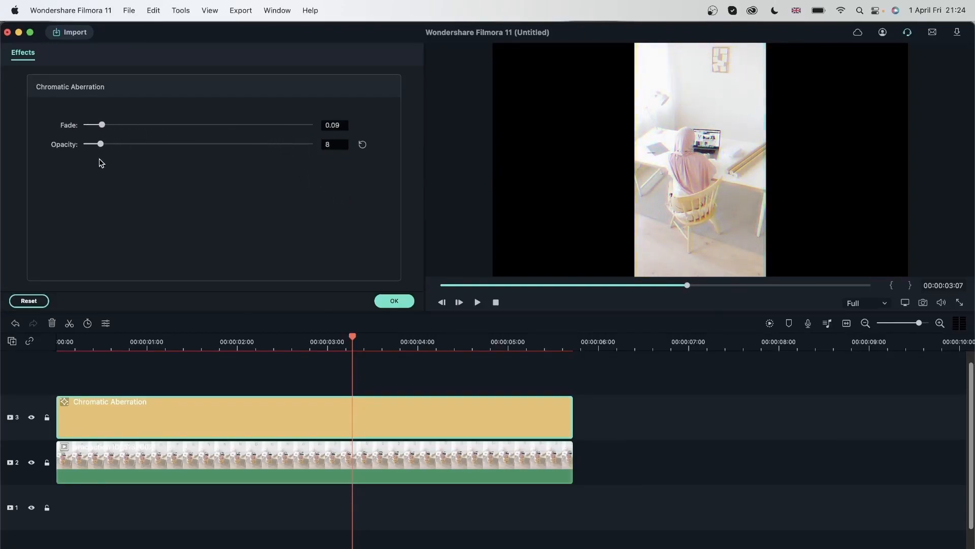
pyautogui.moveTo(92, 143); pyautogui.dragTo(286, 144)
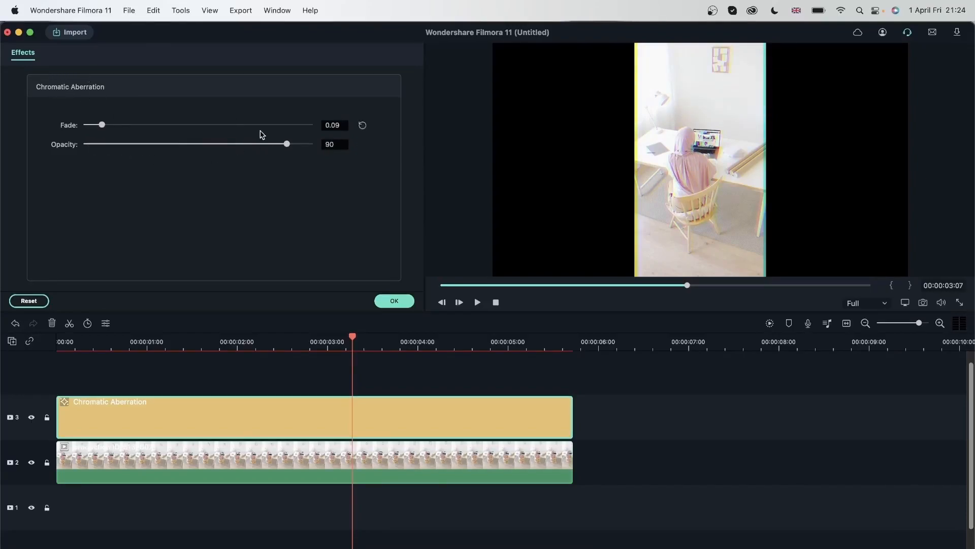
pyautogui.moveTo(286, 144); pyautogui.dragTo(309, 144)
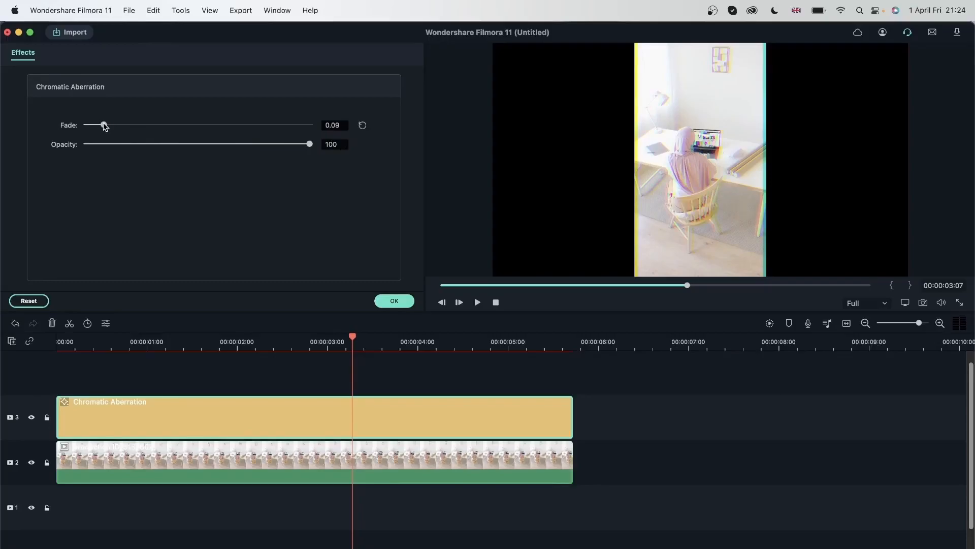
pyautogui.click(476, 302)
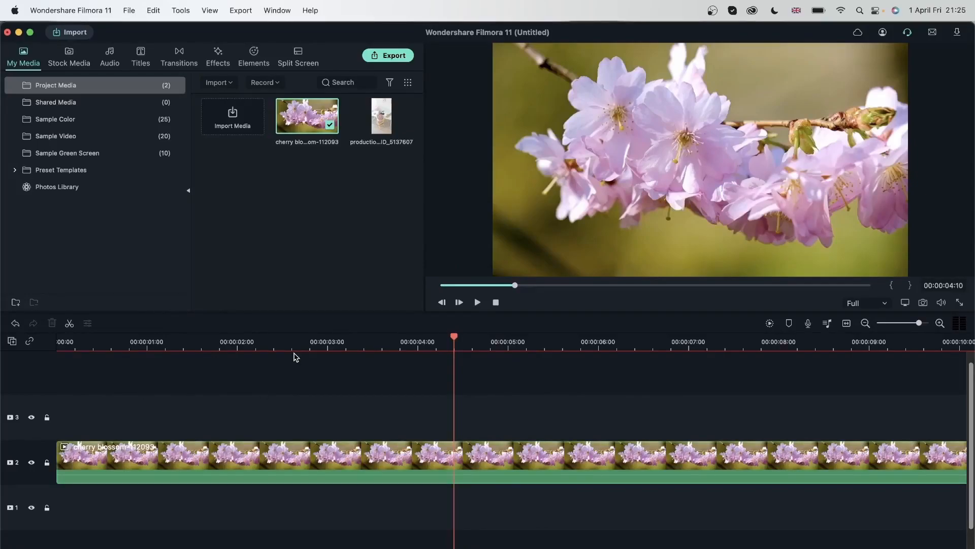
# - Try the Romantic and Aegean Instagram-Like filters on track 3, deleting each afterwards
pyautogui.click(217, 55)
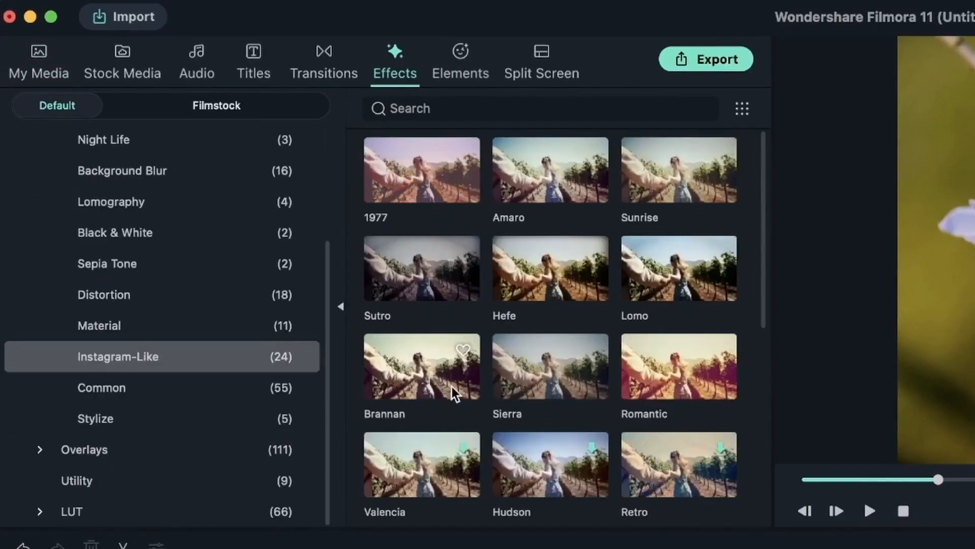
pyautogui.moveTo(543, 306)
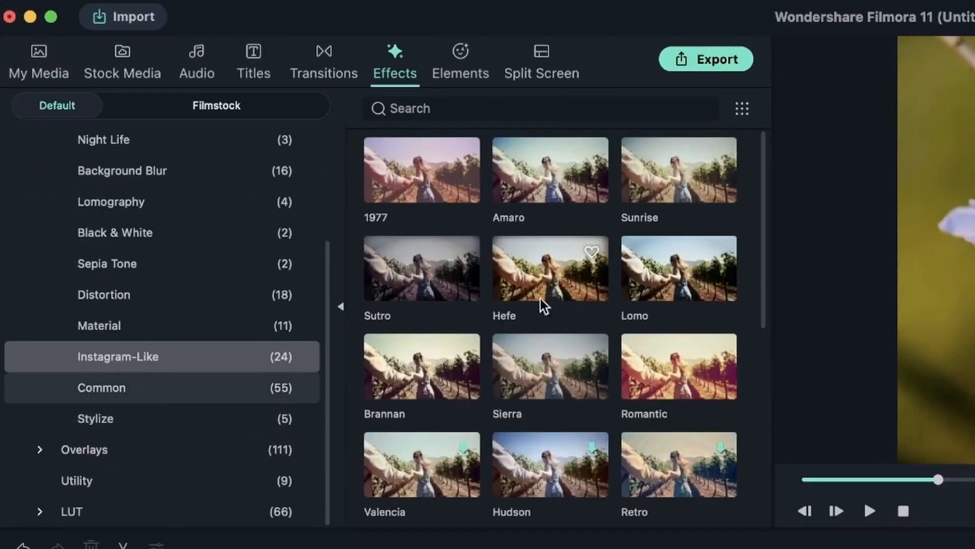
pyautogui.moveTo(587, 292)
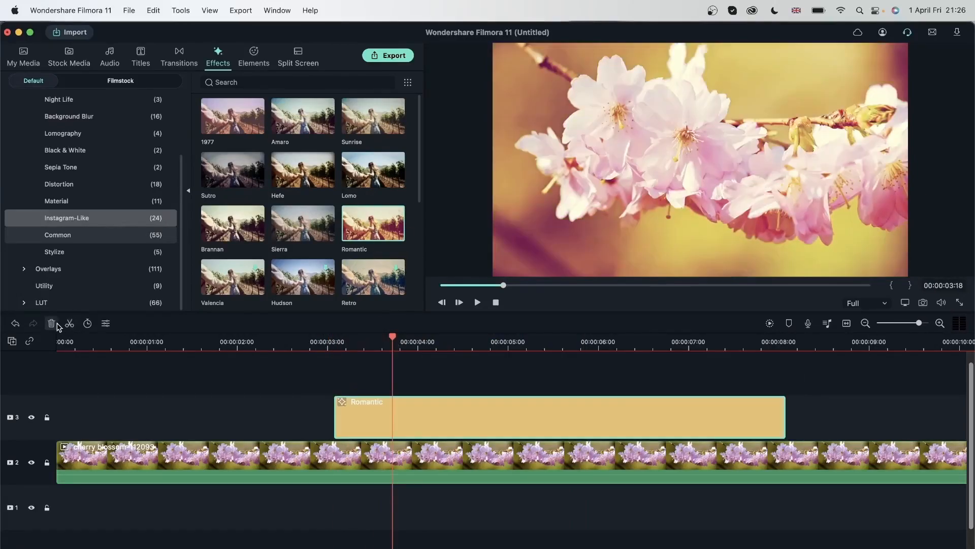
pyautogui.click(52, 323)
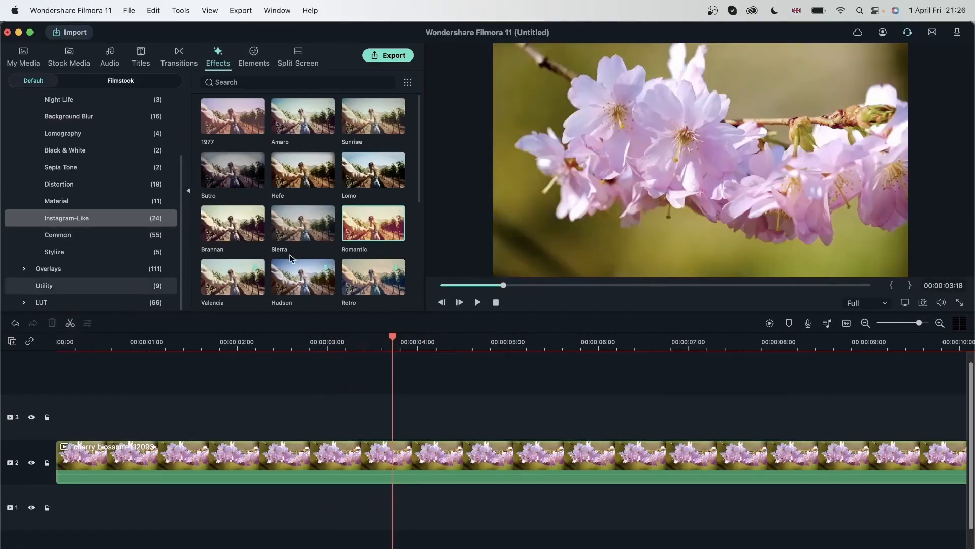
pyautogui.scroll(-3)
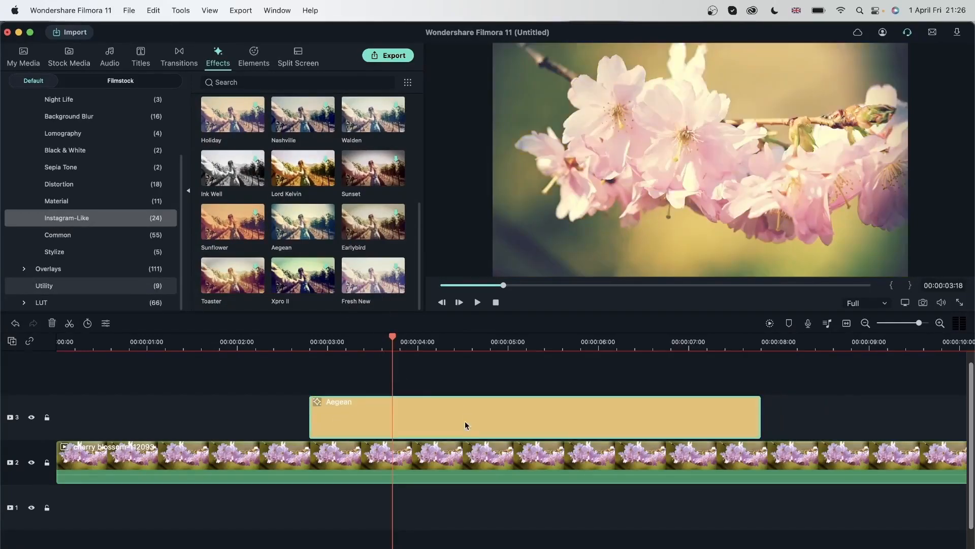
pyautogui.click(442, 341)
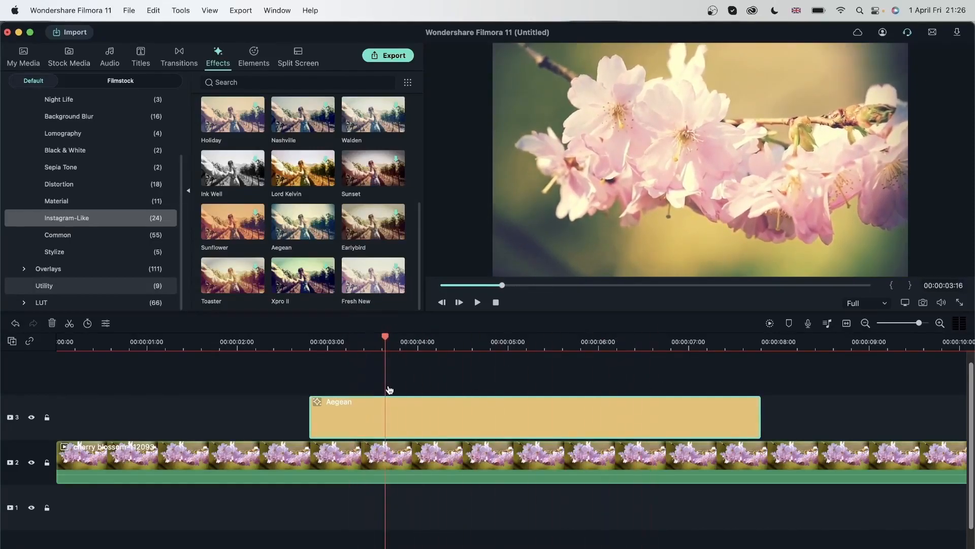
pyautogui.click(465, 336)
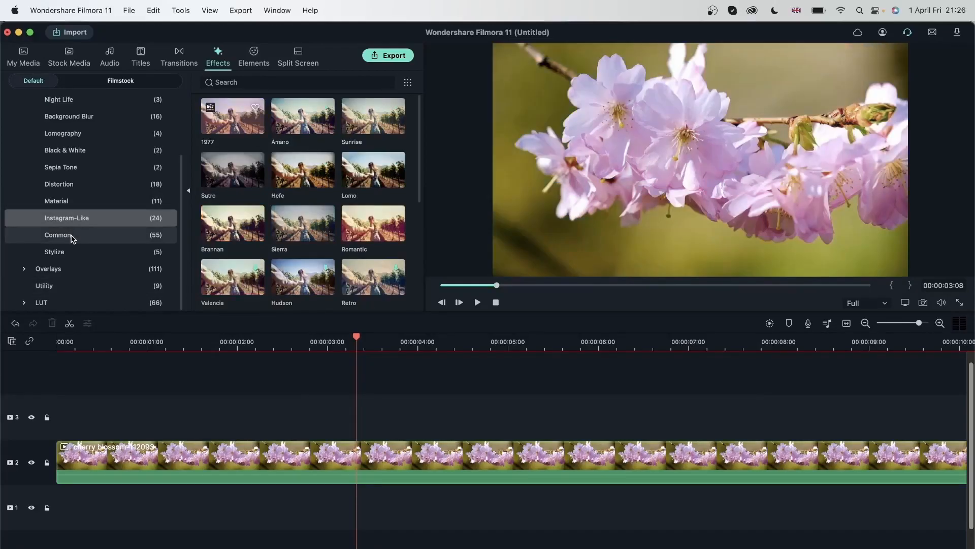
# - Glance at Lomography, then return to Faux Film and preview Marina
pyautogui.click(62, 134)
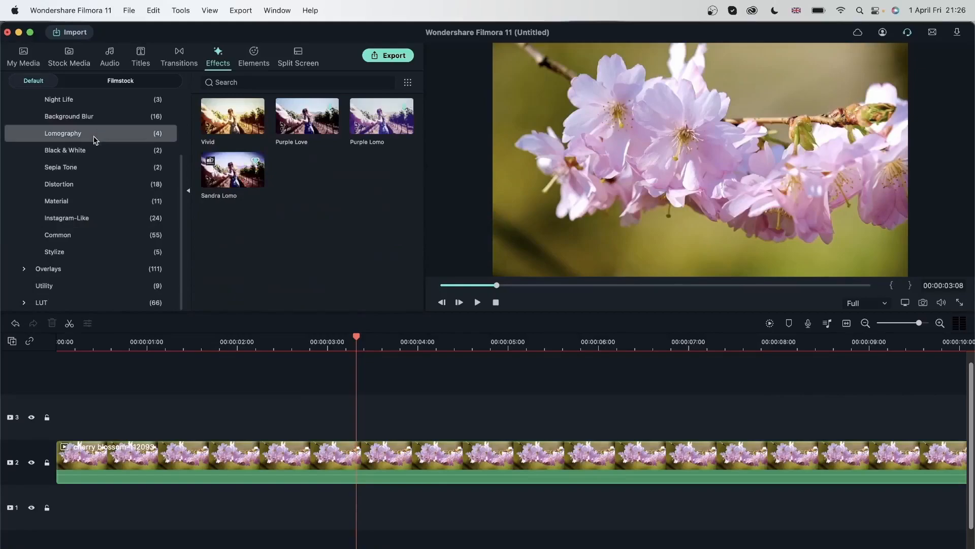
pyautogui.moveTo(421, 165)
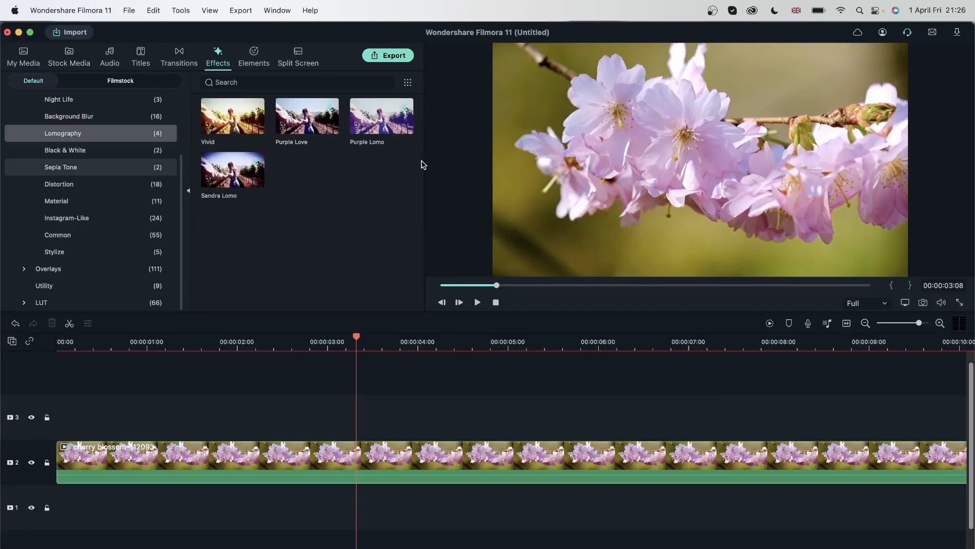
pyautogui.moveTo(405, 113)
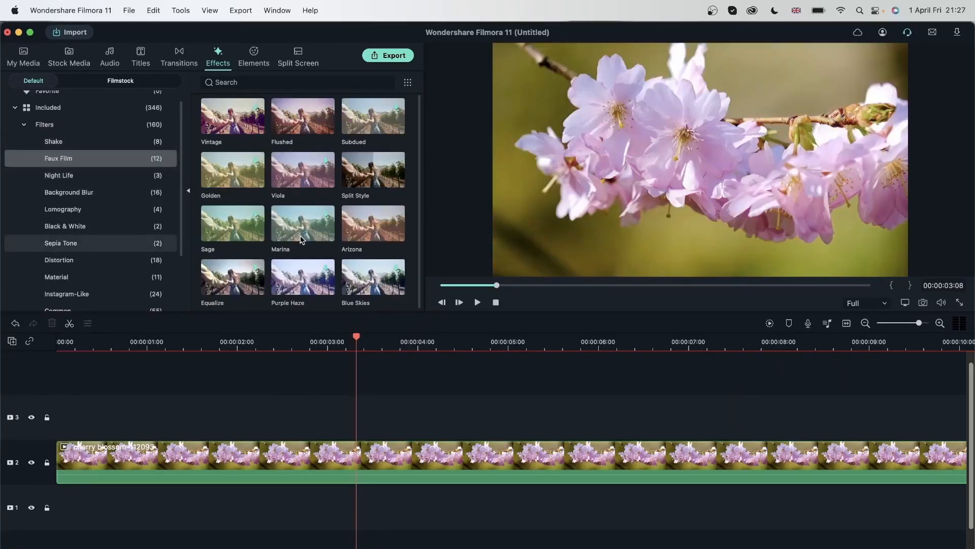
pyautogui.doubleClick(302, 223)
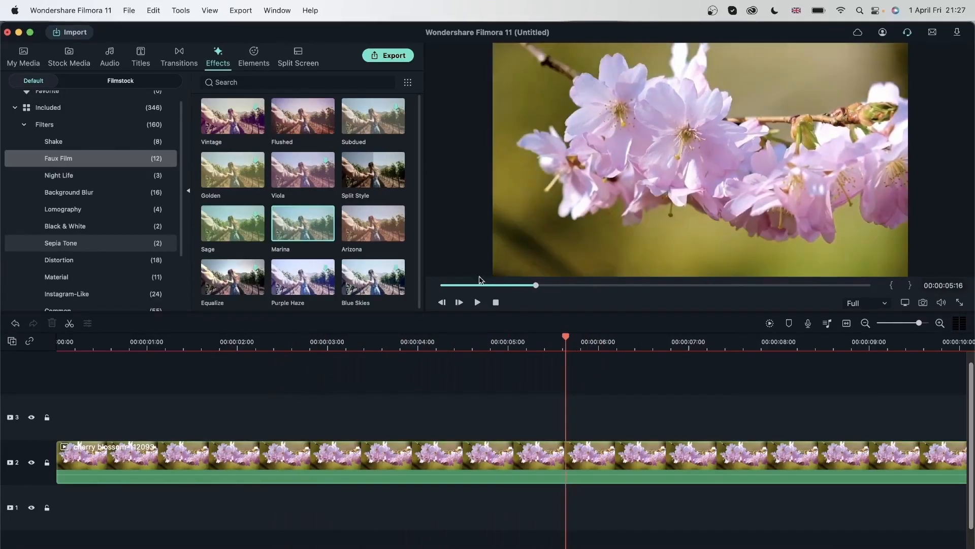
pyautogui.moveTo(636, 238)
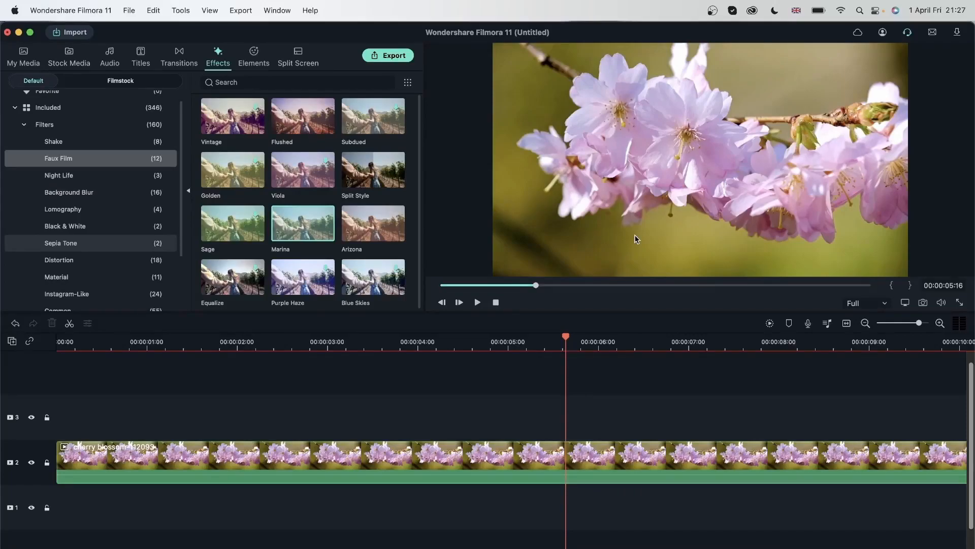
pyautogui.moveTo(236, 305)
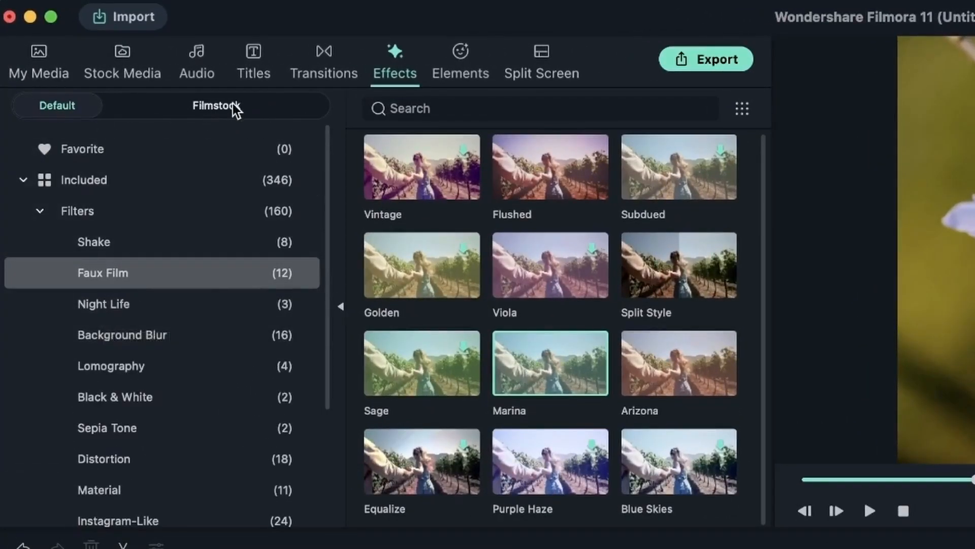
# - Browse the Filmstock library, scrolling through overlays such as Makeup Blush Overlay 01
pyautogui.click(216, 105)
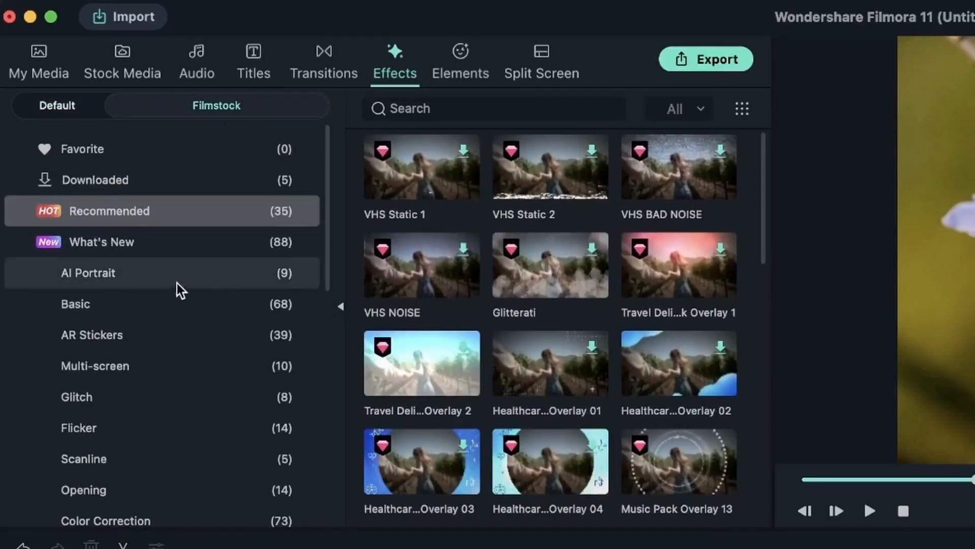
pyautogui.moveTo(118, 218)
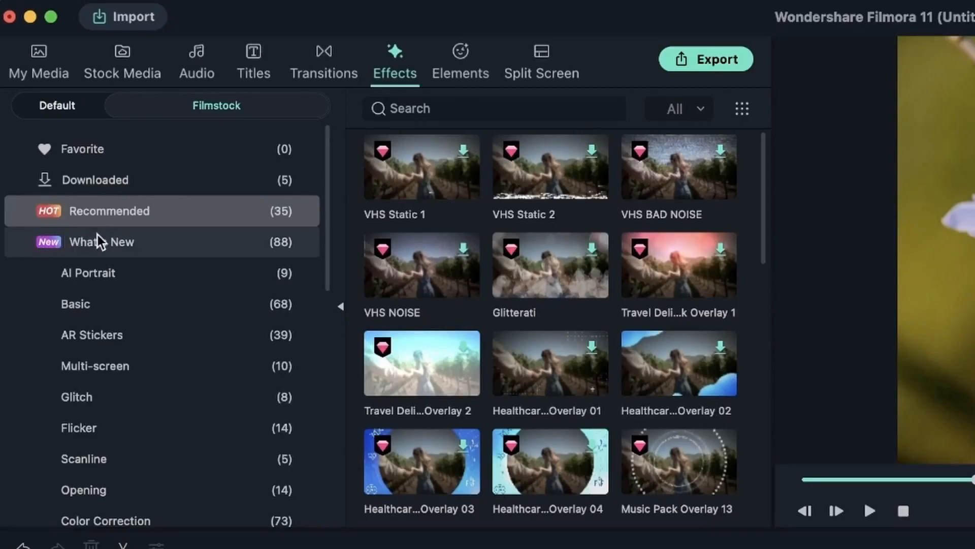
pyautogui.scroll(-3)
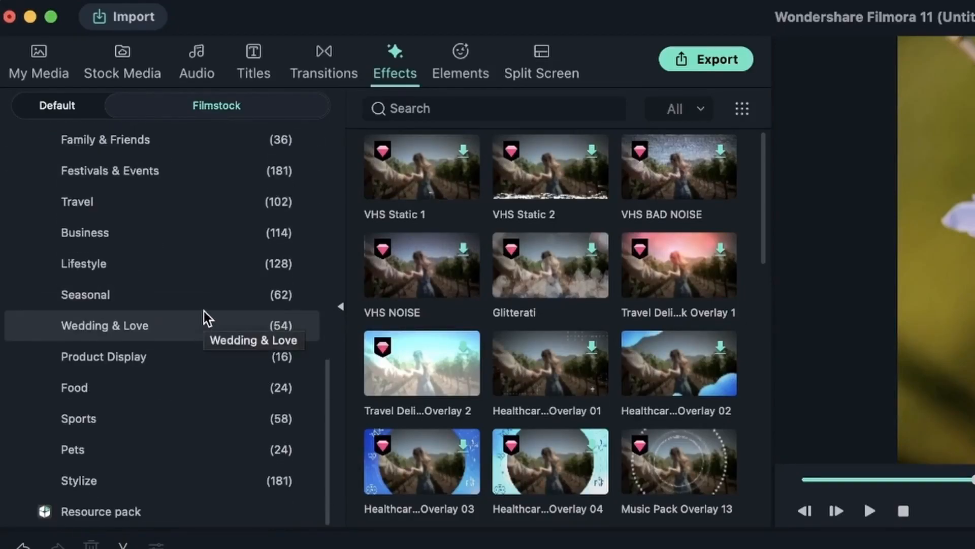
pyautogui.scroll(3)
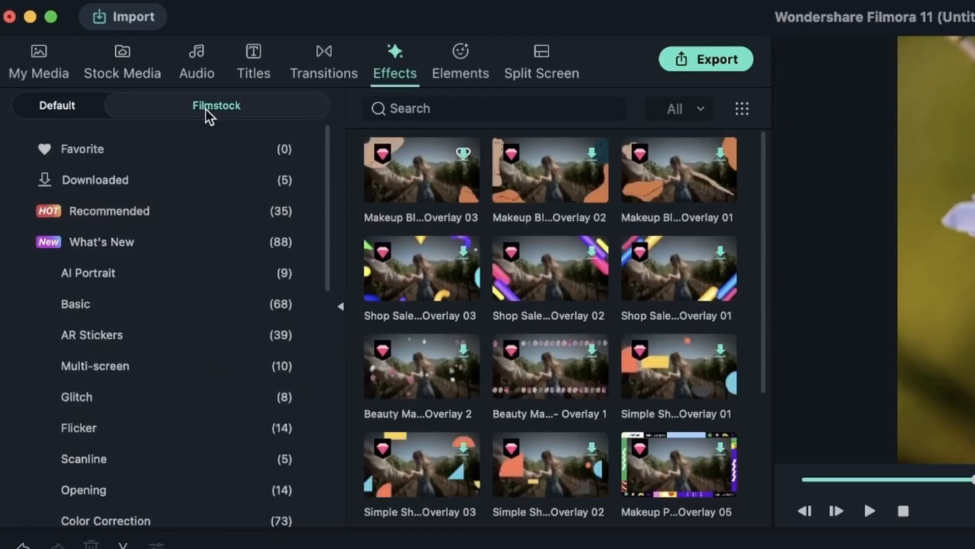
pyautogui.moveTo(720, 158)
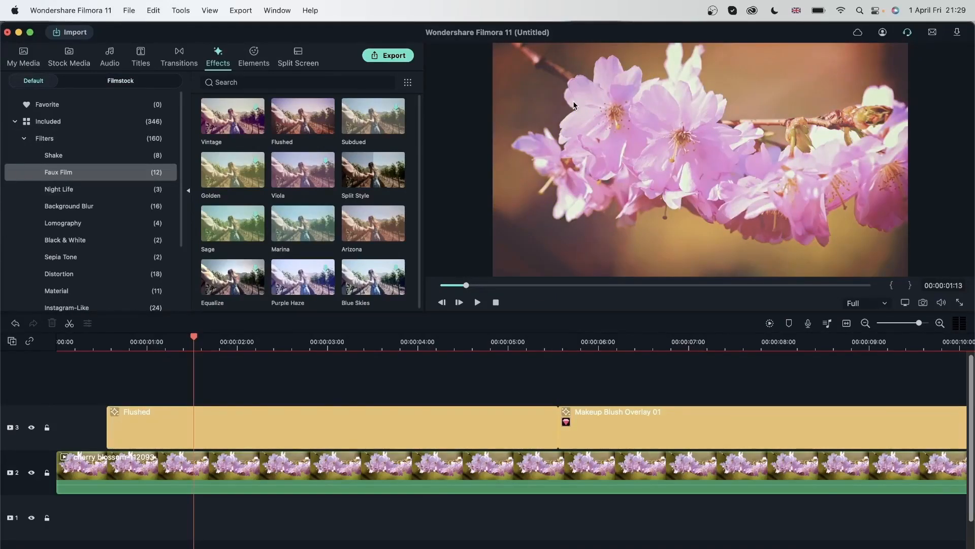
pyautogui.moveTo(504, 56)
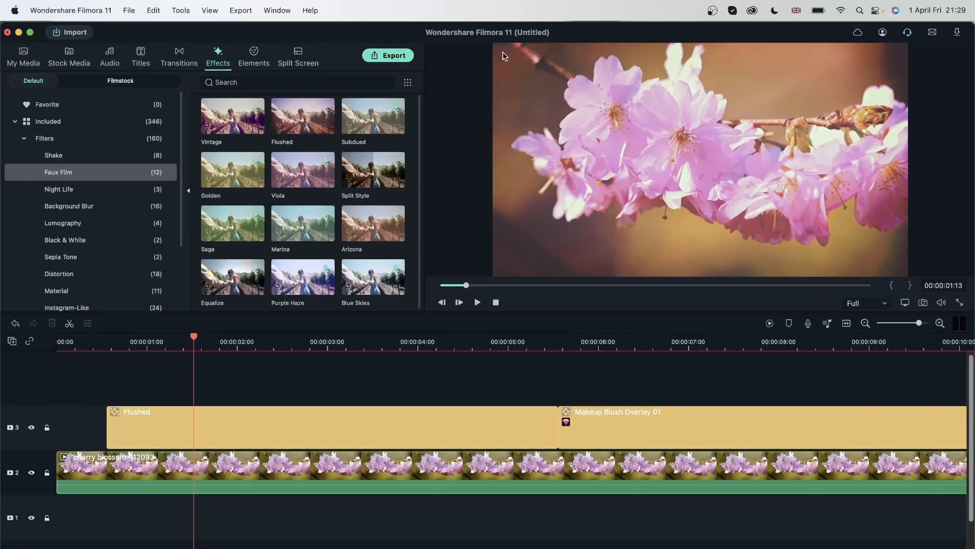
pyautogui.moveTo(125, 422)
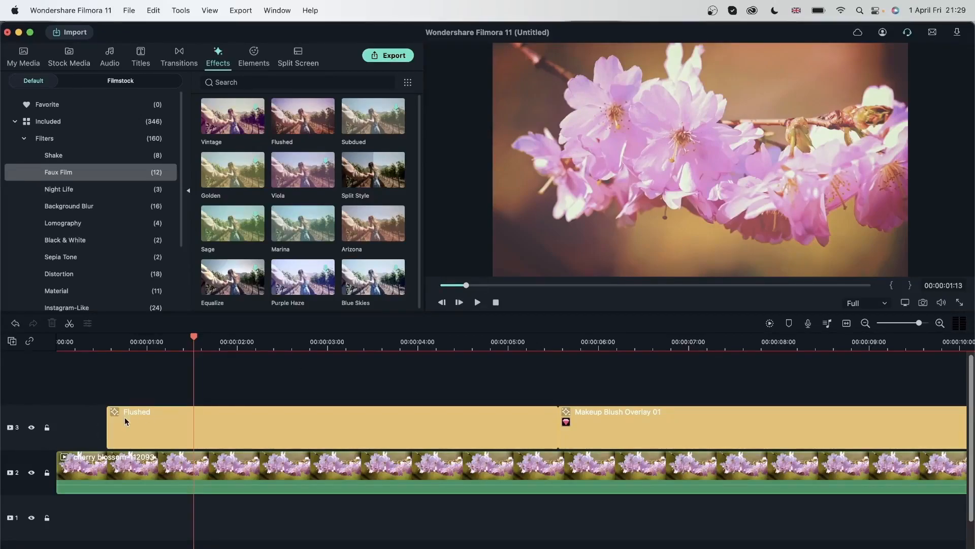
pyautogui.moveTo(660, 344)
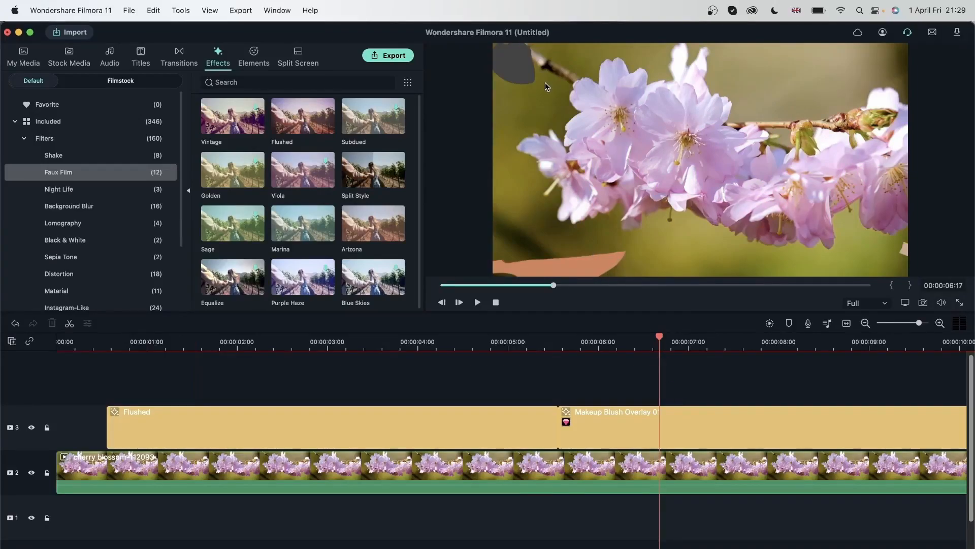
pyautogui.moveTo(718, 340)
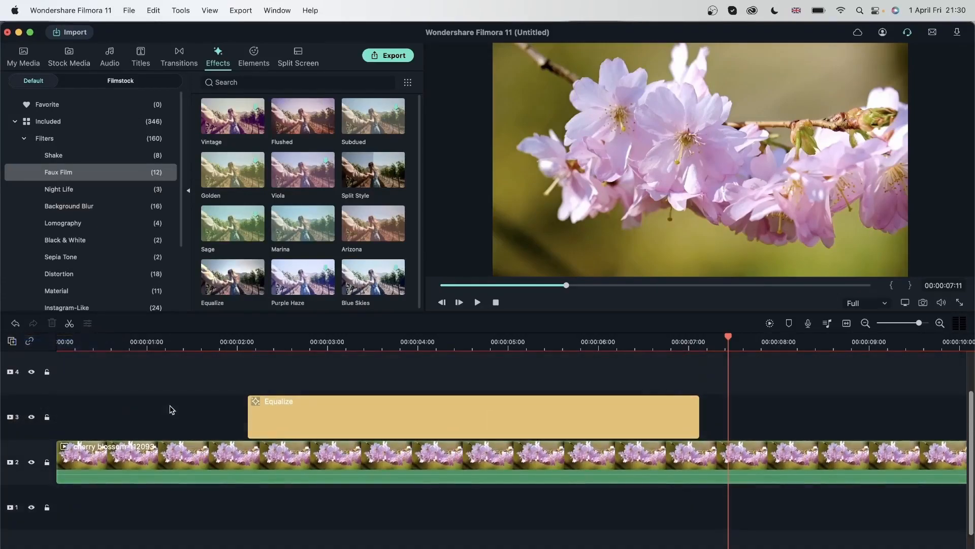
# - Add a video track and lower the Equalize filter's opacity below 67
pyautogui.click(310, 341)
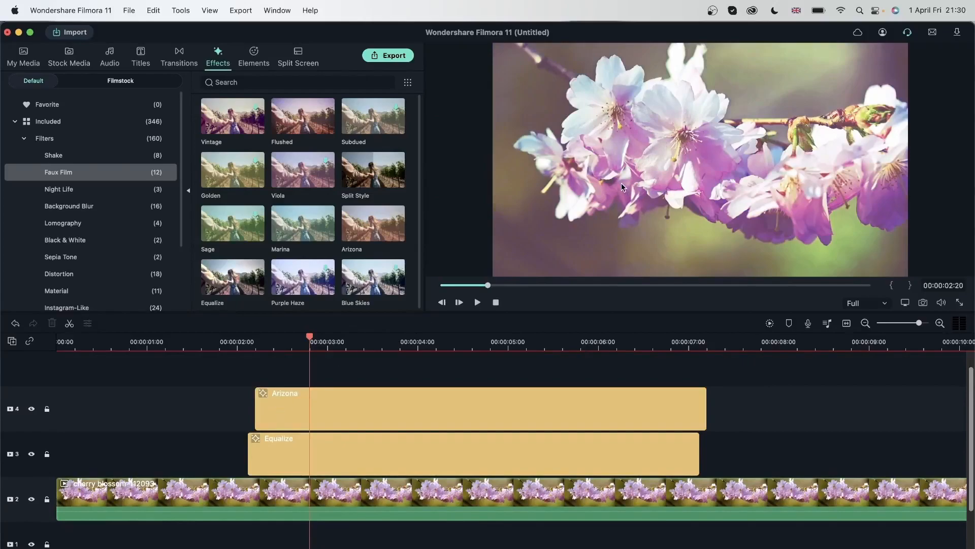
pyautogui.moveTo(521, 287)
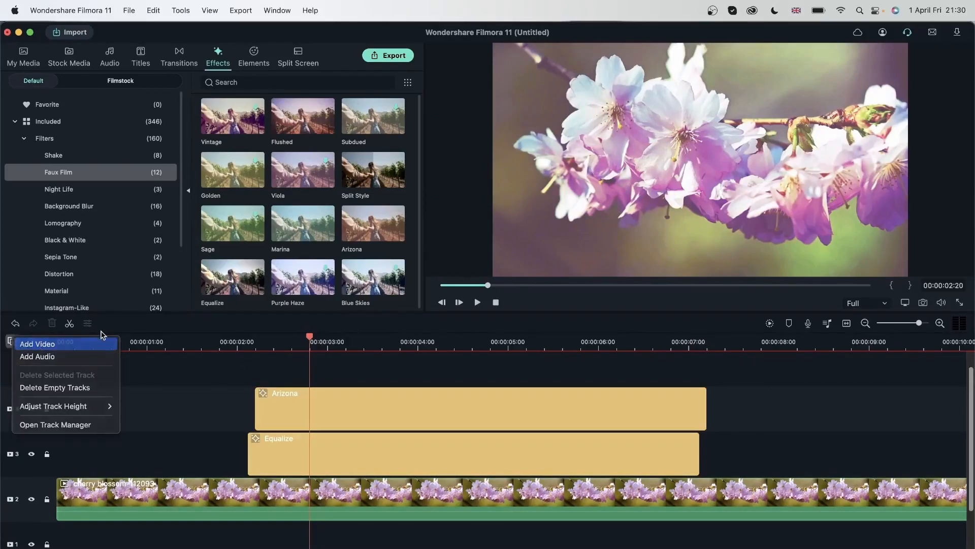
pyautogui.click(37, 344)
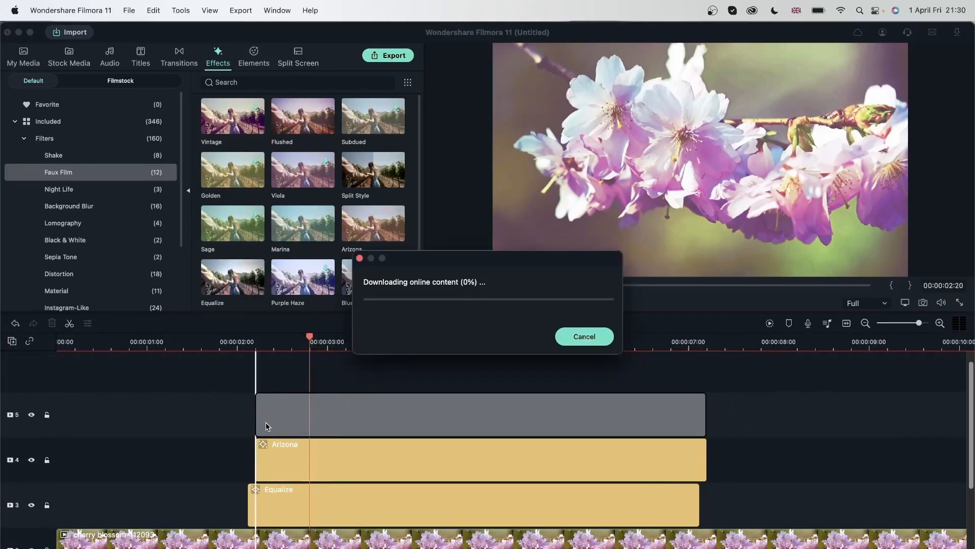
pyautogui.click(584, 336)
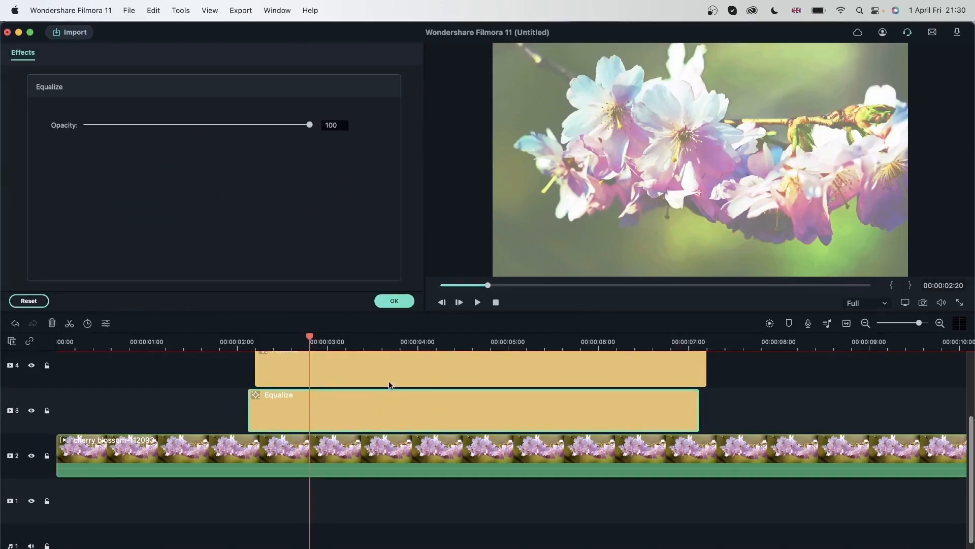
pyautogui.moveTo(310, 125); pyautogui.dragTo(235, 125)
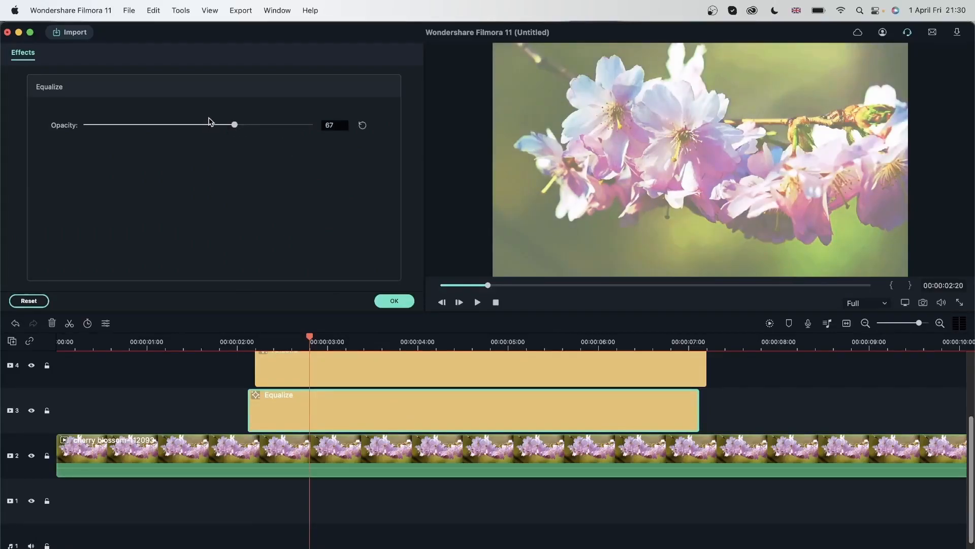
pyautogui.moveTo(234, 124); pyautogui.dragTo(200, 125)
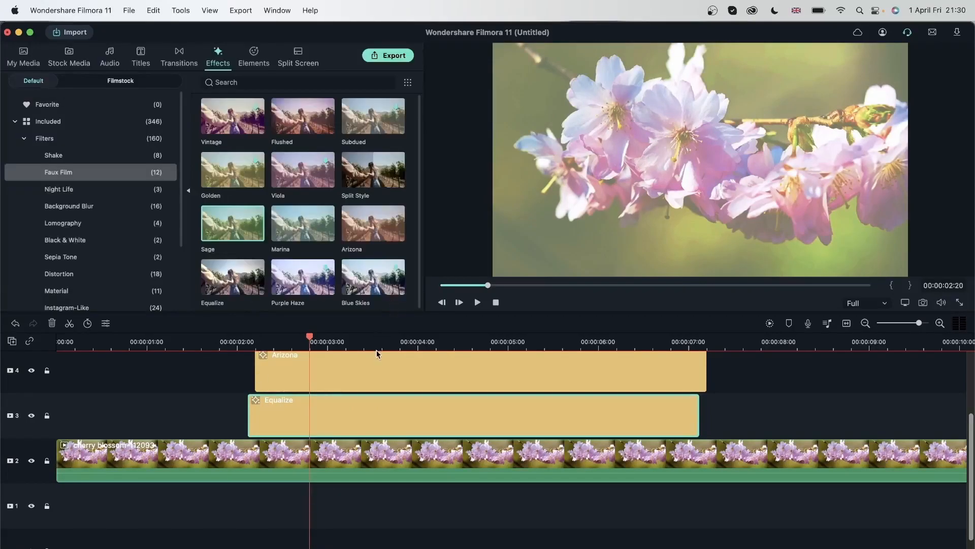
# - Set the Sage filter layer's opacity to 40 and add Sage to Favorites
pyautogui.doubleClick(479, 370)
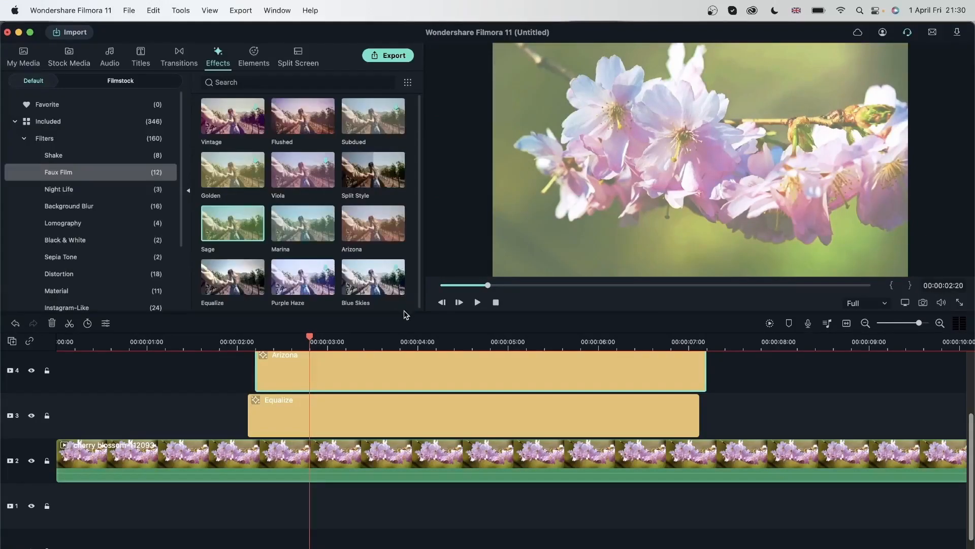
pyautogui.doubleClick(233, 225)
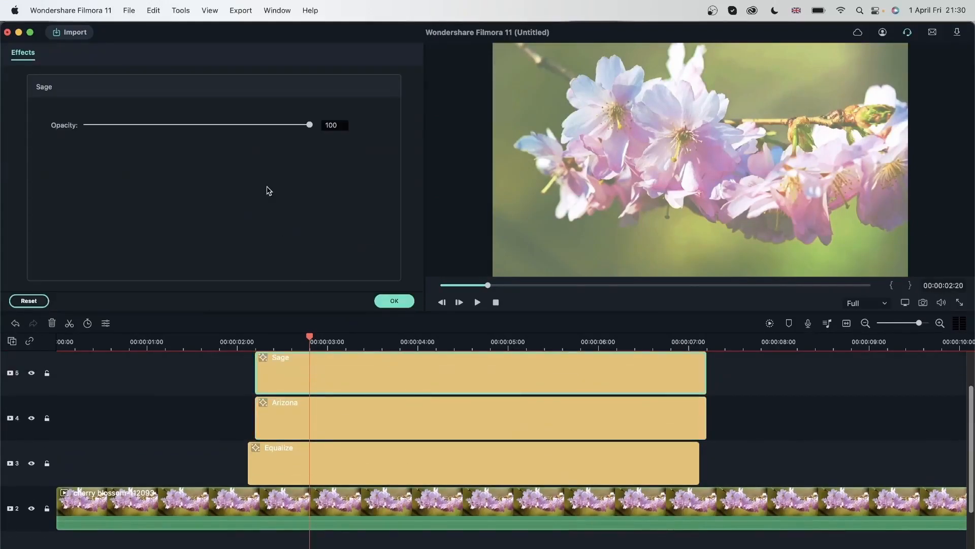
pyautogui.moveTo(310, 125); pyautogui.dragTo(174, 125)
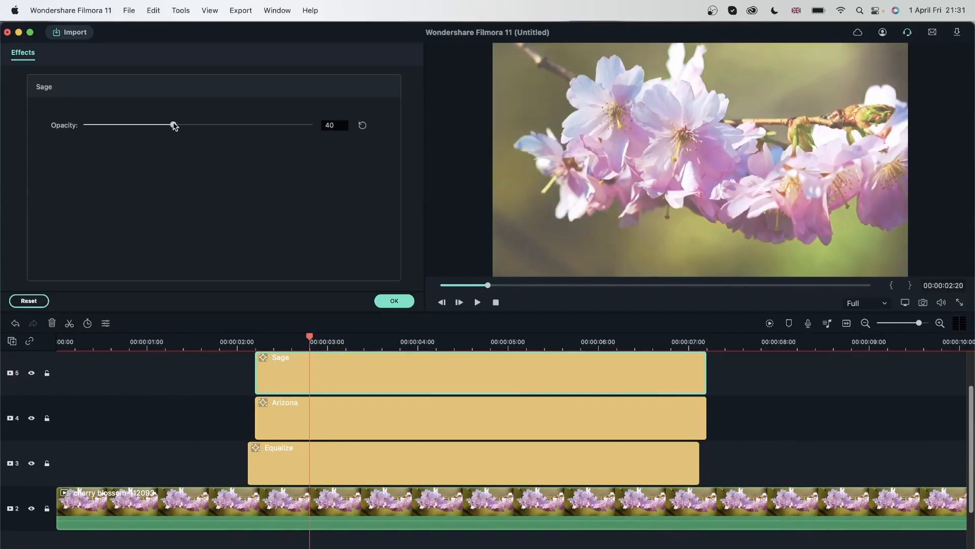
pyautogui.click(393, 300)
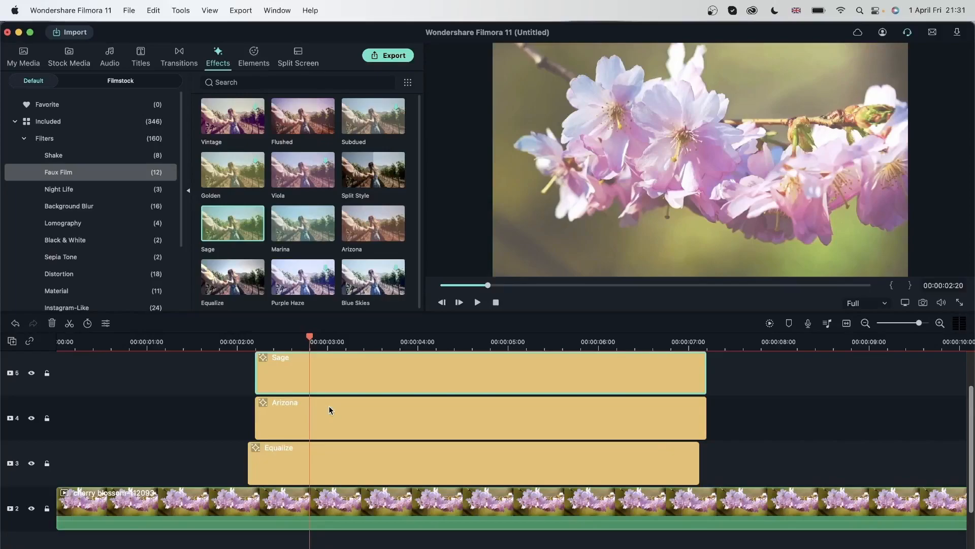
pyautogui.click(47, 104)
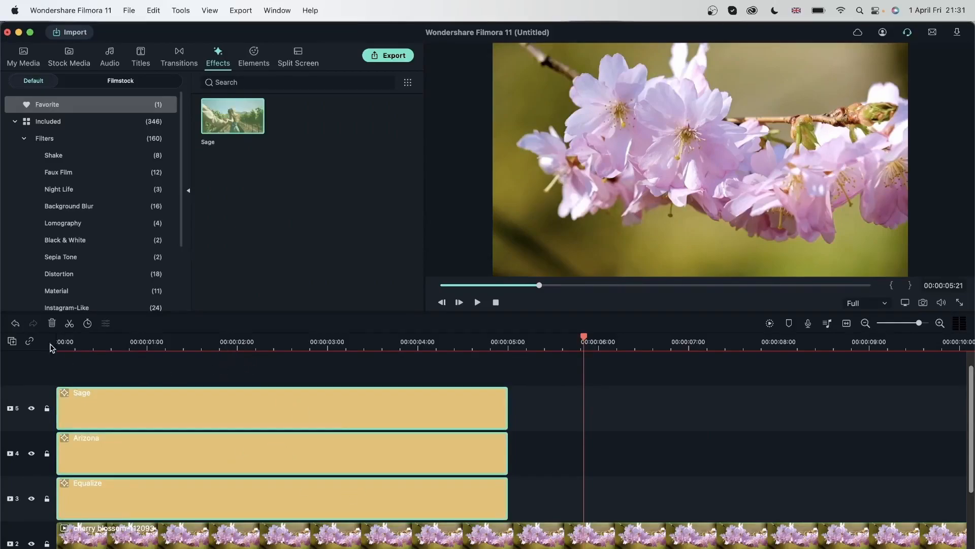
# - Delete the Sage, Arizona and Equalize filter clips from the timeline
pyautogui.click(59, 172)
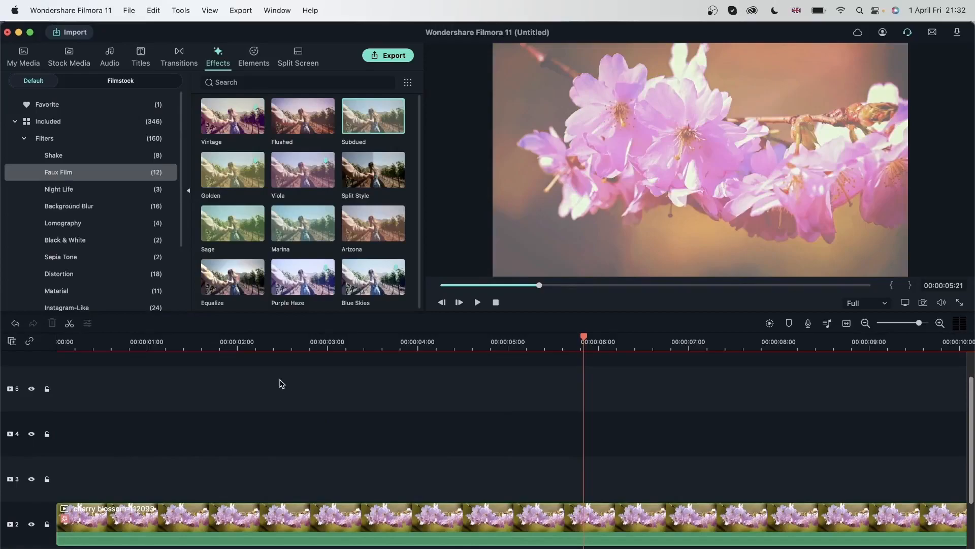
pyautogui.moveTo(352, 249)
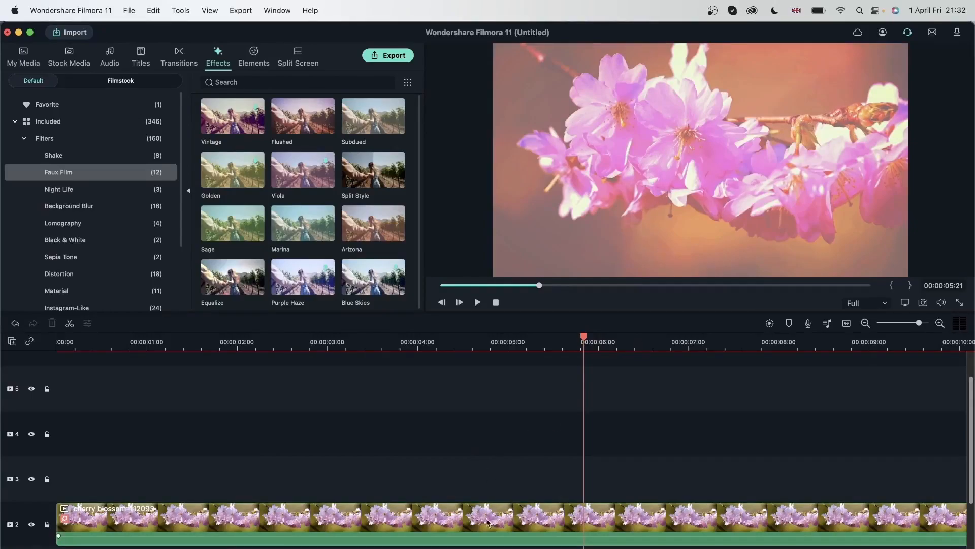
pyautogui.moveTo(468, 519)
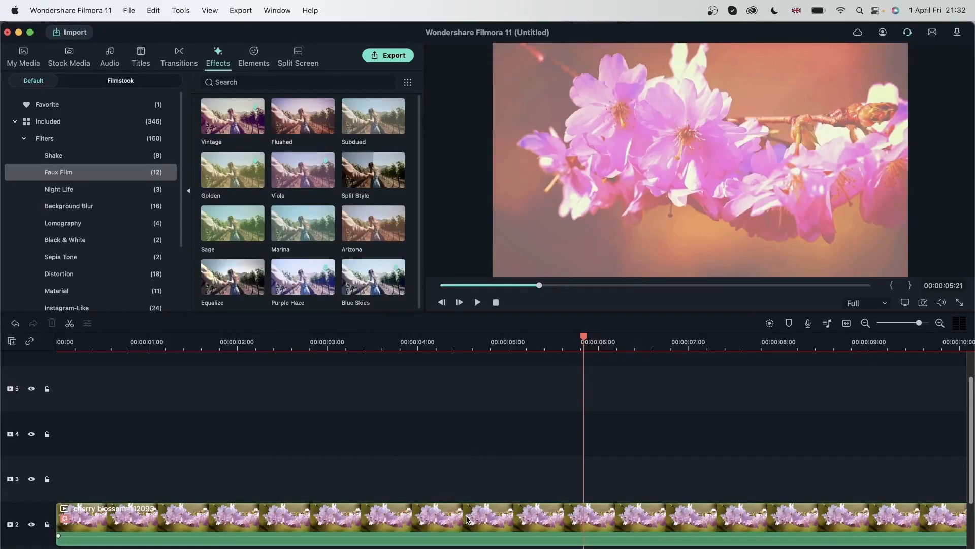
# - Open the cherry blossom clip's applied filters and remove Subdued
pyautogui.doubleClick(466, 516)
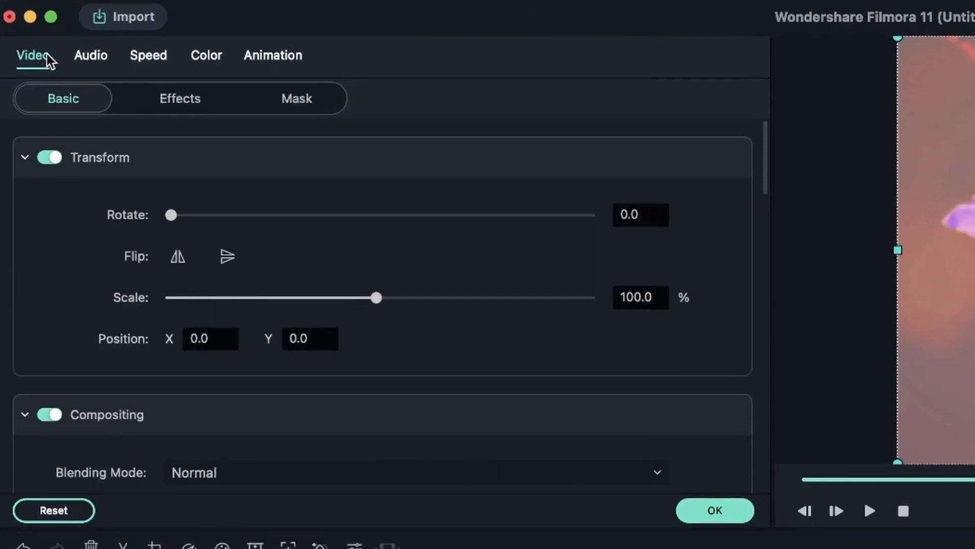
pyautogui.moveTo(154, 108)
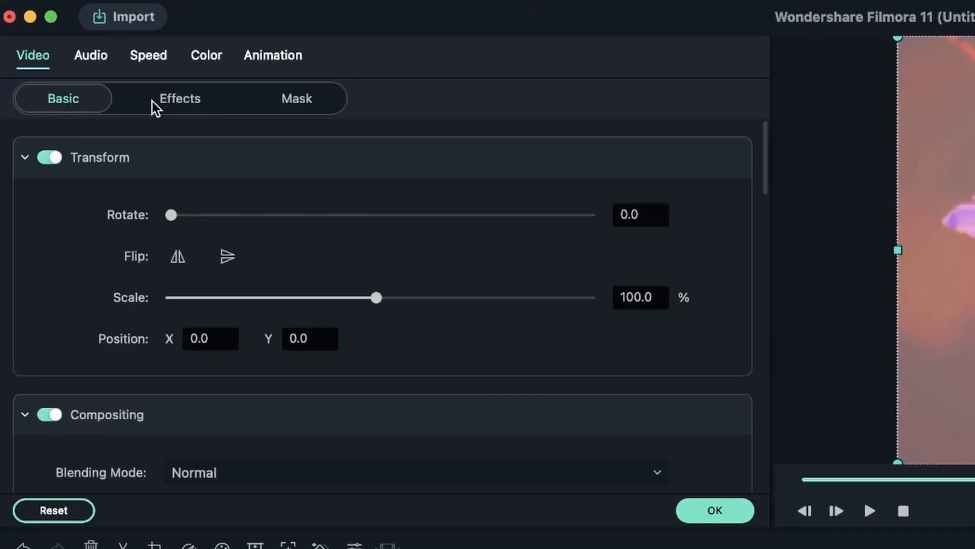
pyautogui.click(179, 98)
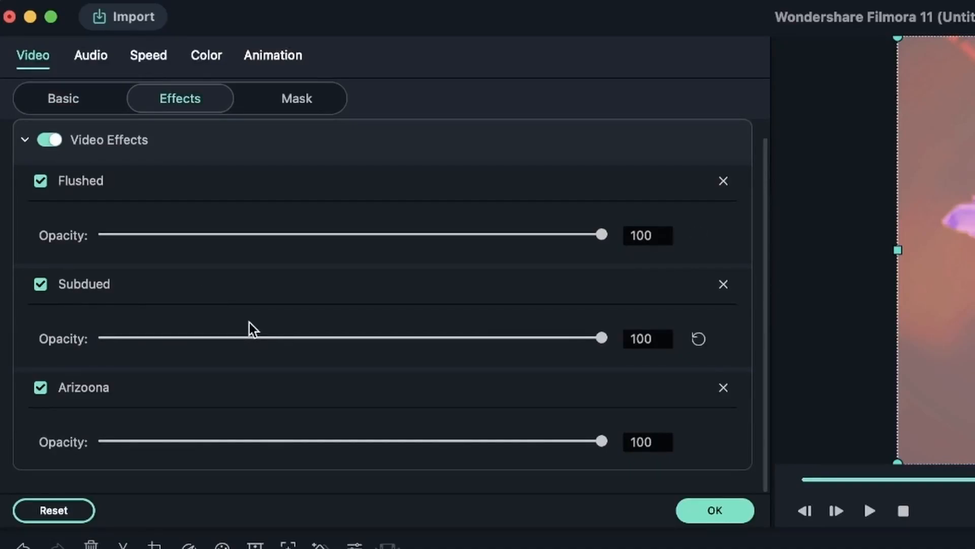
pyautogui.moveTo(332, 235)
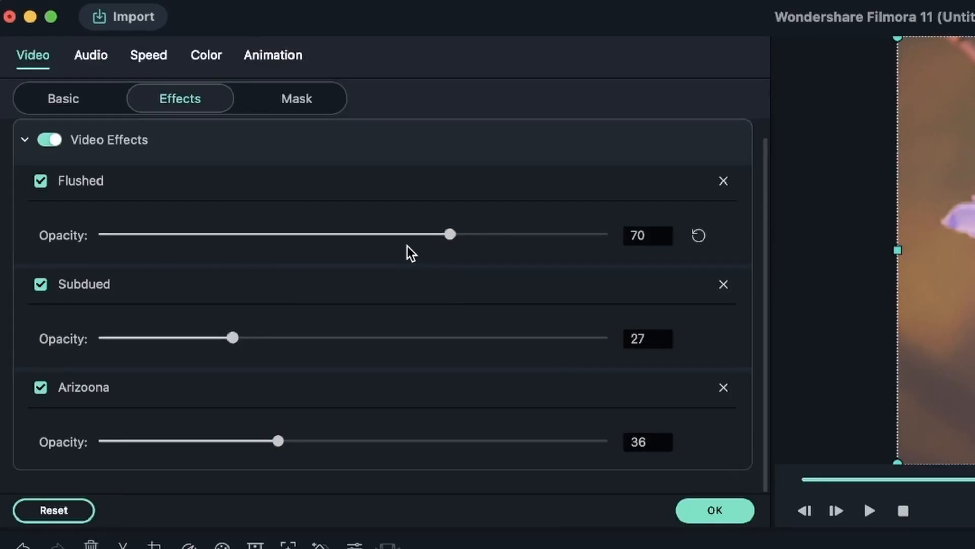
pyautogui.click(723, 284)
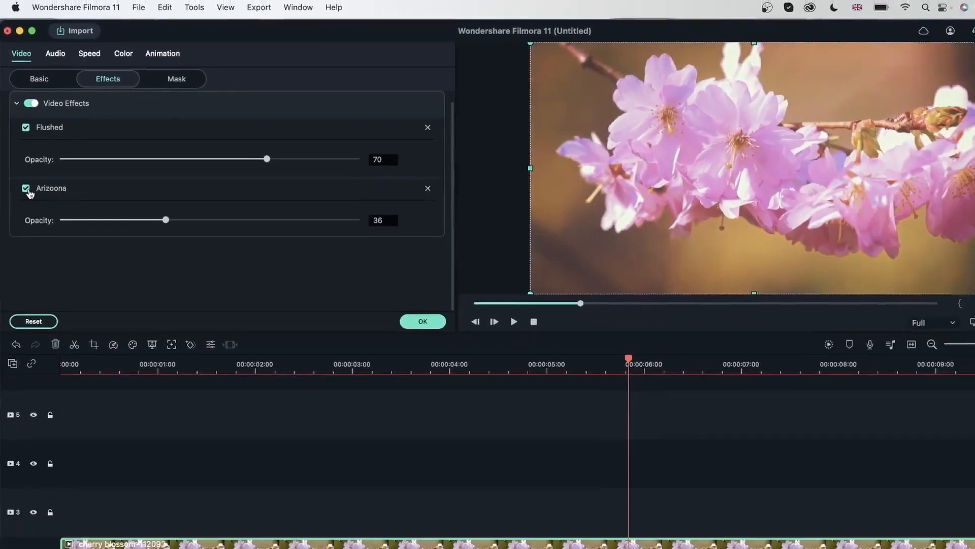
# - Toggle the Arizoona and all-filters checkboxes off and on to compare the look
pyautogui.click(26, 188)
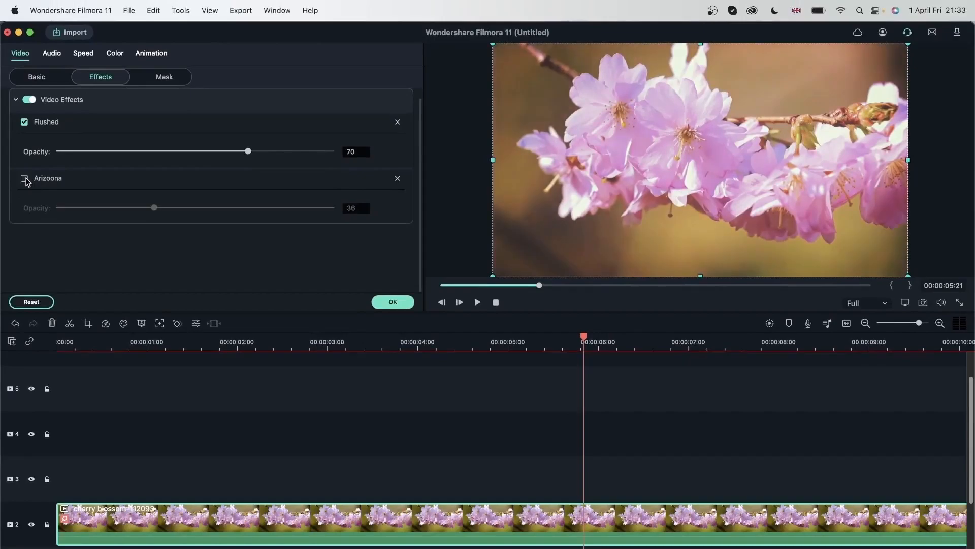
pyautogui.click(25, 178)
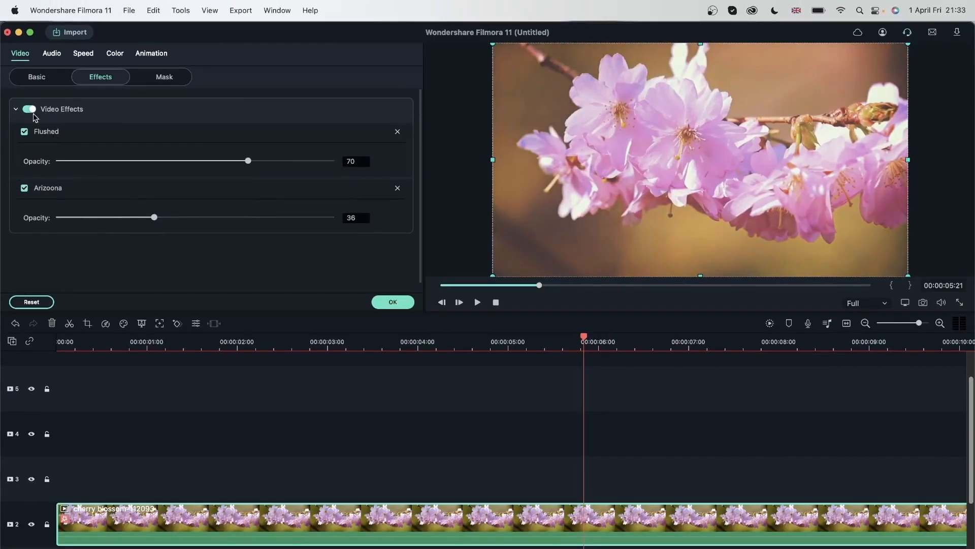
pyautogui.click(29, 109)
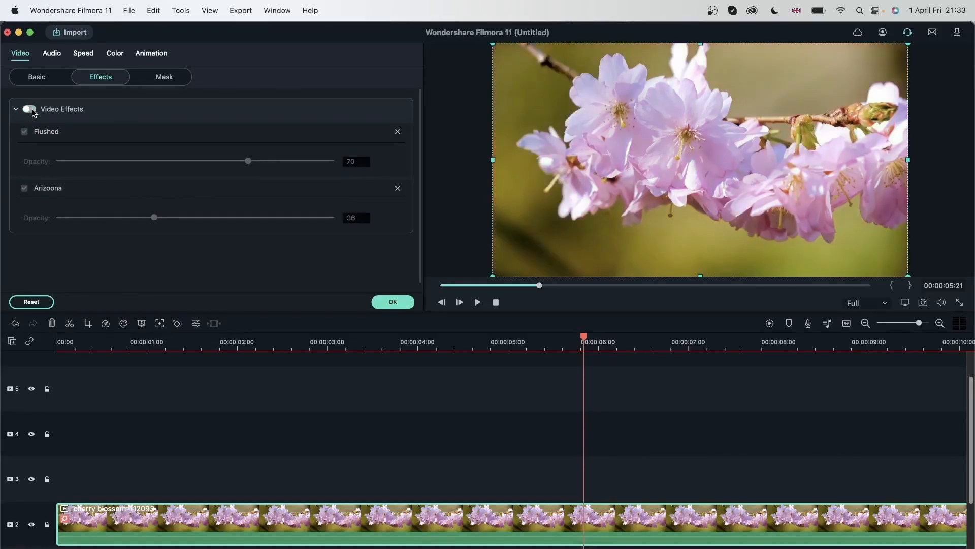
pyautogui.click(30, 108)
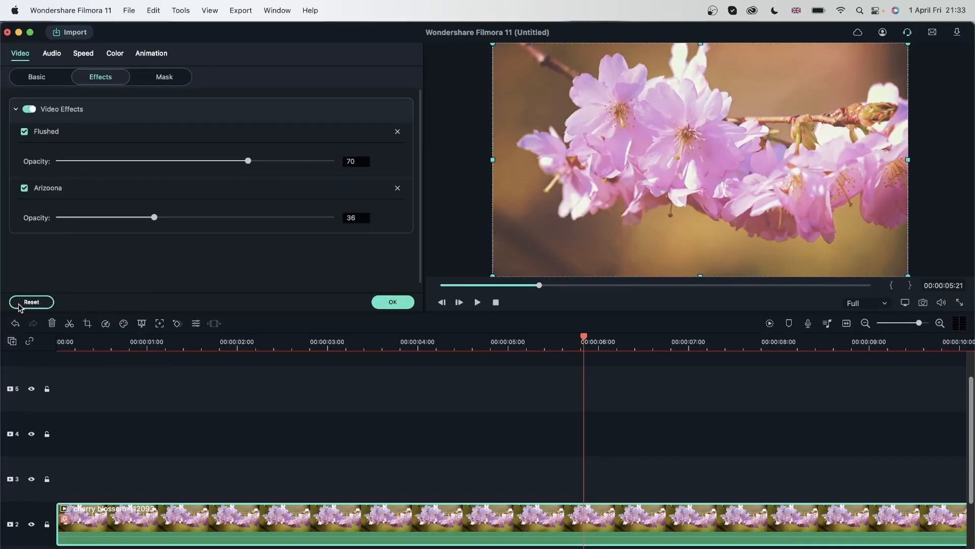
pyautogui.click(31, 301)
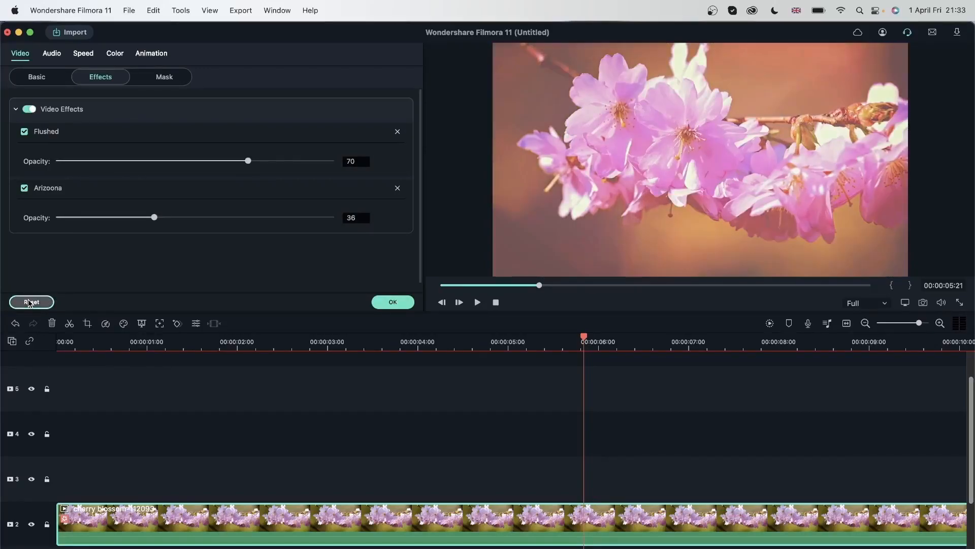
pyautogui.click(31, 301)
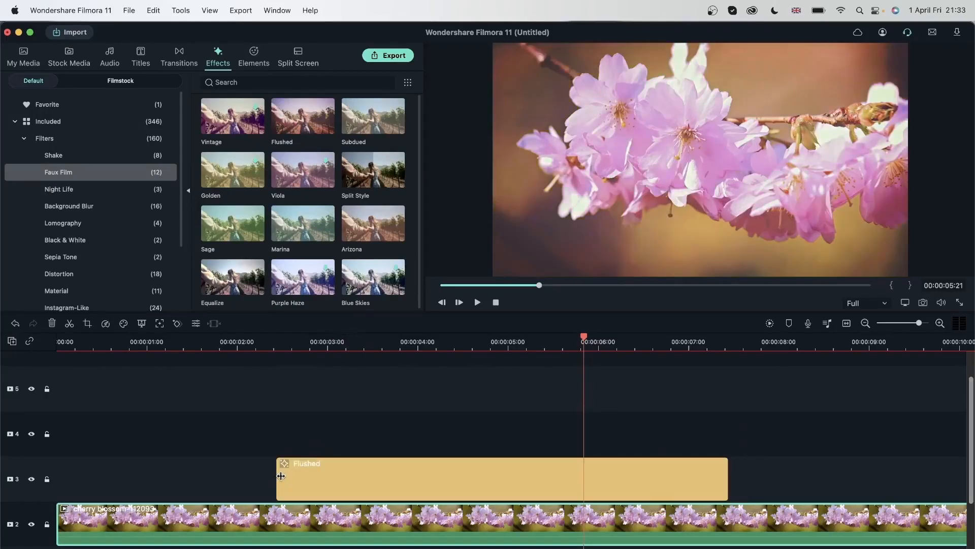
pyautogui.moveTo(119, 482)
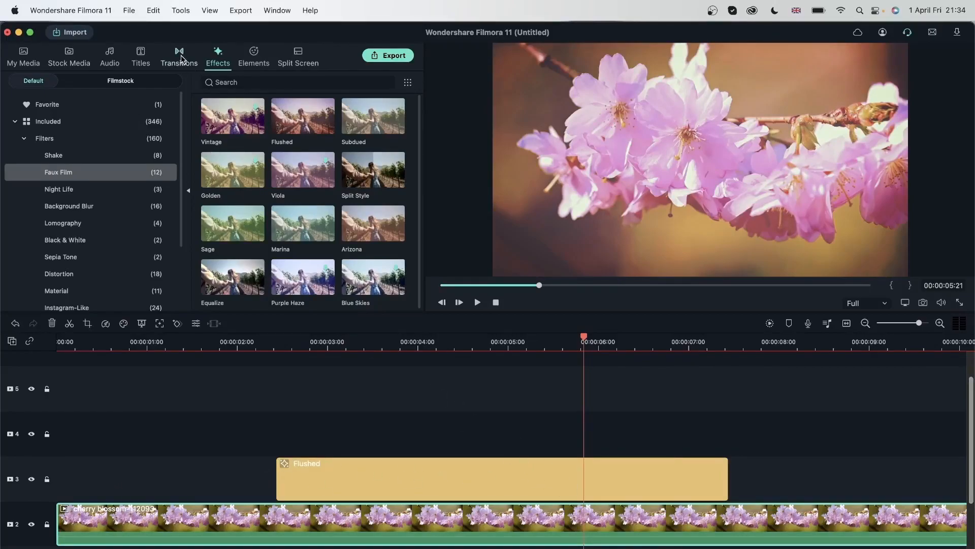
# - Place a Dissolve transition at the Flushed layer's start, then return to the filters library
pyautogui.click(178, 56)
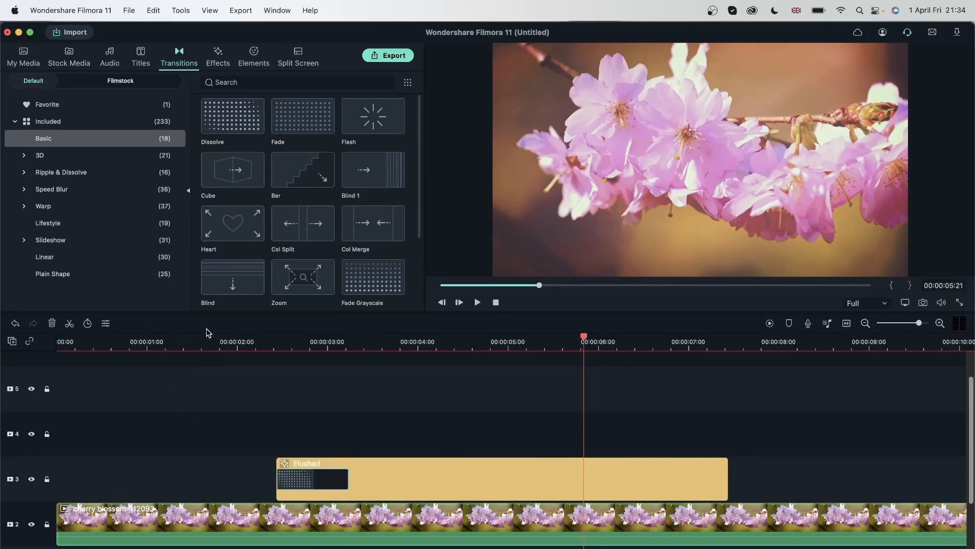
pyautogui.click(407, 341)
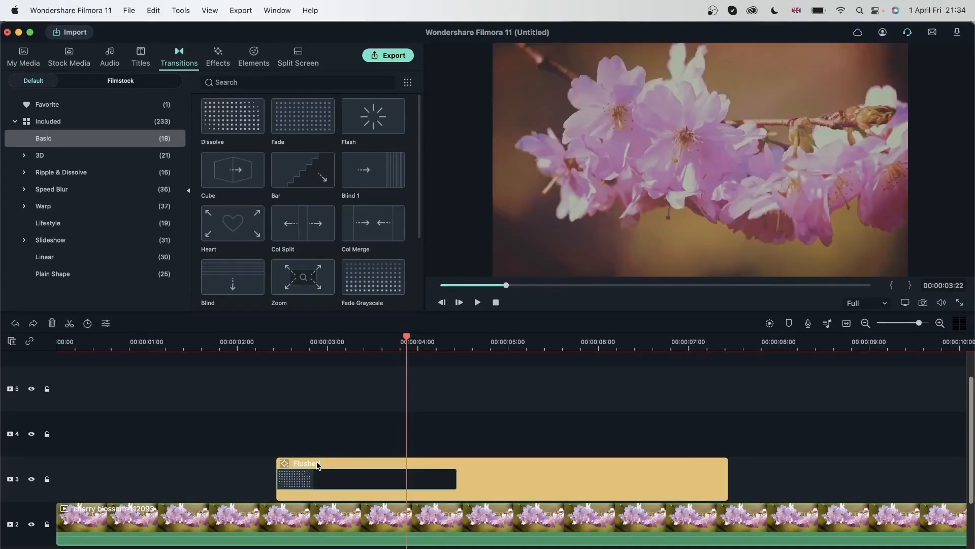
pyautogui.click(558, 336)
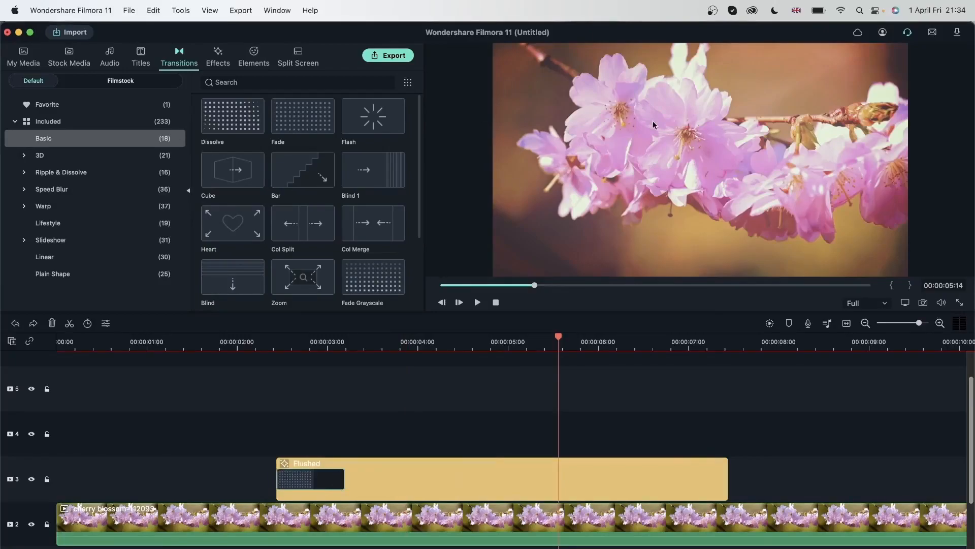
pyautogui.moveTo(662, 222)
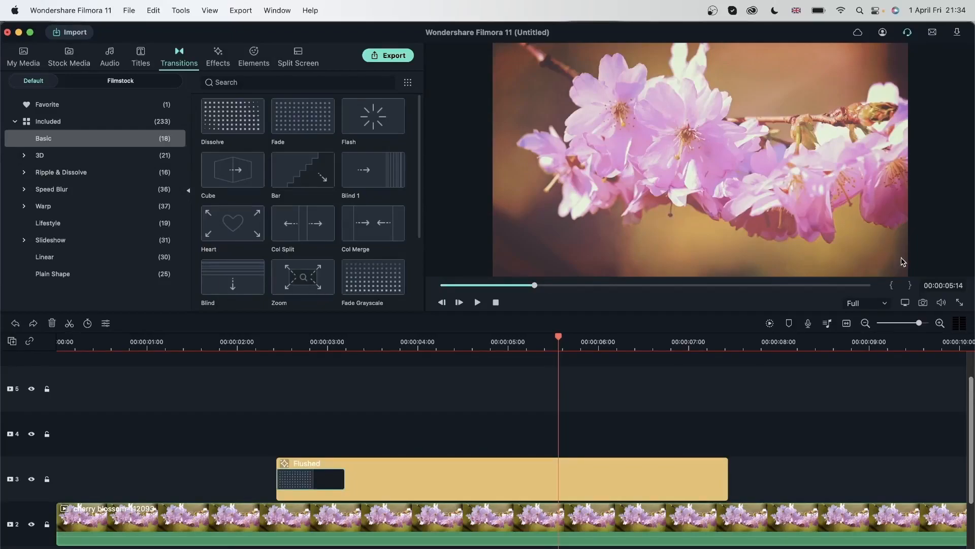
pyautogui.moveTo(904, 63)
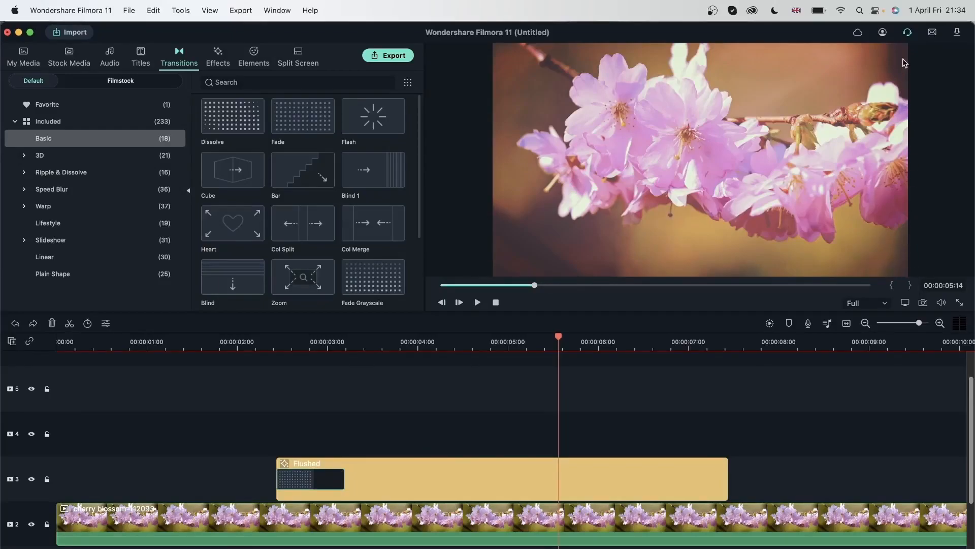
pyautogui.moveTo(294, 491)
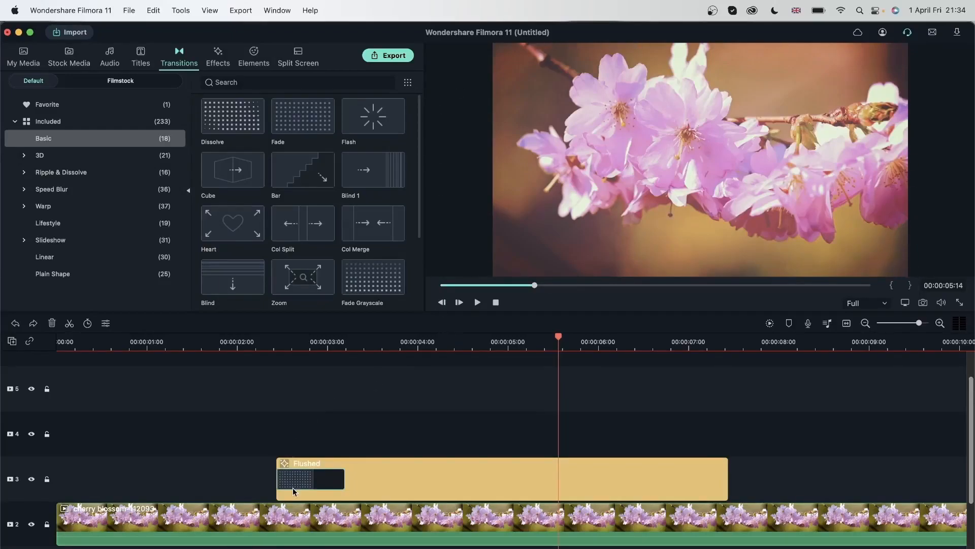
pyautogui.moveTo(616, 173)
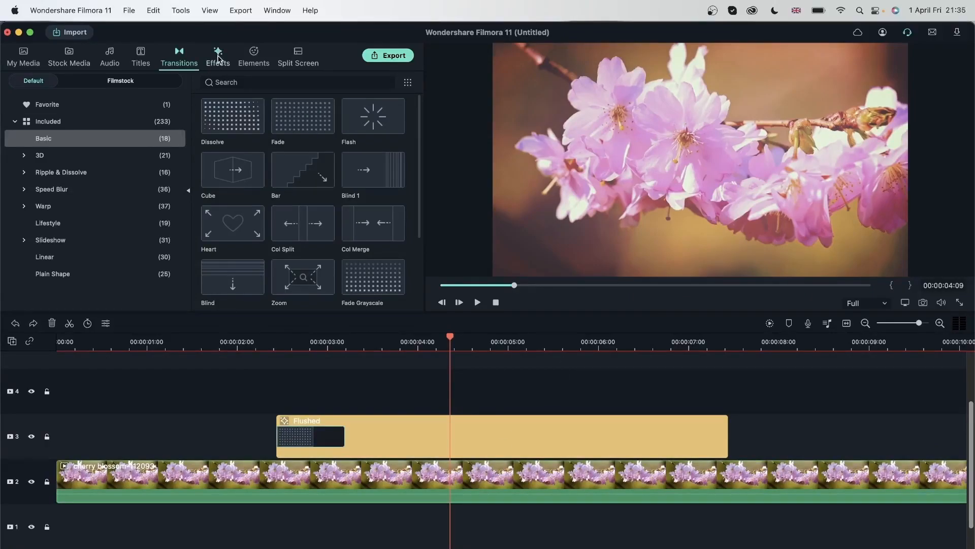
pyautogui.click(217, 56)
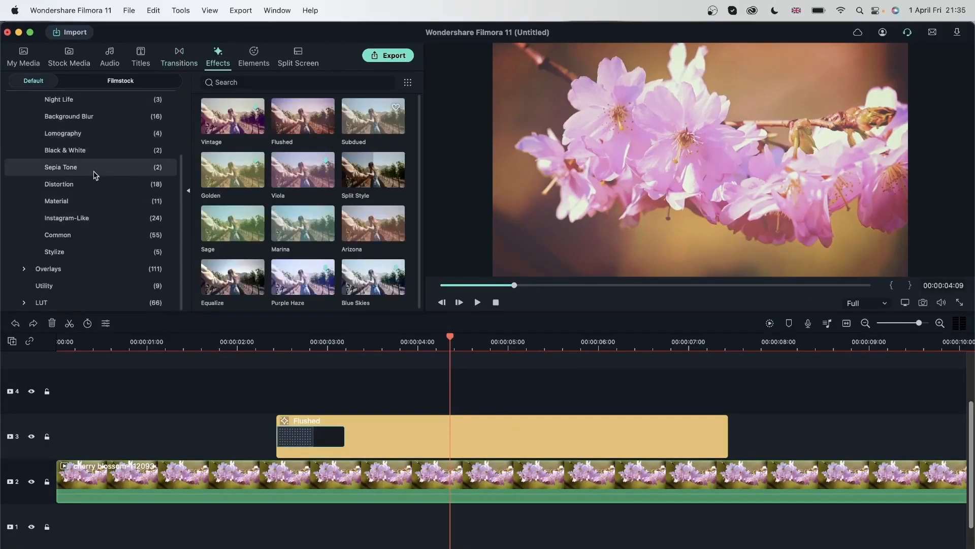